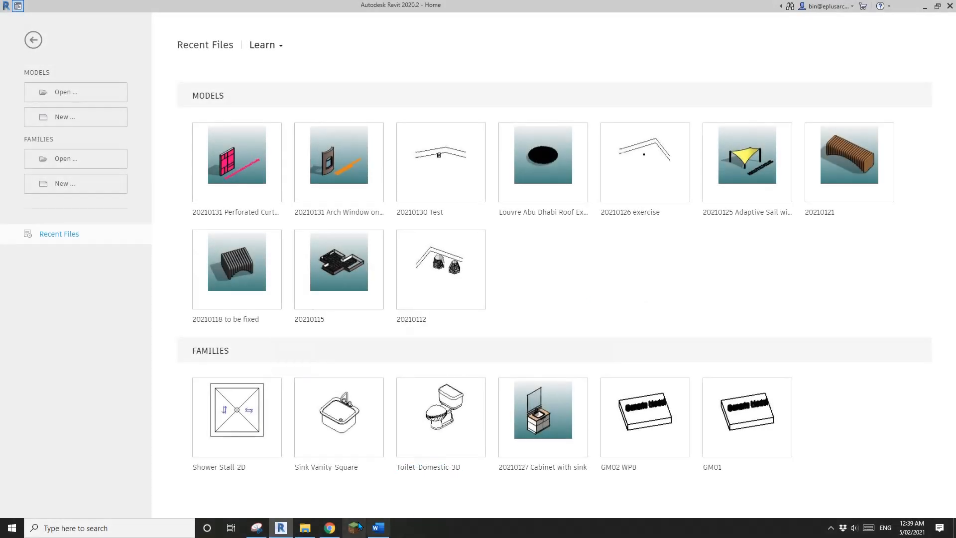
Flip through the Grenoble parking gallery photos up to the orange stair lobby shot
click(328, 528)
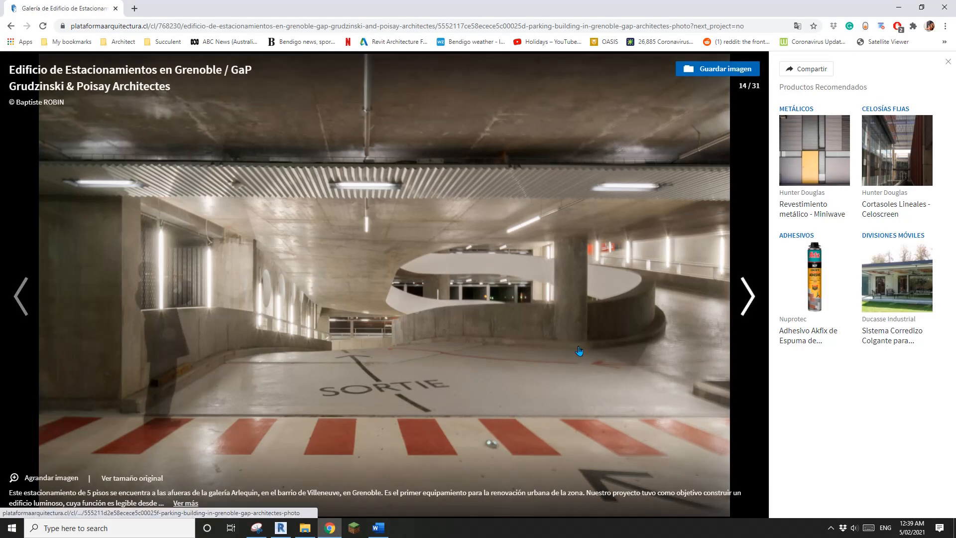
mouse_move(390, 365)
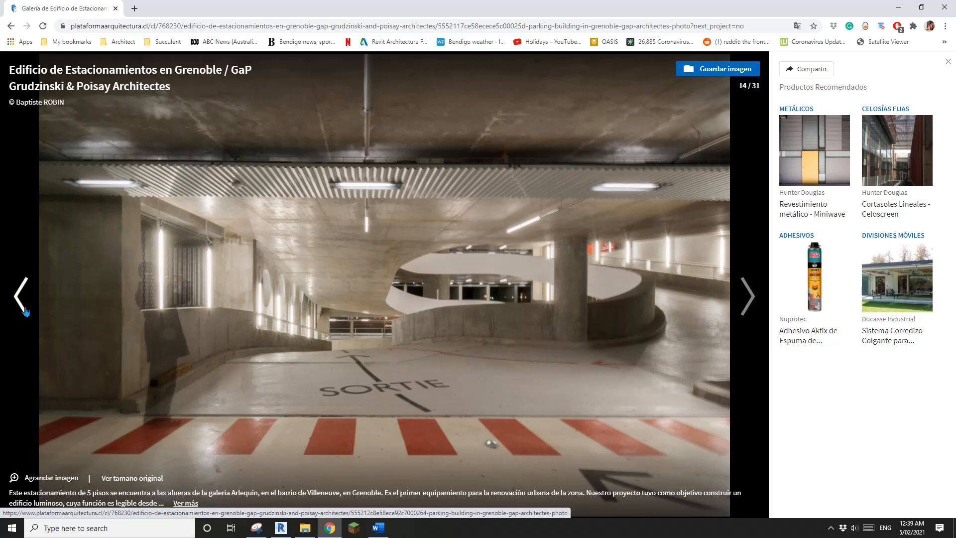
click(21, 297)
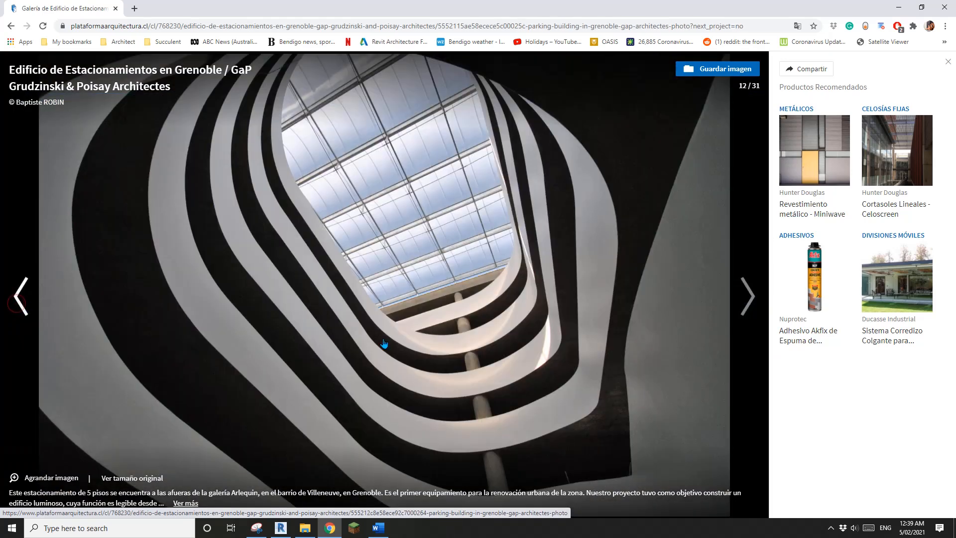
click(747, 297)
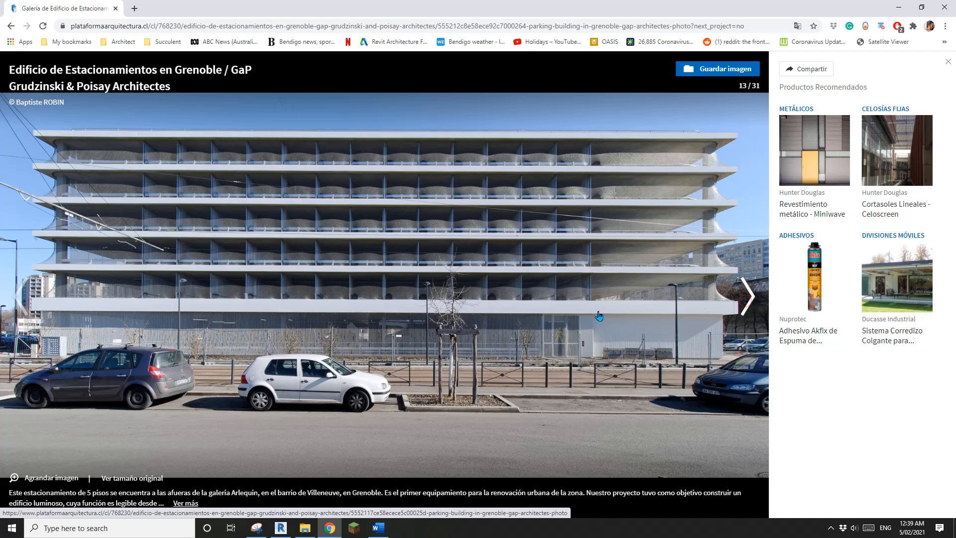
click(748, 297)
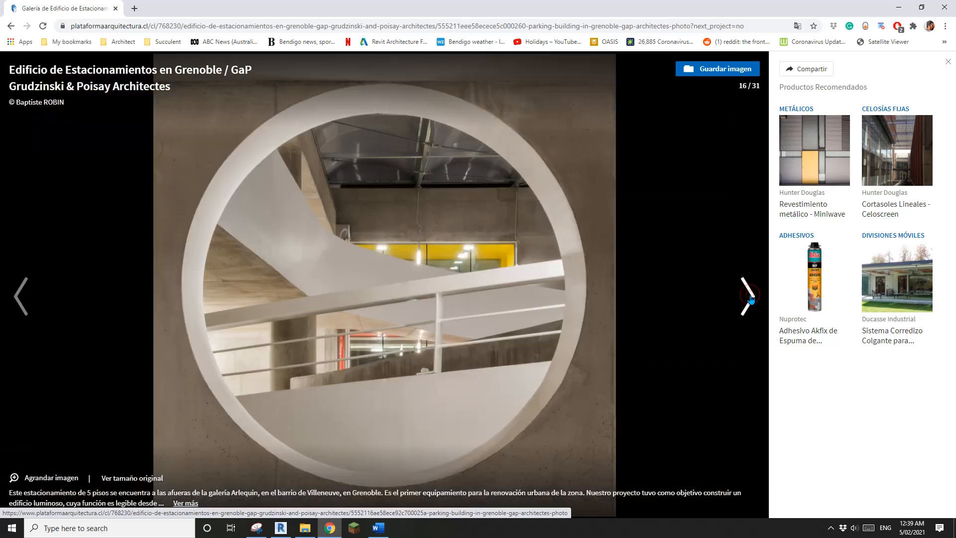
click(749, 298)
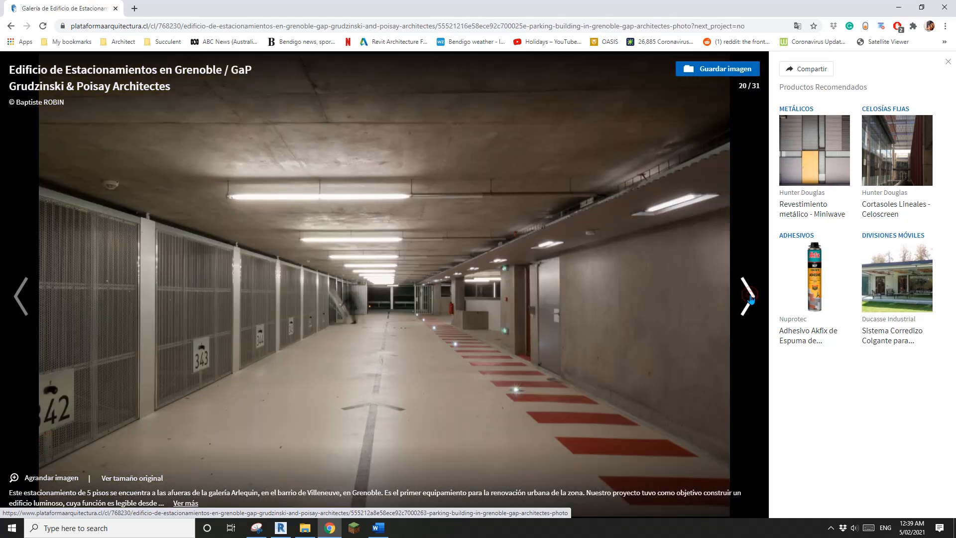
click(746, 297)
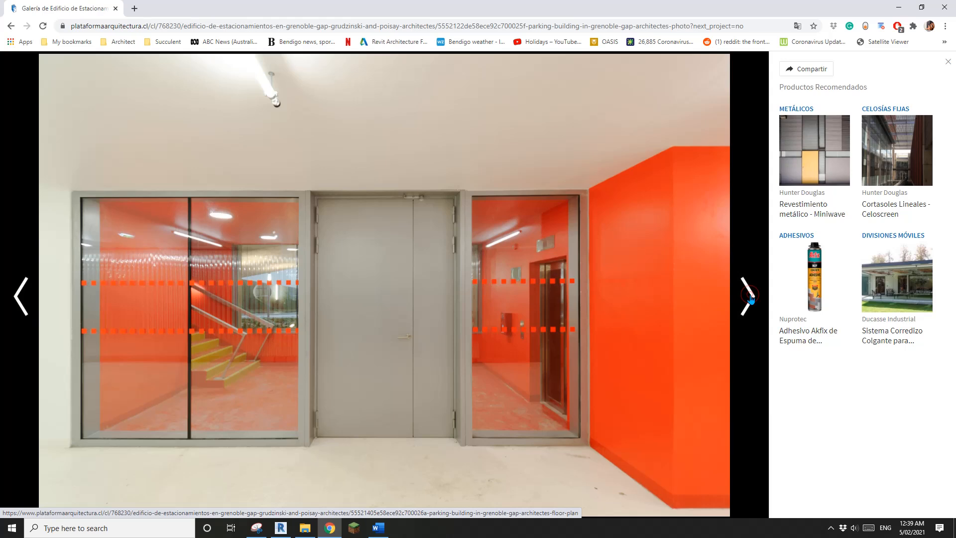
Advance to the floor plan drawing (image 26 of 31) showing the oval ramp
click(745, 296)
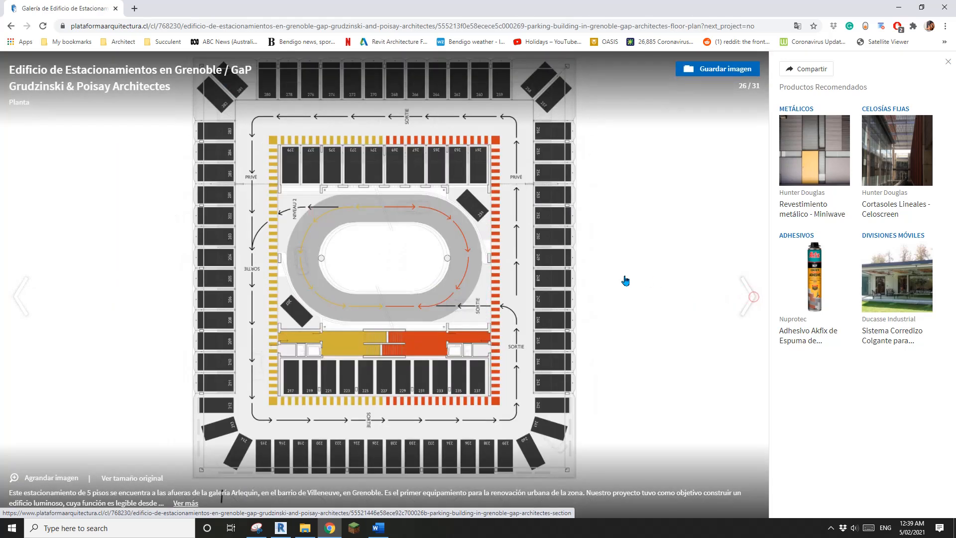
mouse_move(454, 249)
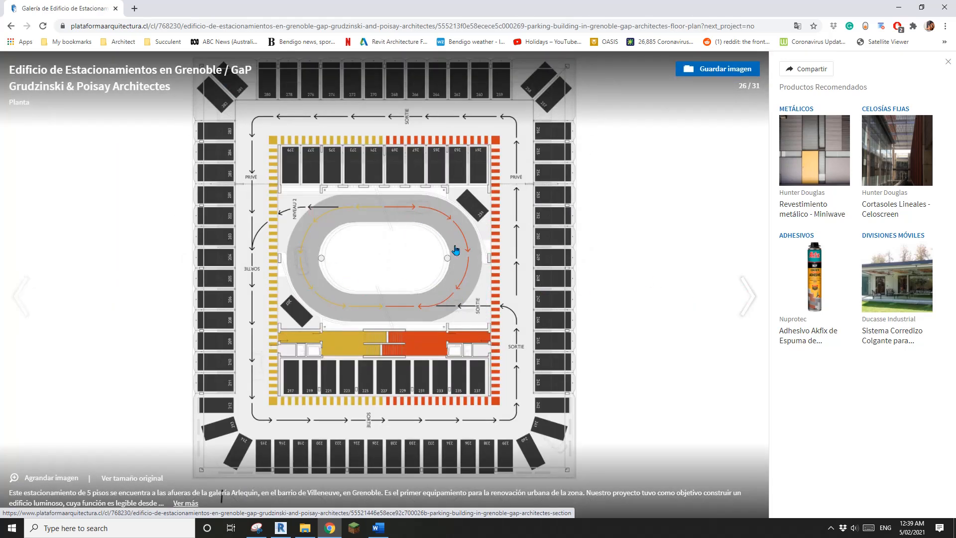
mouse_move(349, 292)
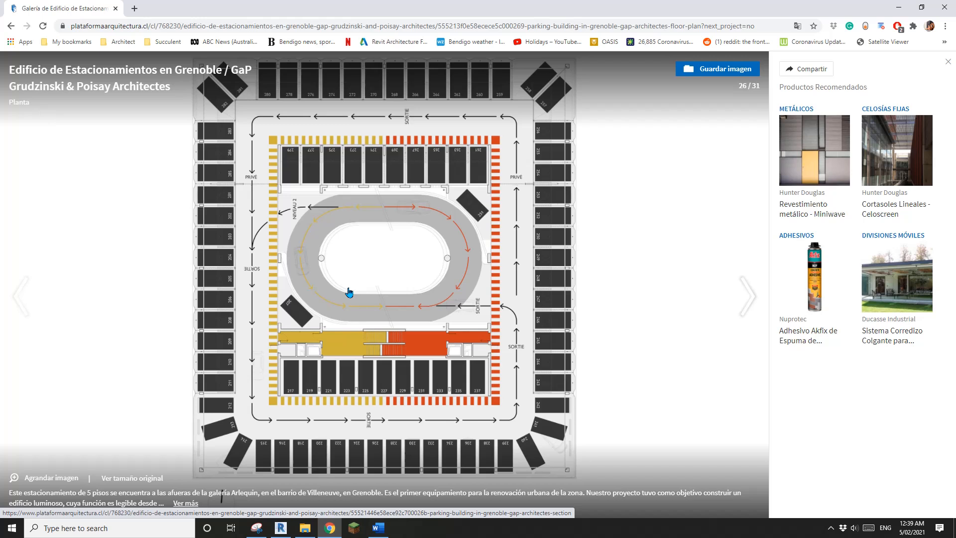
mouse_move(435, 215)
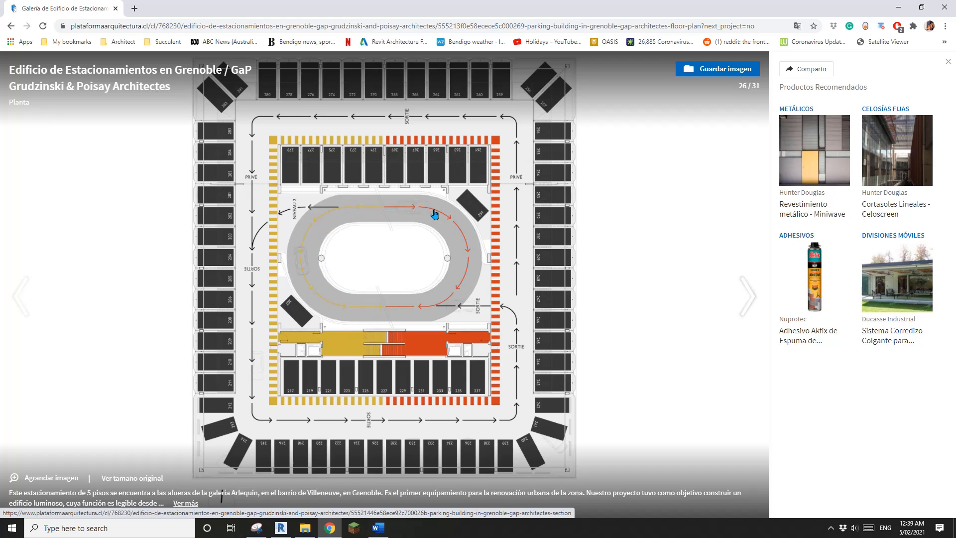
mouse_move(471, 253)
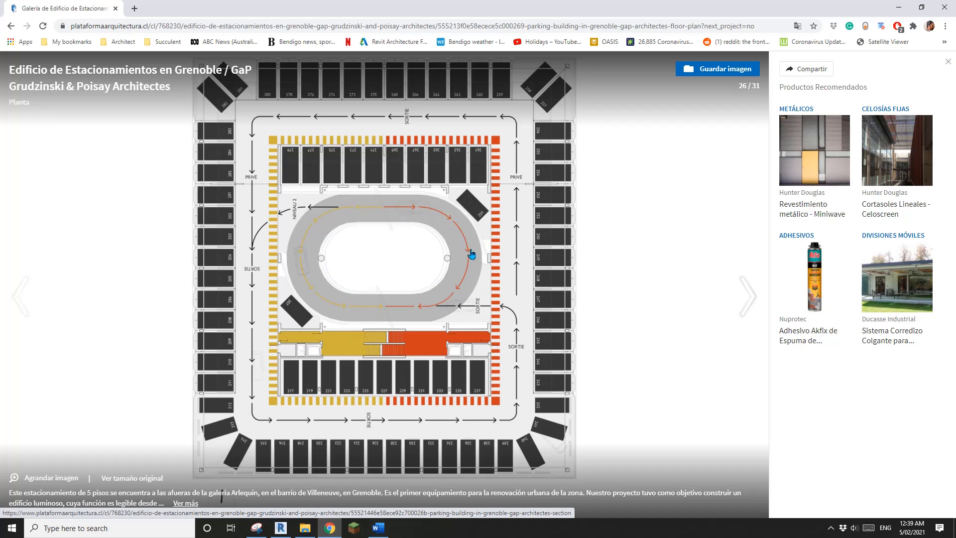
mouse_move(418, 314)
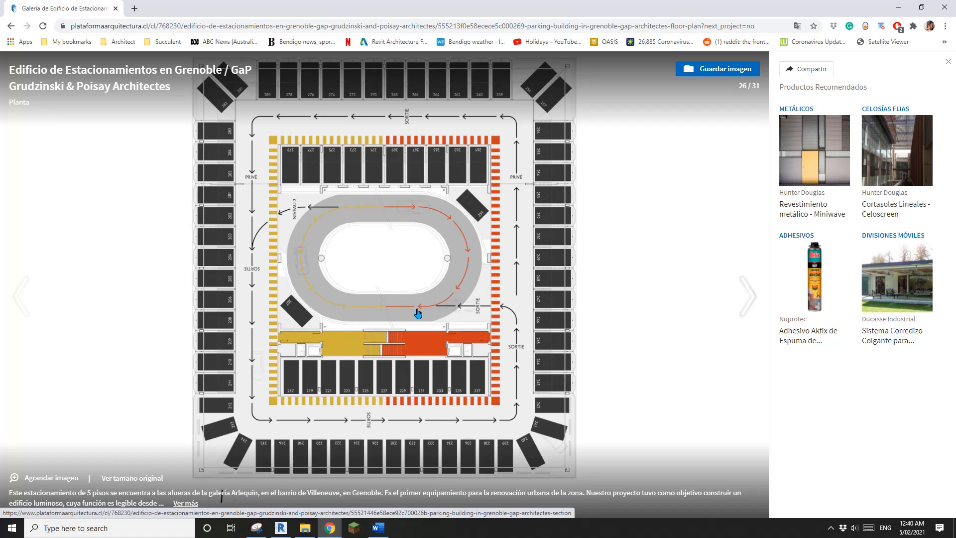
mouse_move(439, 227)
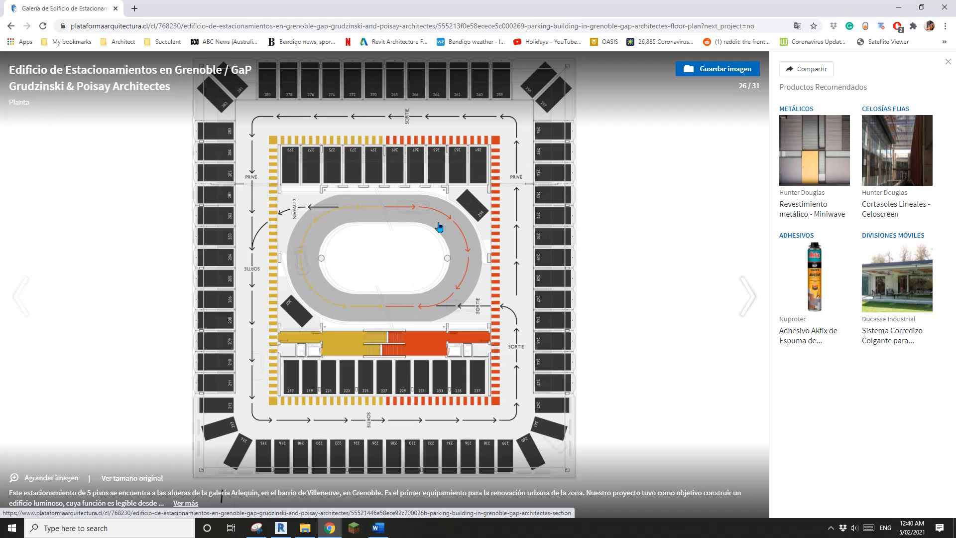
mouse_move(343, 307)
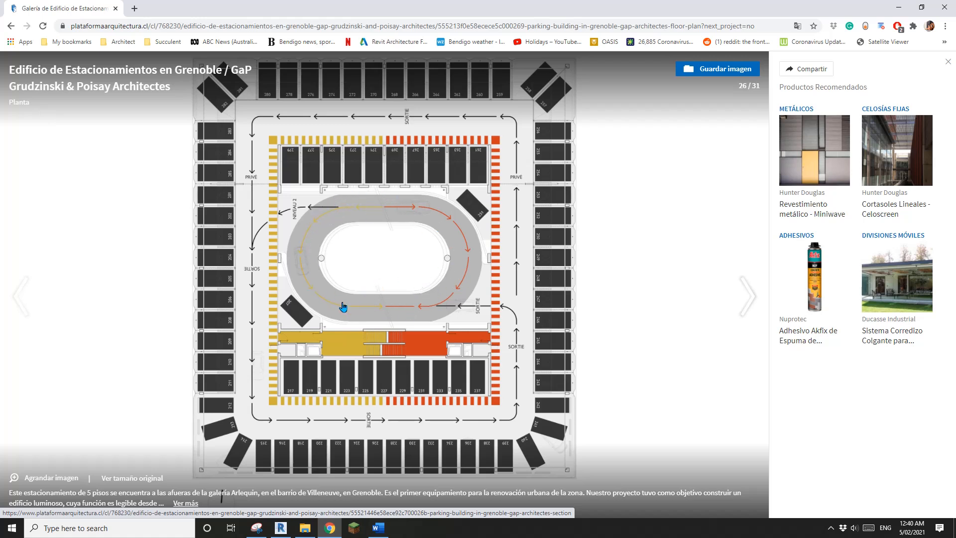
mouse_move(327, 252)
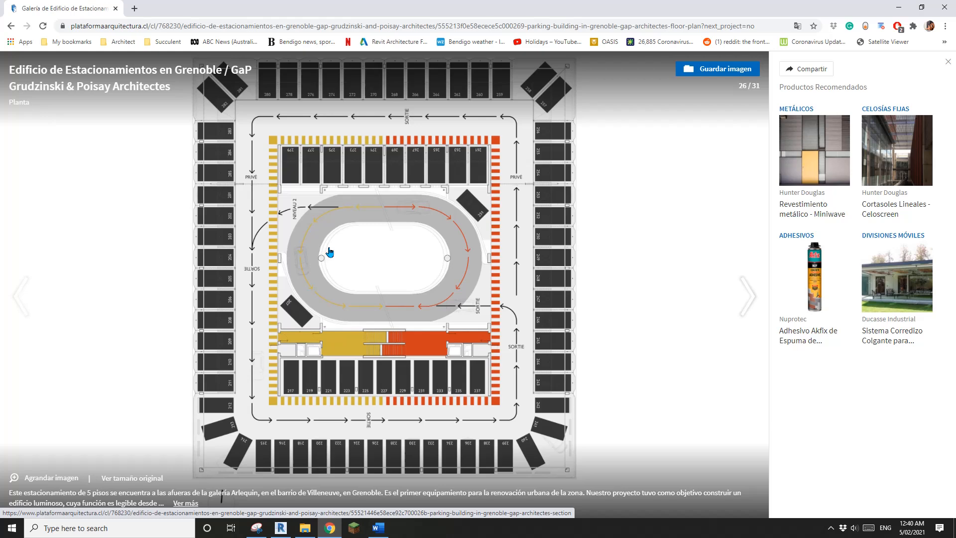
mouse_move(485, 320)
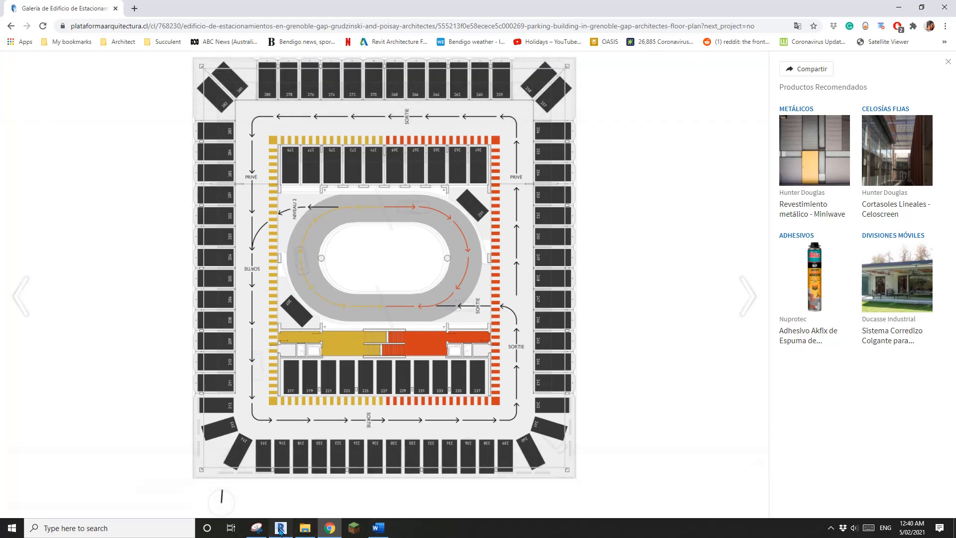
Create a new Revit project from the Architectural Template
click(281, 528)
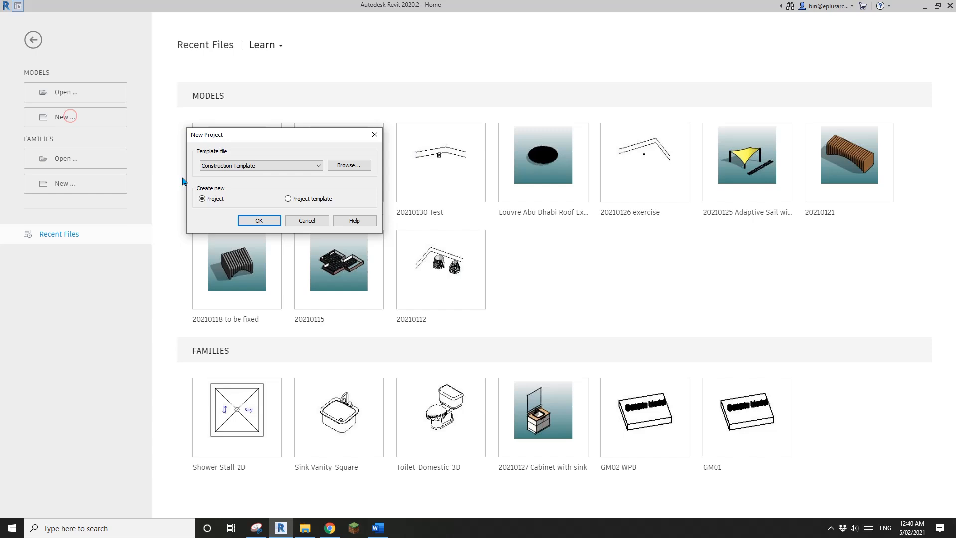
click(259, 220)
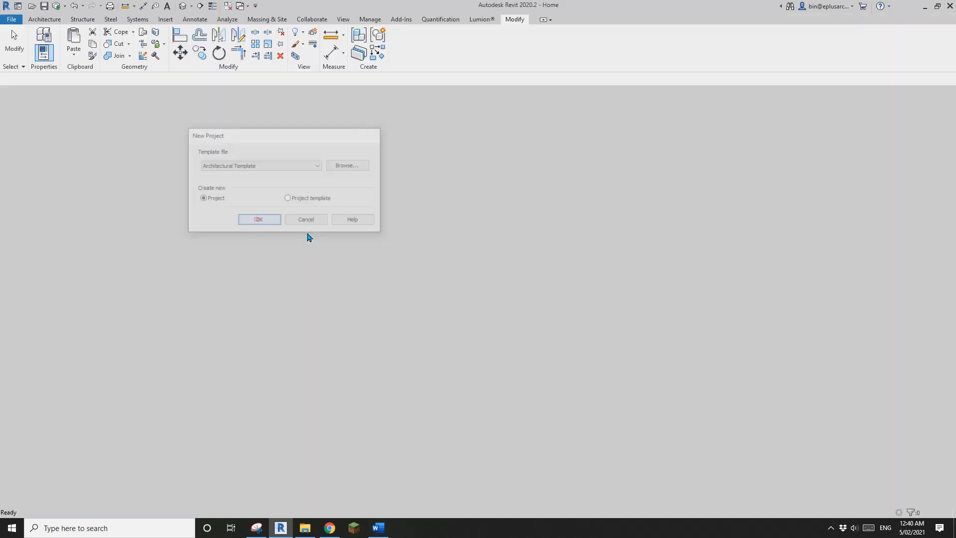
click(259, 221)
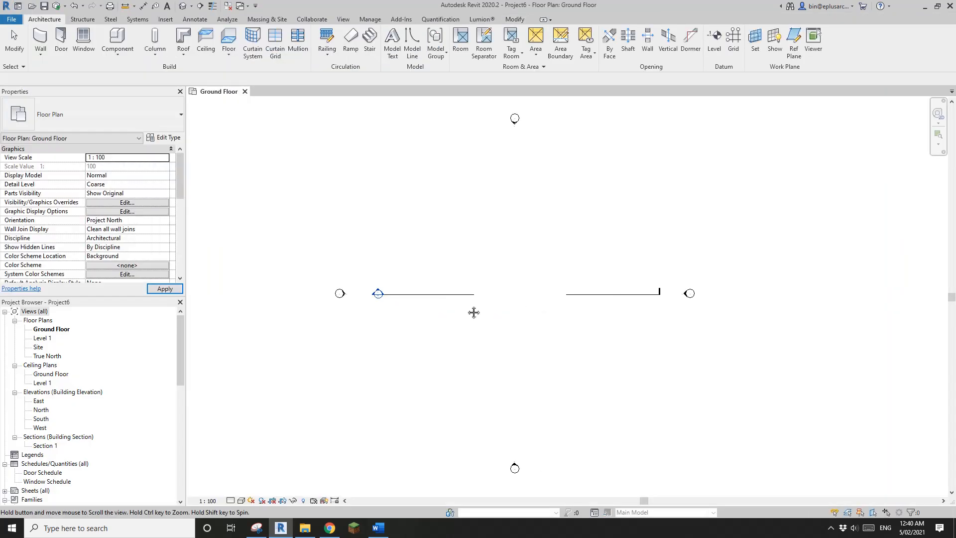
In the North elevation, set Level 1's height to 3300
double_click(42, 409)
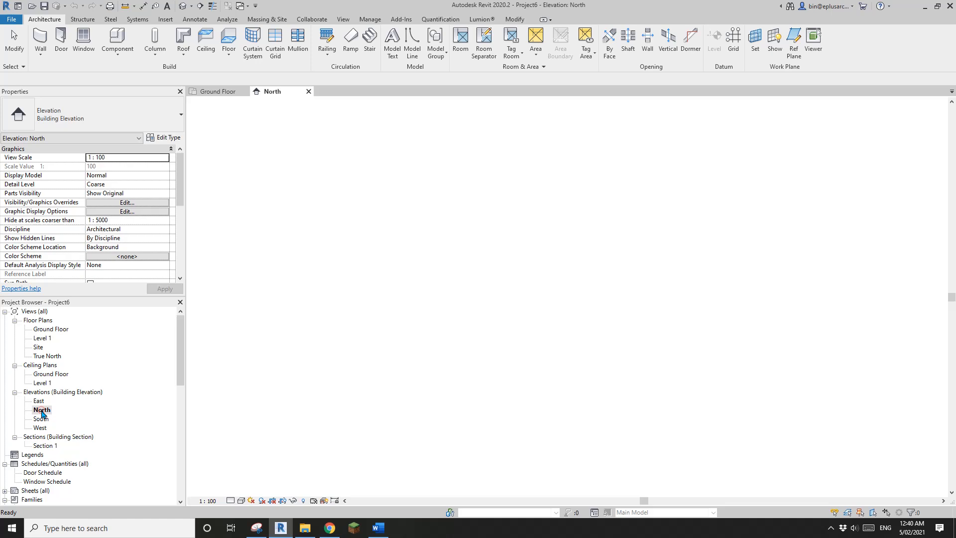
double_click(41, 410)
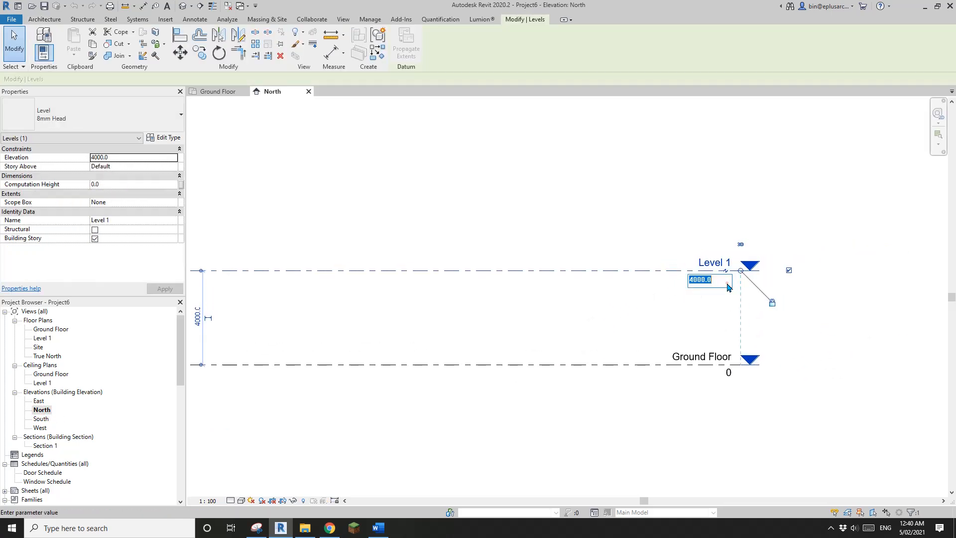
text(3)
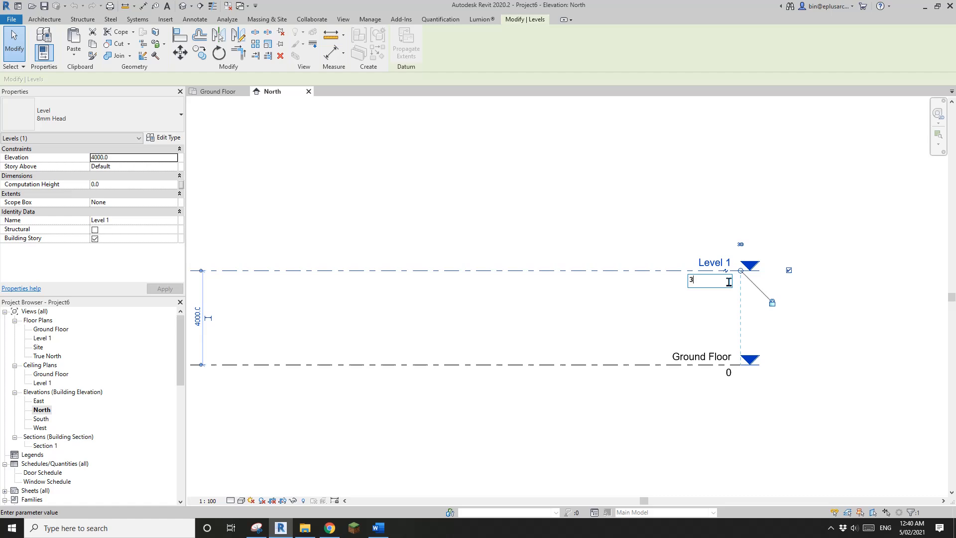
key(Return)
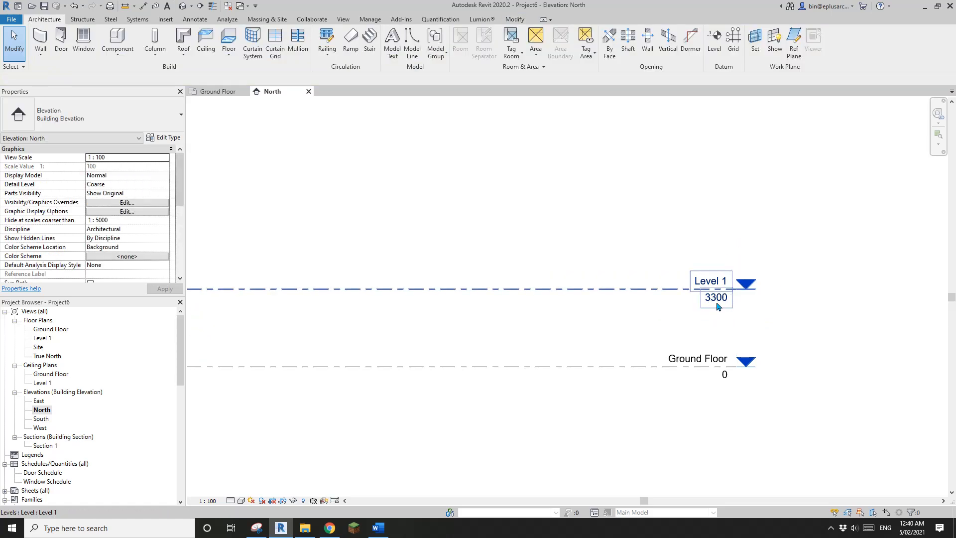
Switch back to the Ground Floor plan view
click(710, 289)
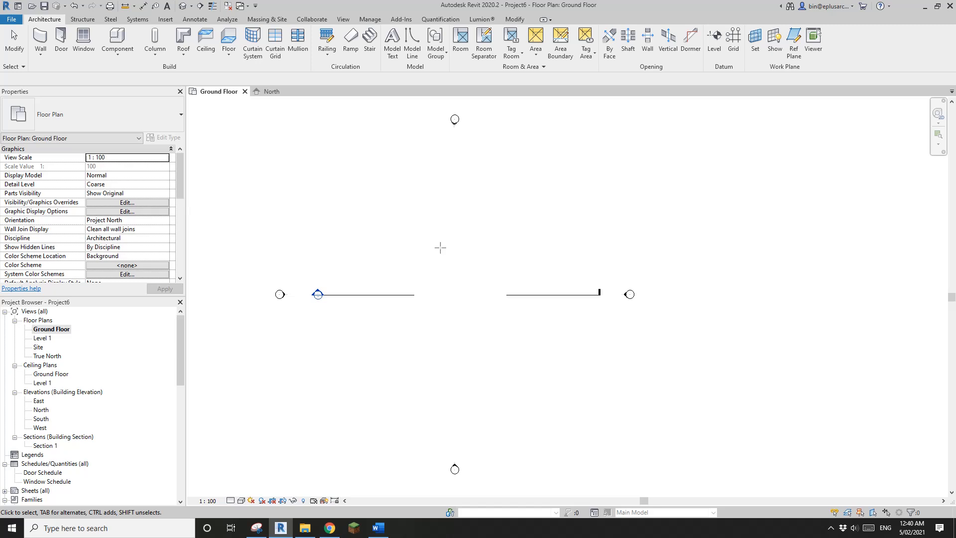
Place three vertical and three horizontal reference planes and dimension the grid
click(794, 43)
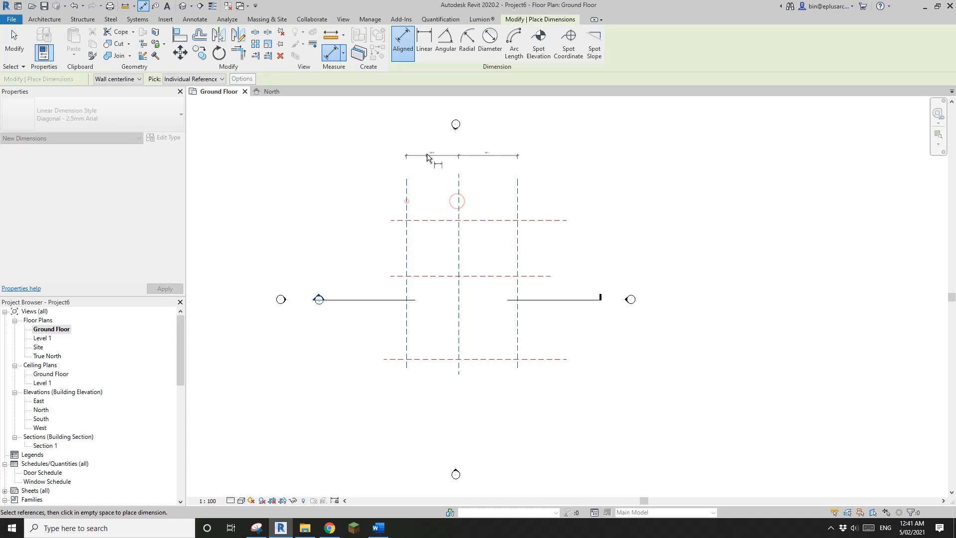
mouse_move(536, 282)
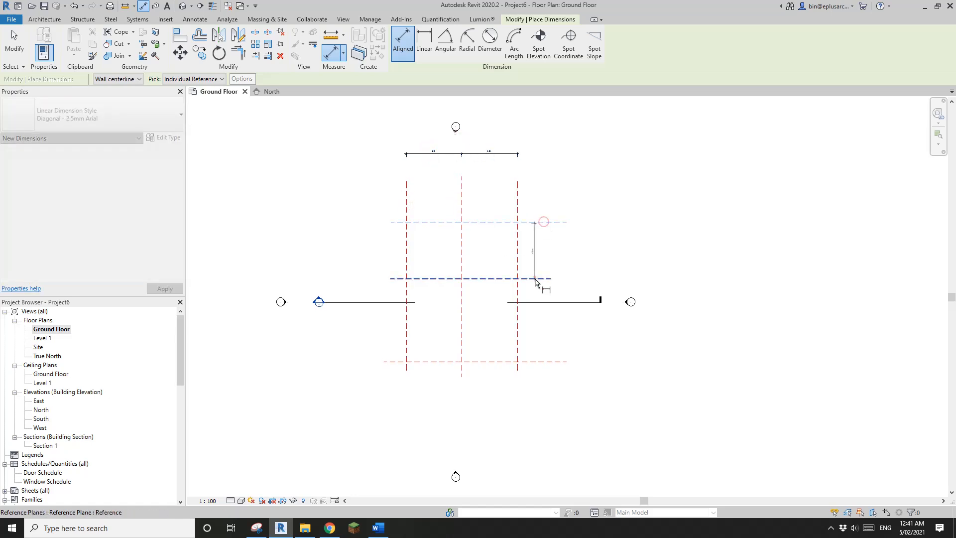
click(554, 292)
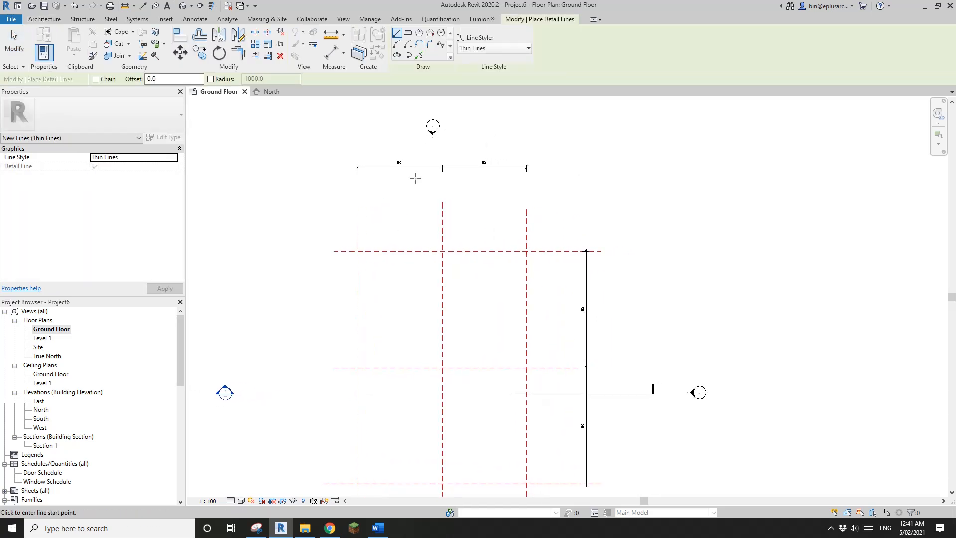
mouse_move(441, 260)
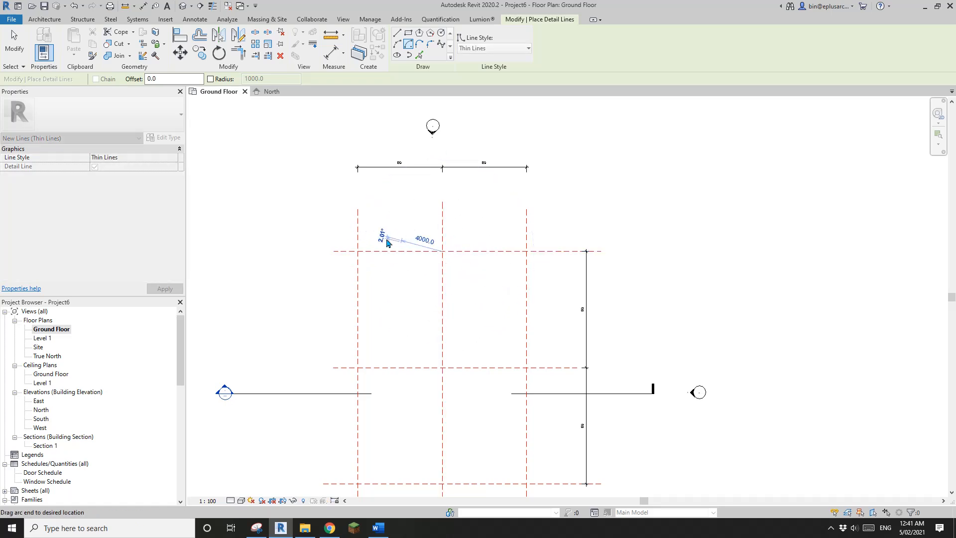
Draw the inner semicircular arc of radius 4000 centred on the reference-plane crossing
click(480, 252)
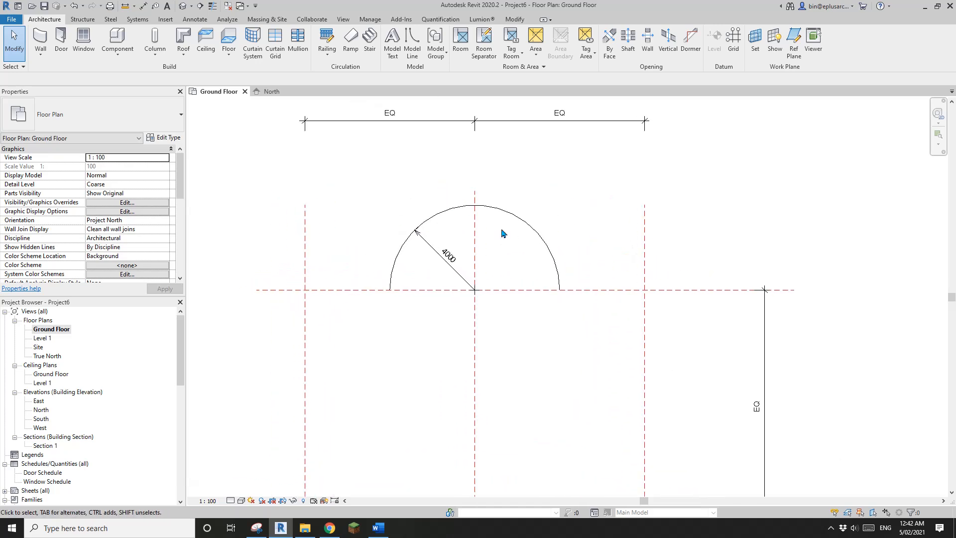
click(449, 255)
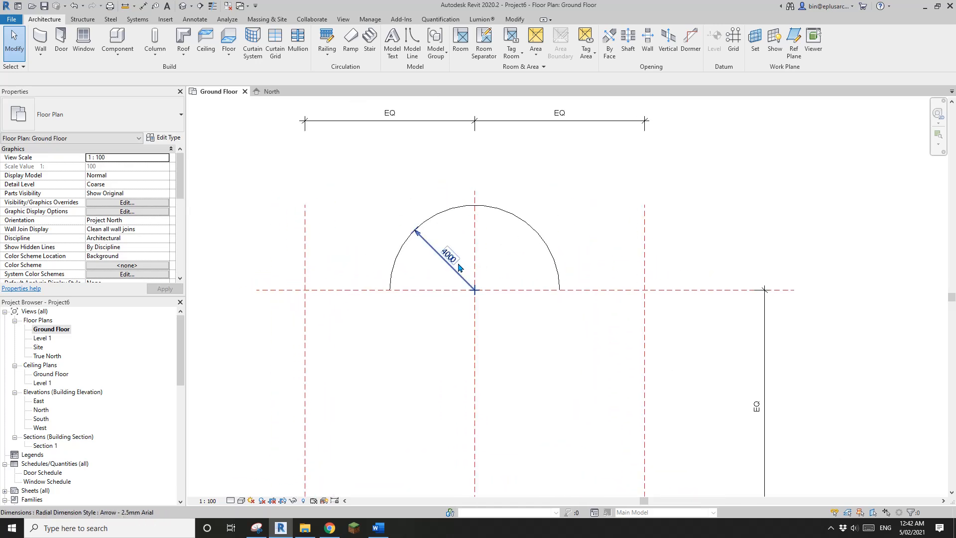
click(341, 223)
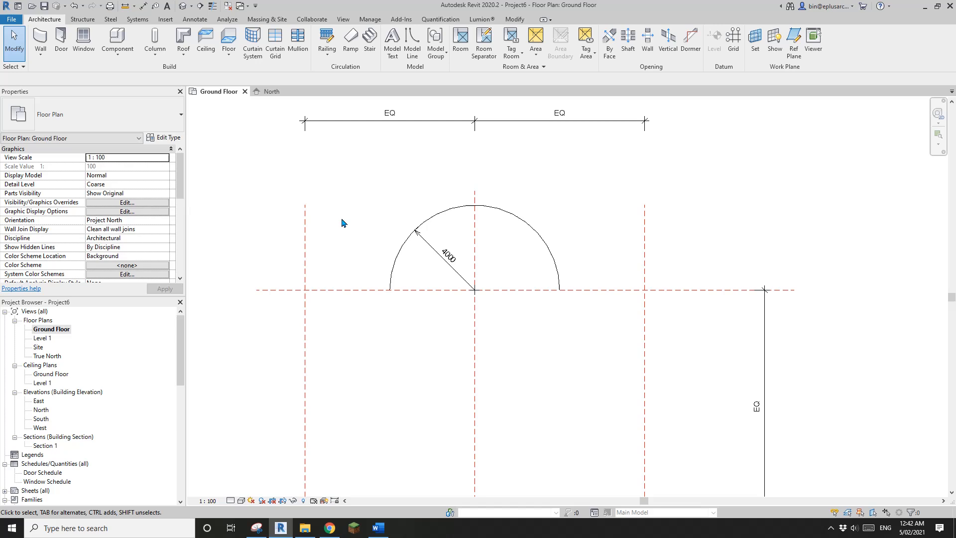
mouse_move(287, 305)
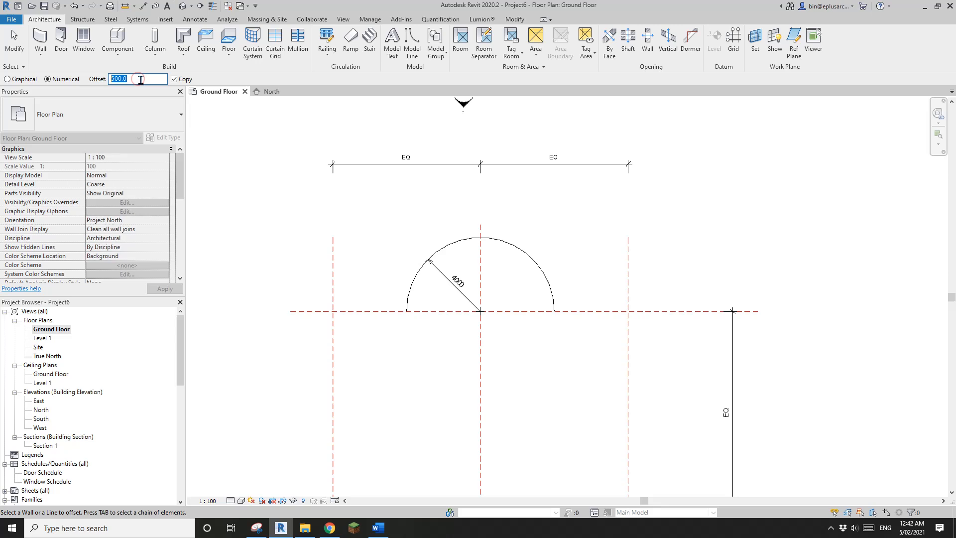
Offset-copy the inner arc by 5000 to create the 9000-radius outer arc
text(5000.0)
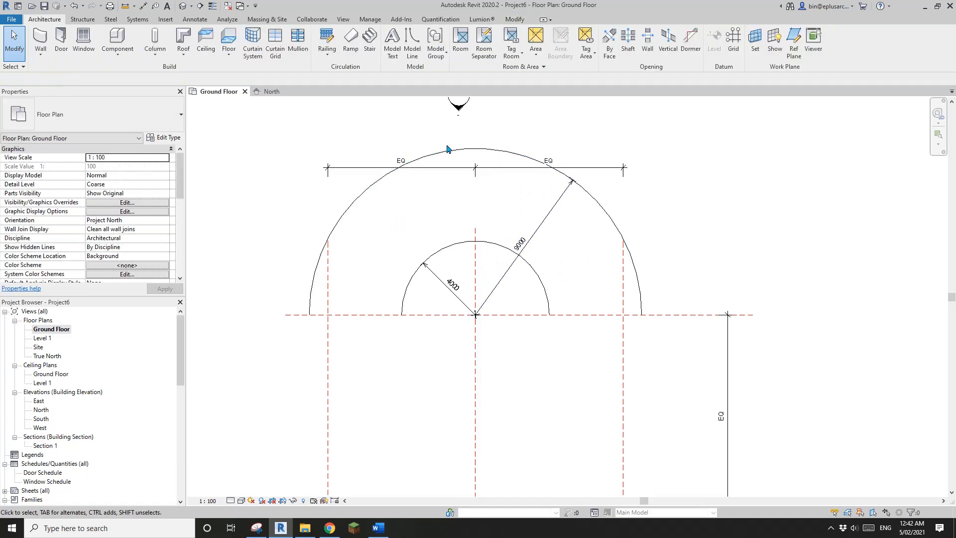
scroll(down, 3)
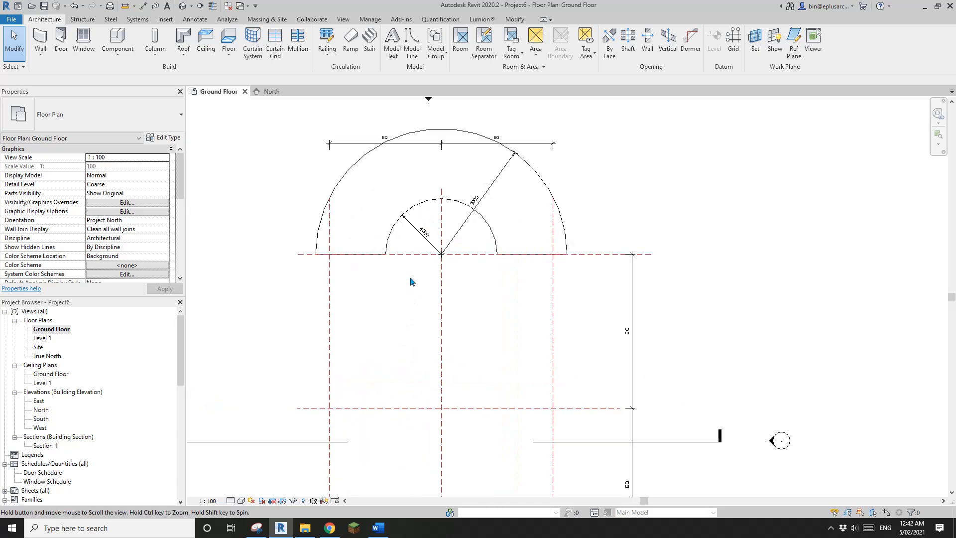
View the gallery's spiral ramp photo beside the SORTIE marking, then return to Revit
click(330, 528)
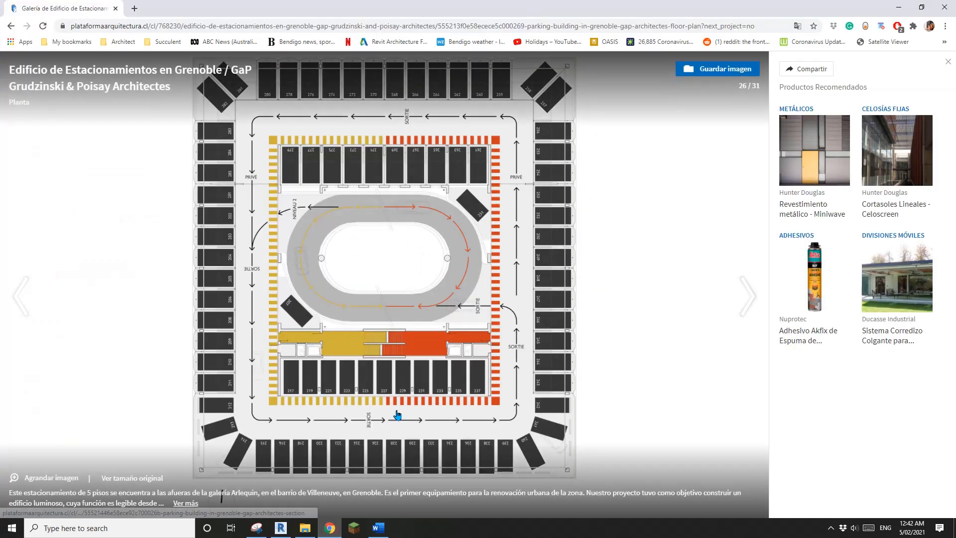
click(21, 296)
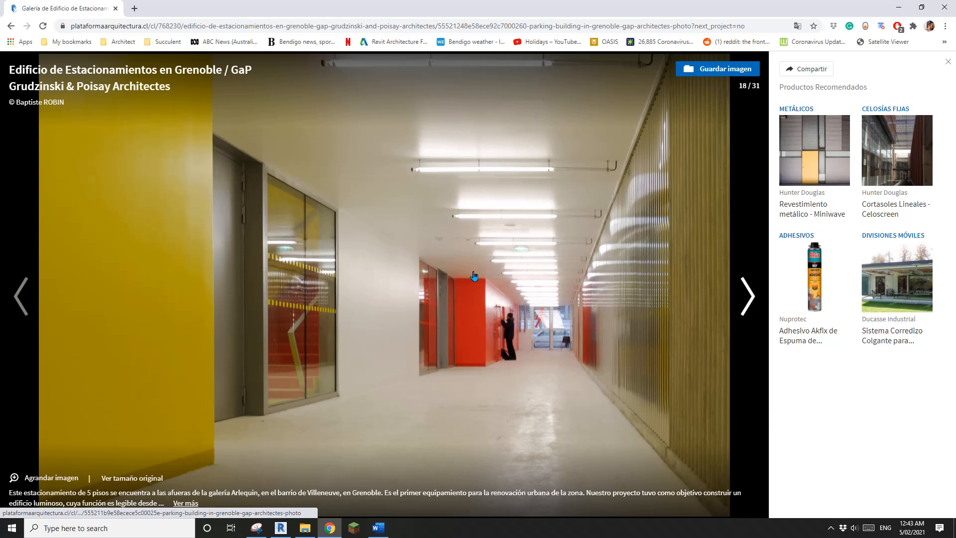
click(21, 296)
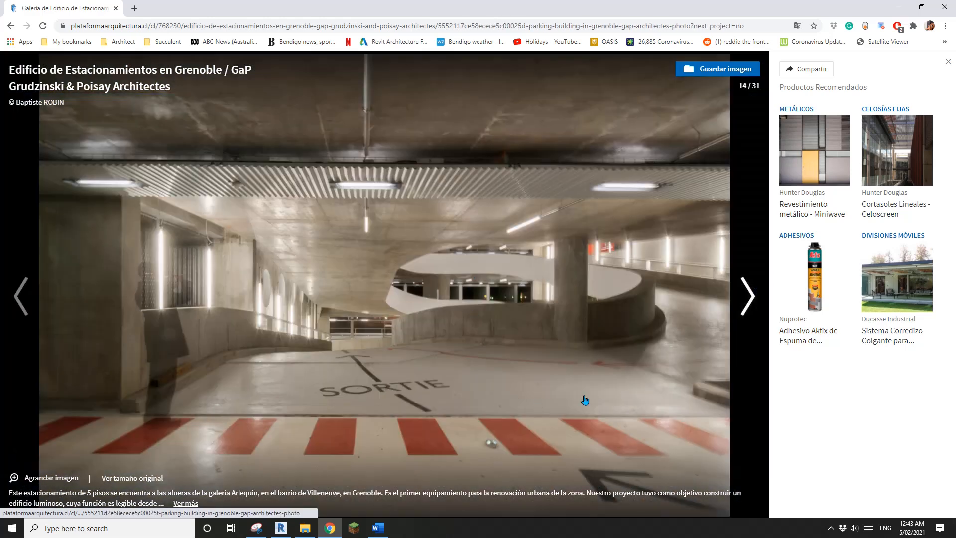
mouse_move(276, 365)
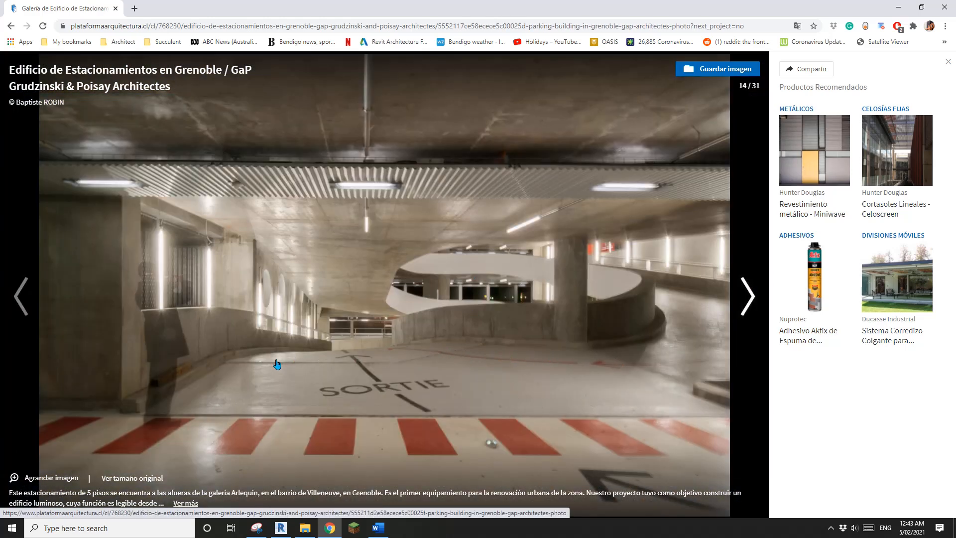
mouse_move(529, 392)
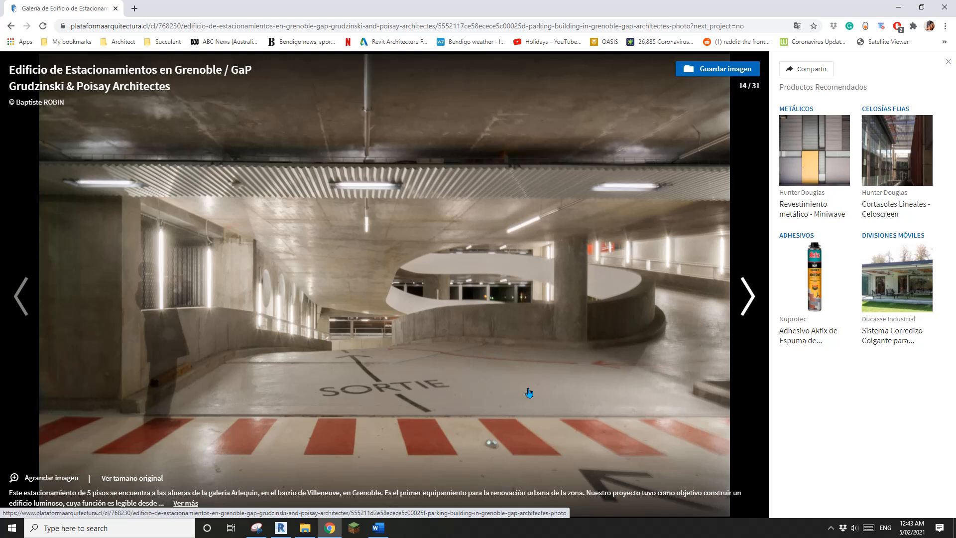
mouse_move(488, 464)
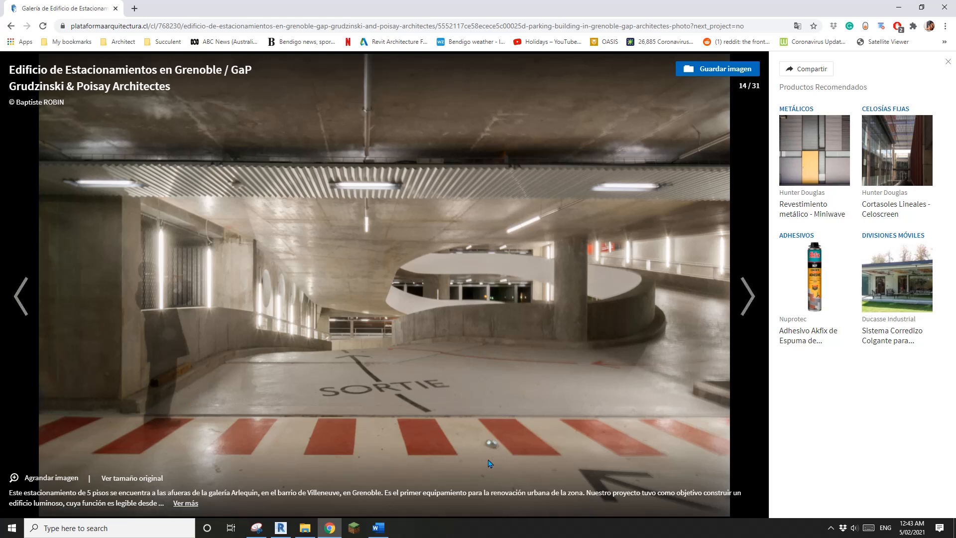
mouse_move(606, 349)
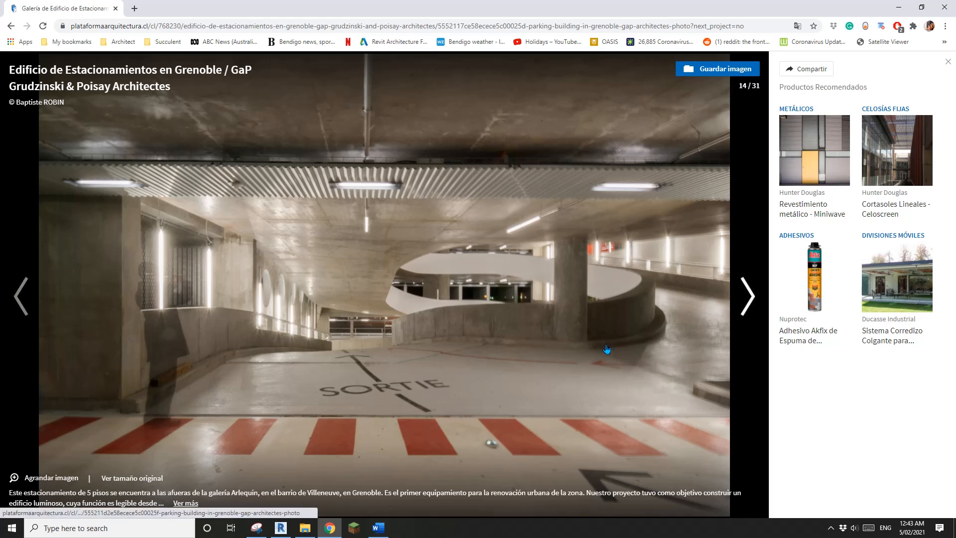
mouse_move(650, 278)
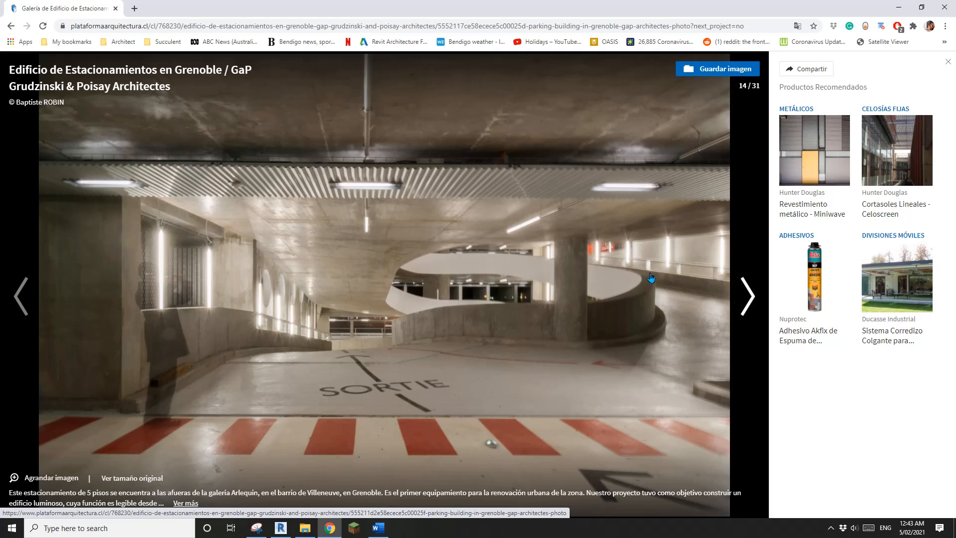
click(280, 527)
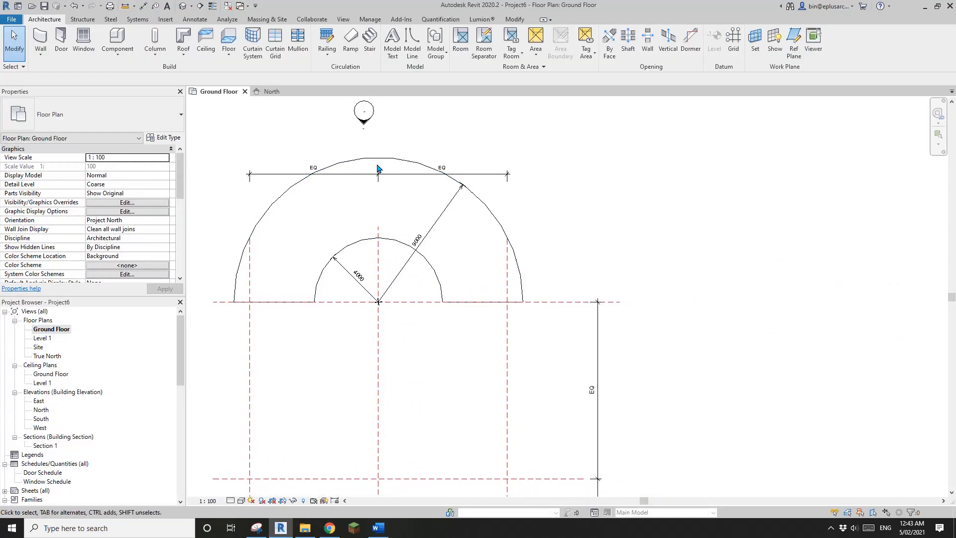
mouse_move(506, 210)
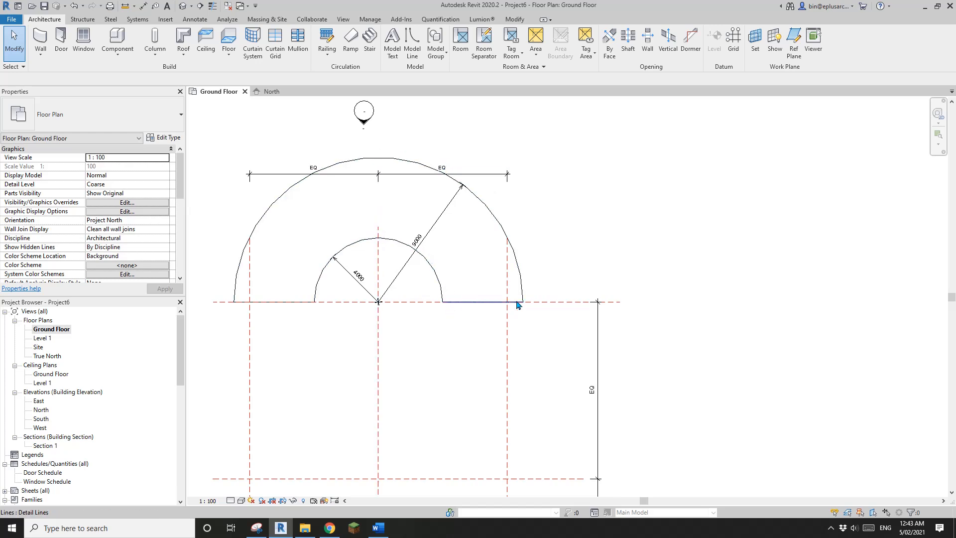
Draw the vertical line from the arcs' centre to the outer arc and add a default 3D view
click(518, 303)
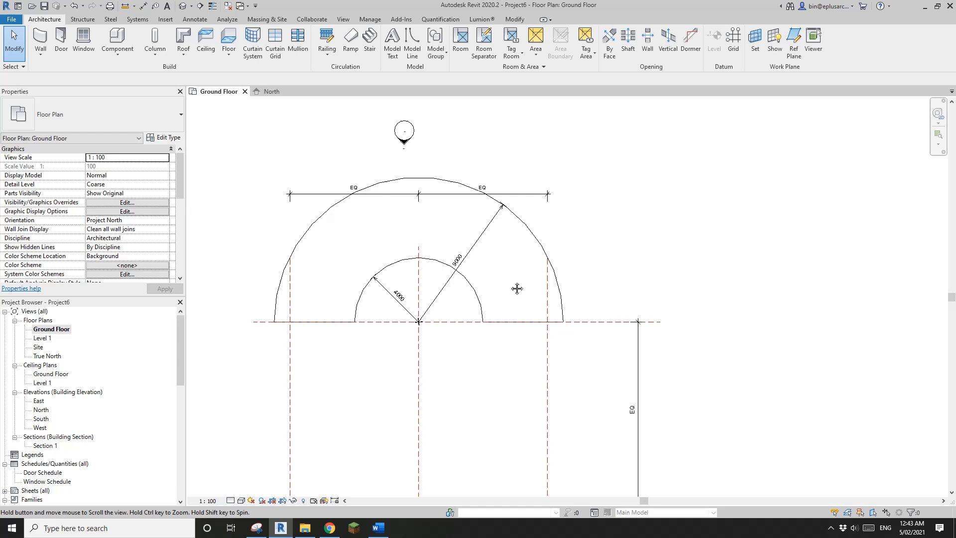
click(228, 44)
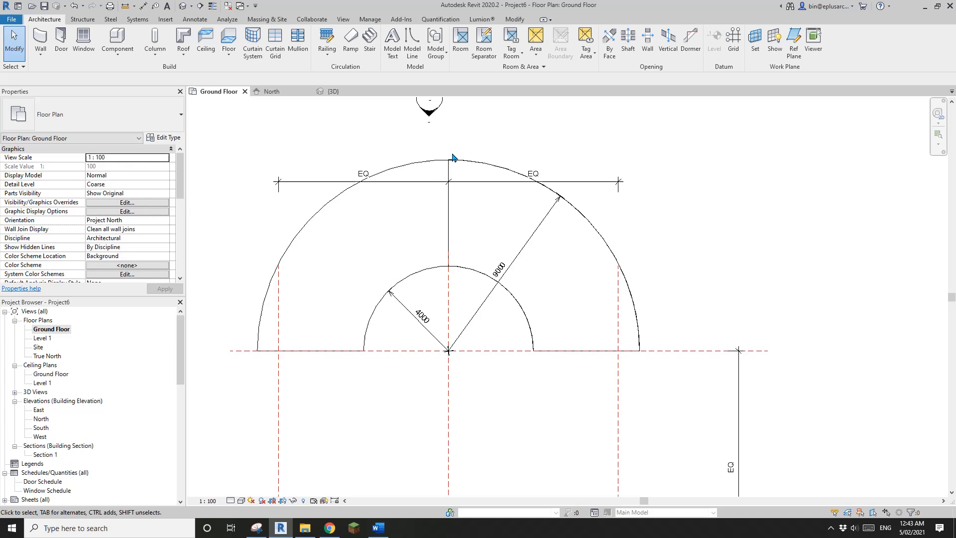
mouse_move(398, 211)
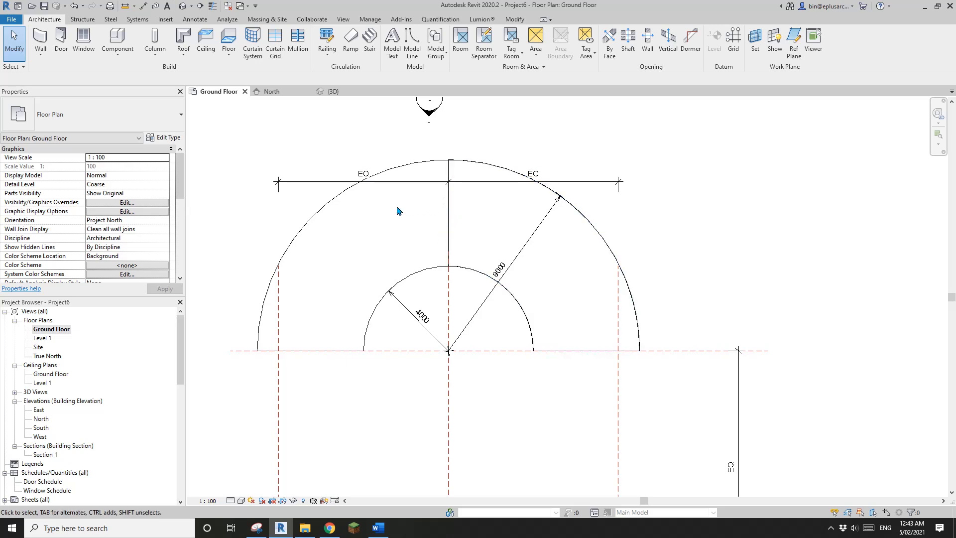
mouse_move(443, 236)
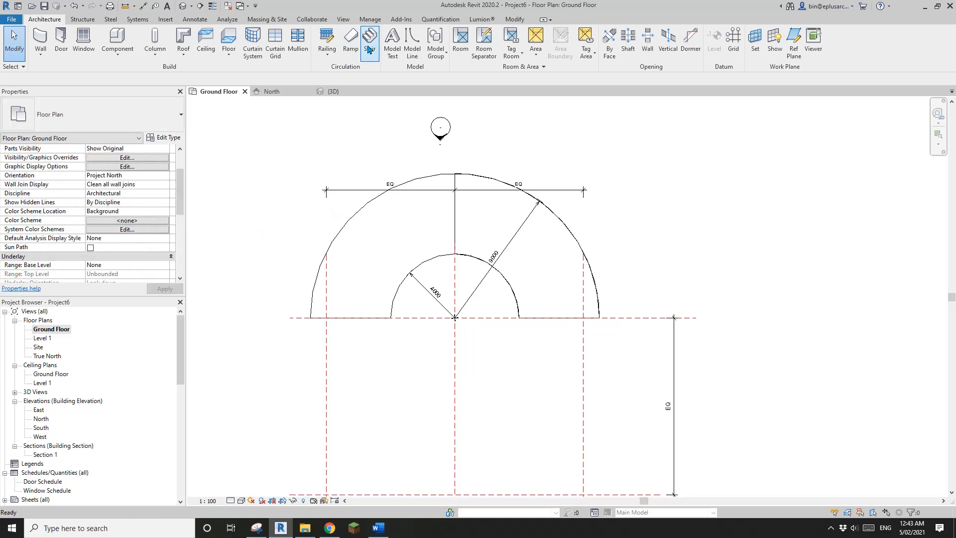
Start a ramp sketch and set its type's Maximum Incline Length to 100000
click(349, 42)
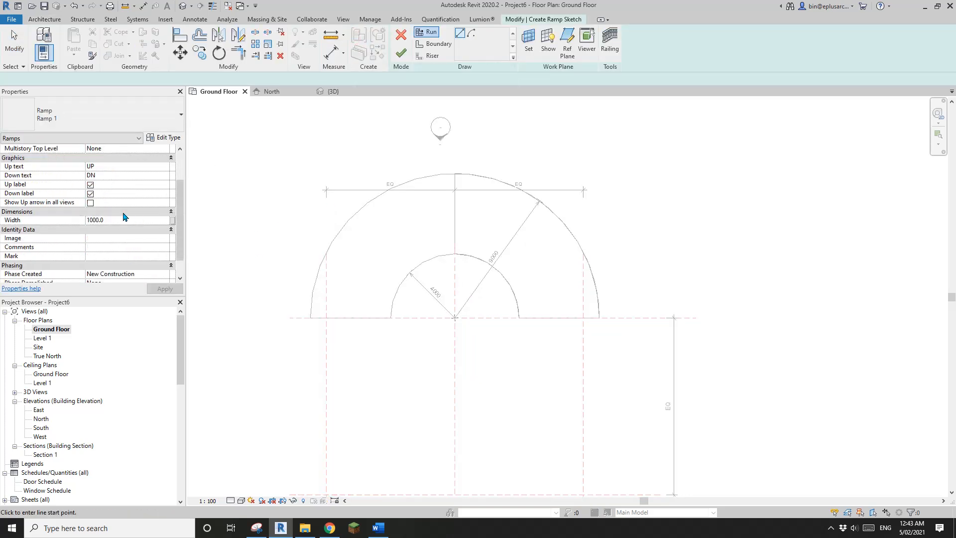
scroll(up, 3)
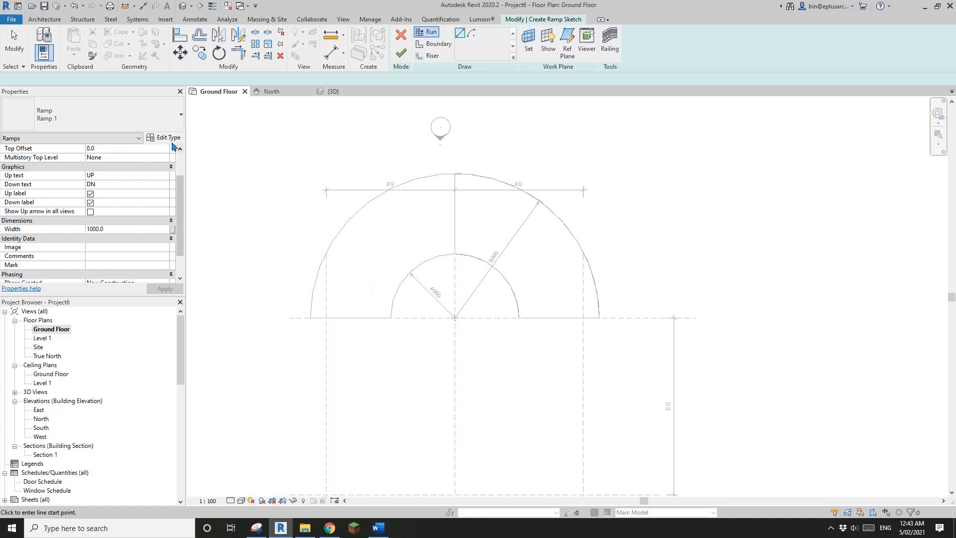
click(165, 137)
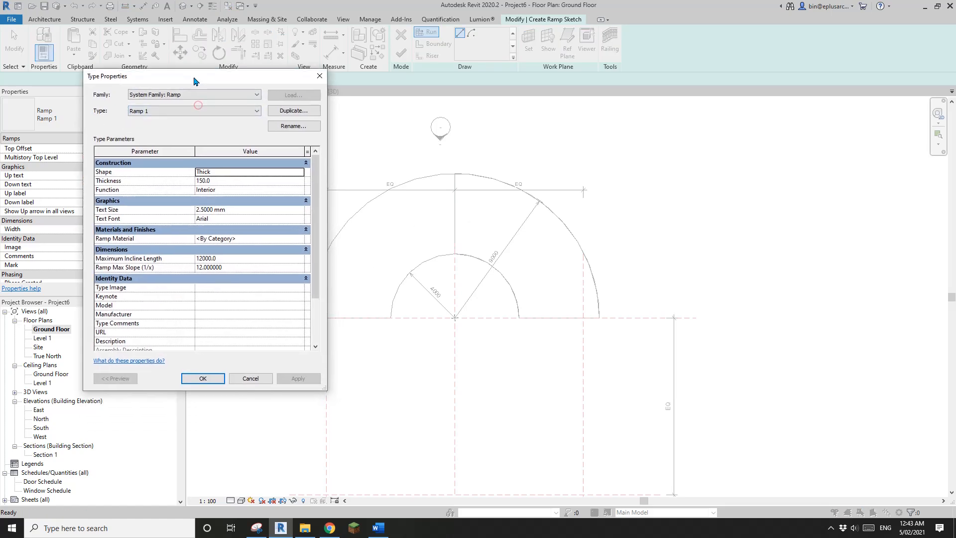
mouse_move(211, 200)
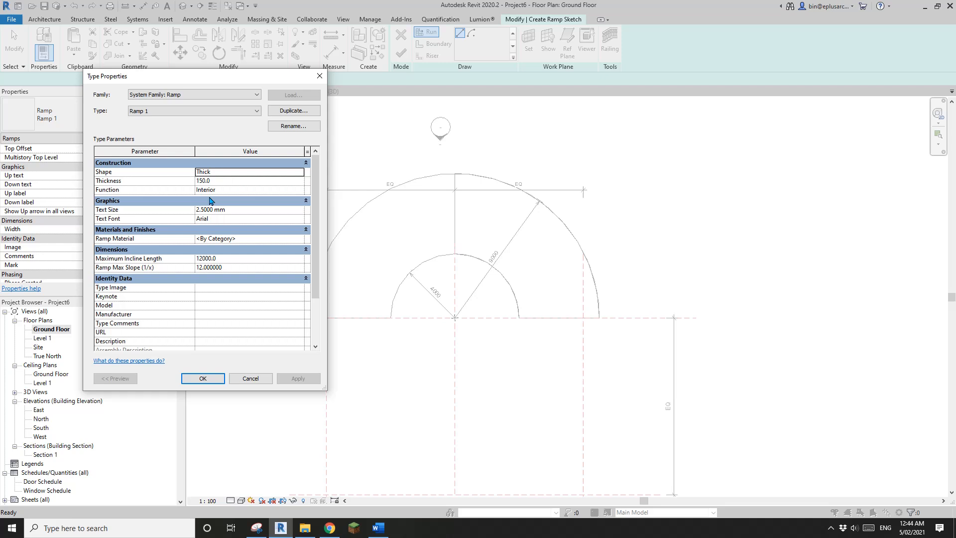
mouse_move(207, 246)
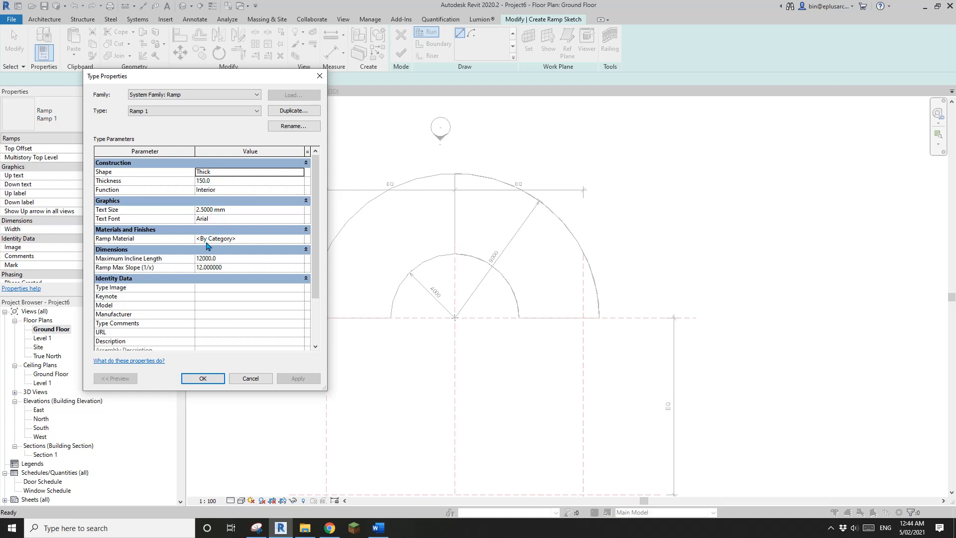
mouse_move(138, 263)
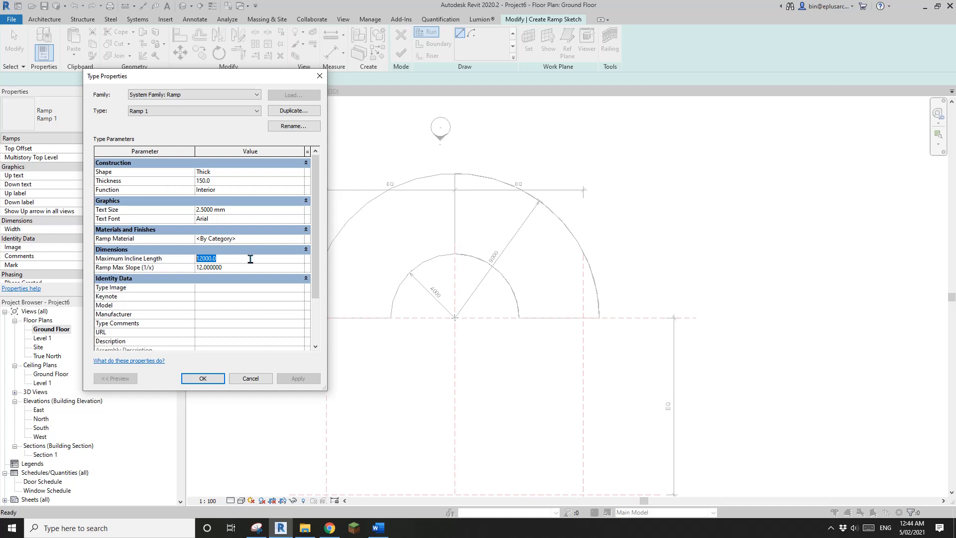
text(90000)
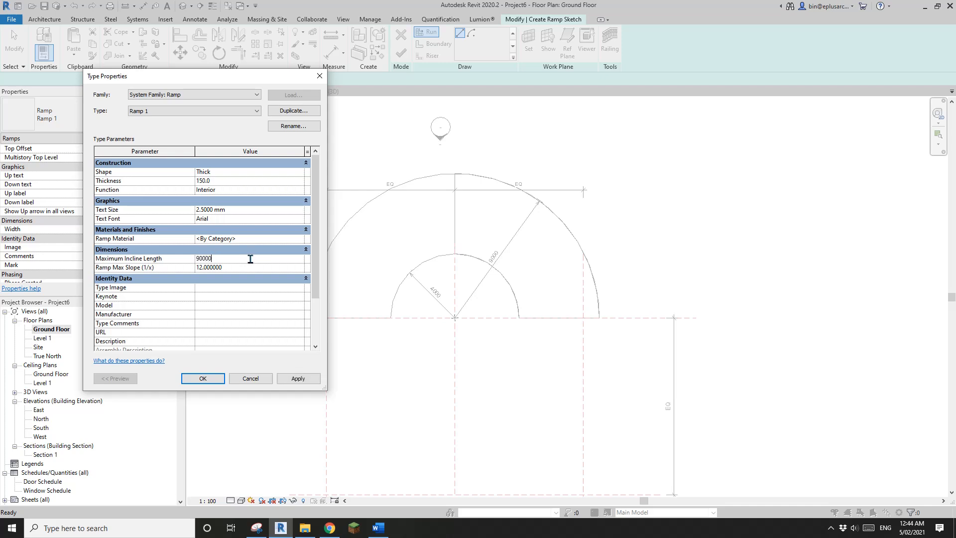
text(100)
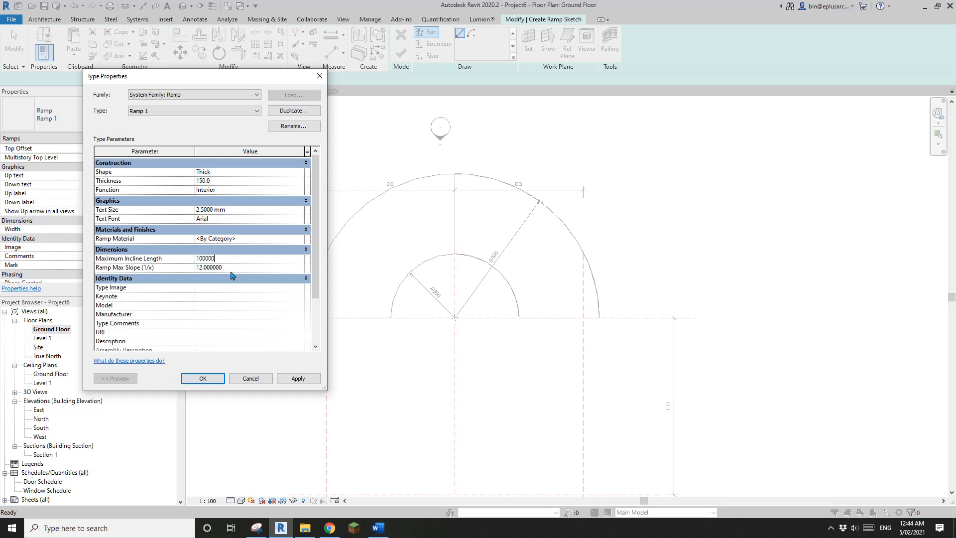
mouse_move(139, 272)
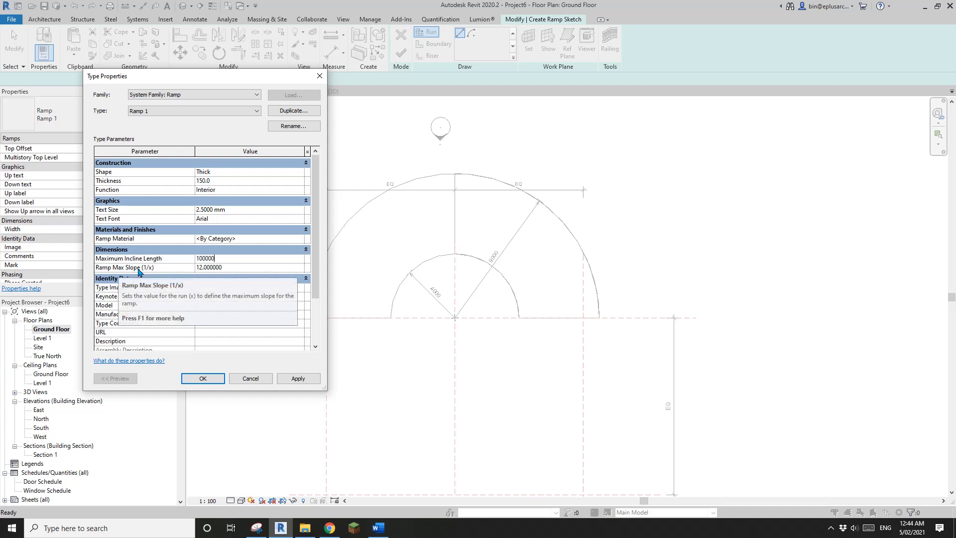
mouse_move(126, 285)
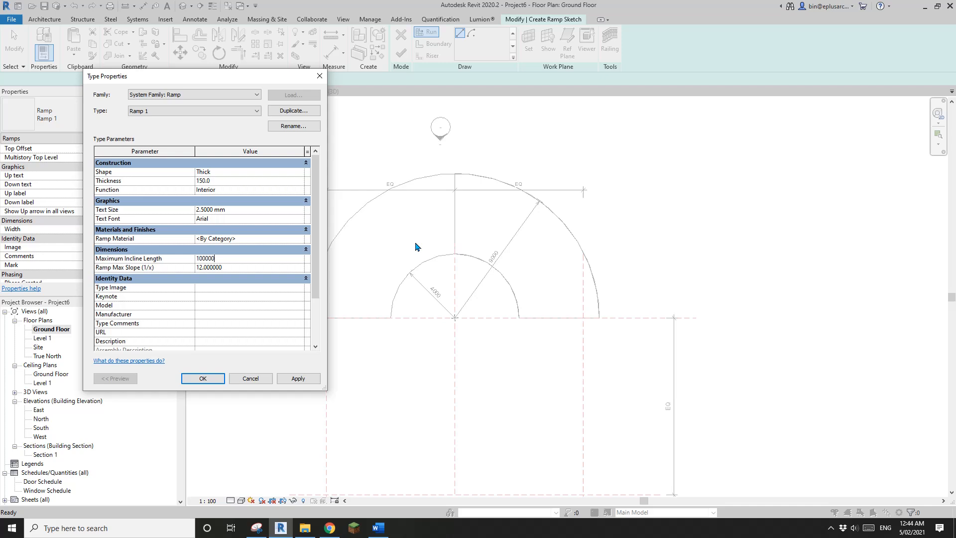
mouse_move(228, 280)
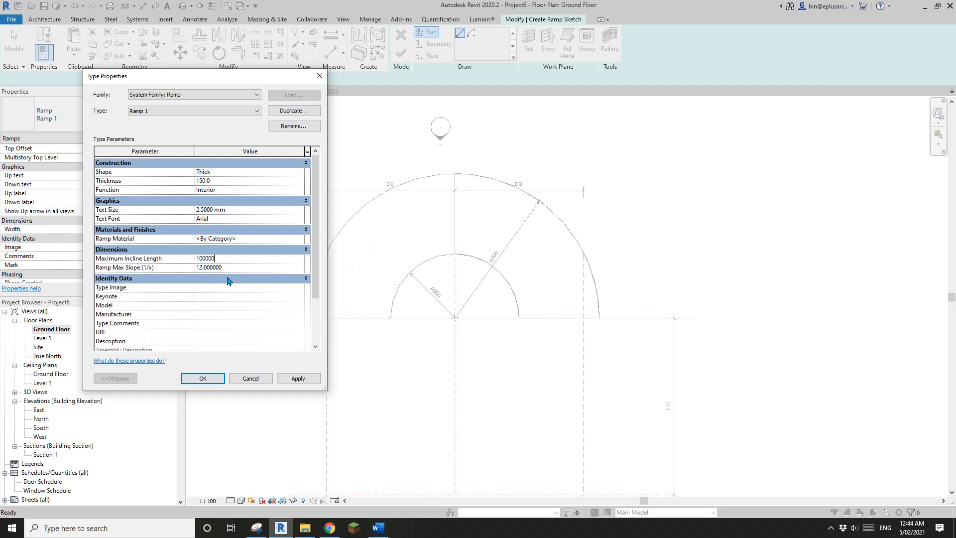
mouse_move(433, 228)
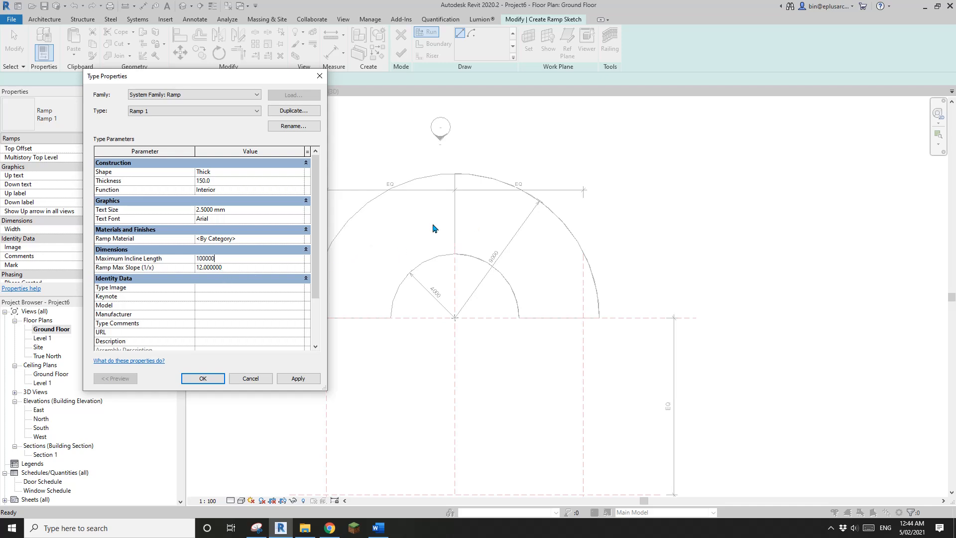
mouse_move(430, 251)
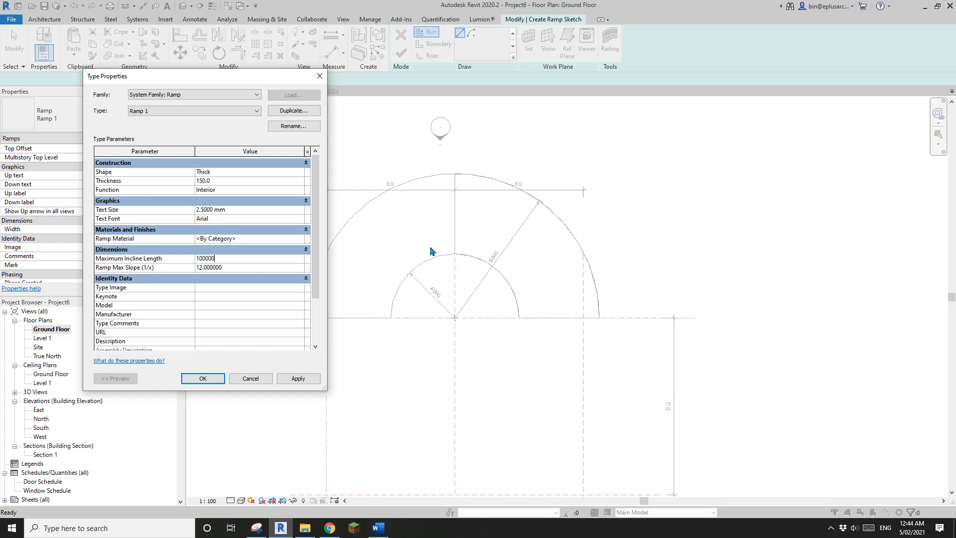
mouse_move(395, 237)
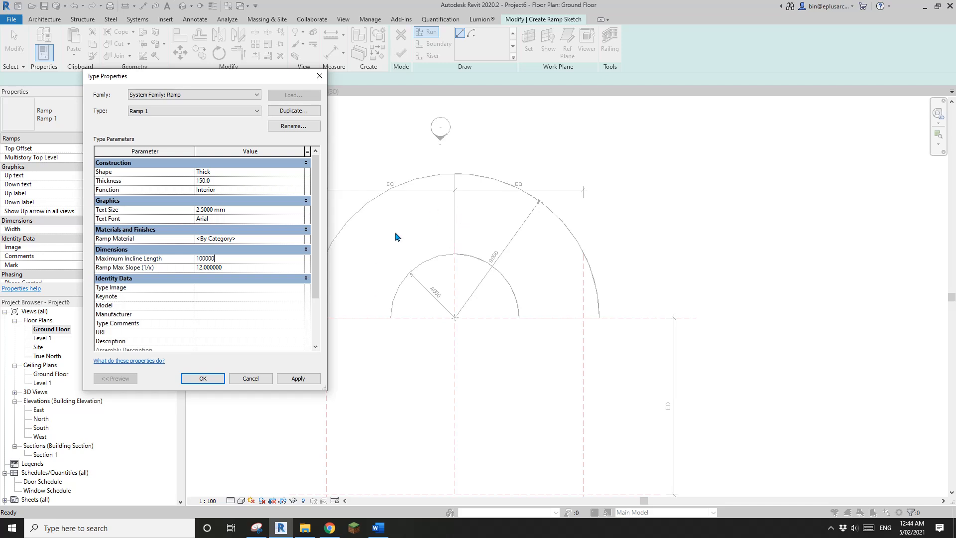
mouse_move(451, 227)
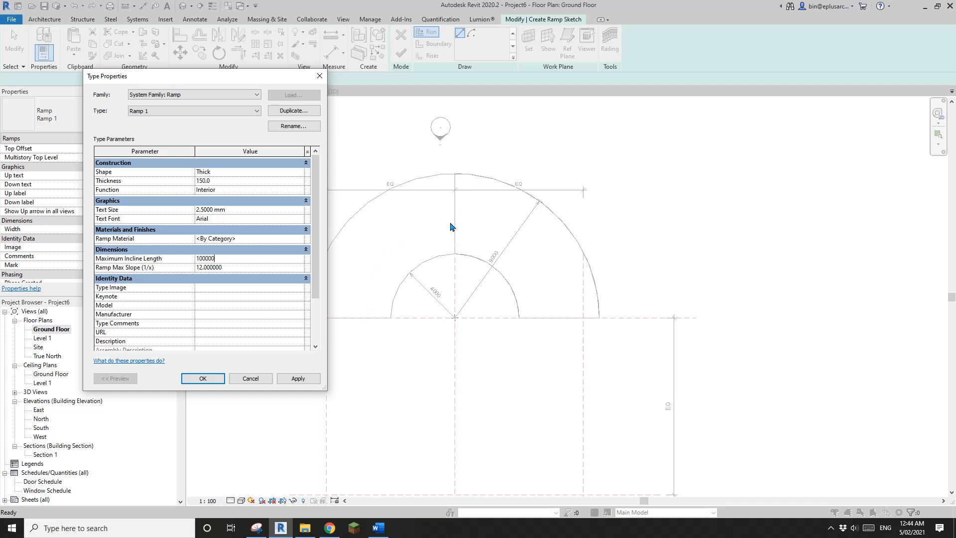
mouse_move(198, 273)
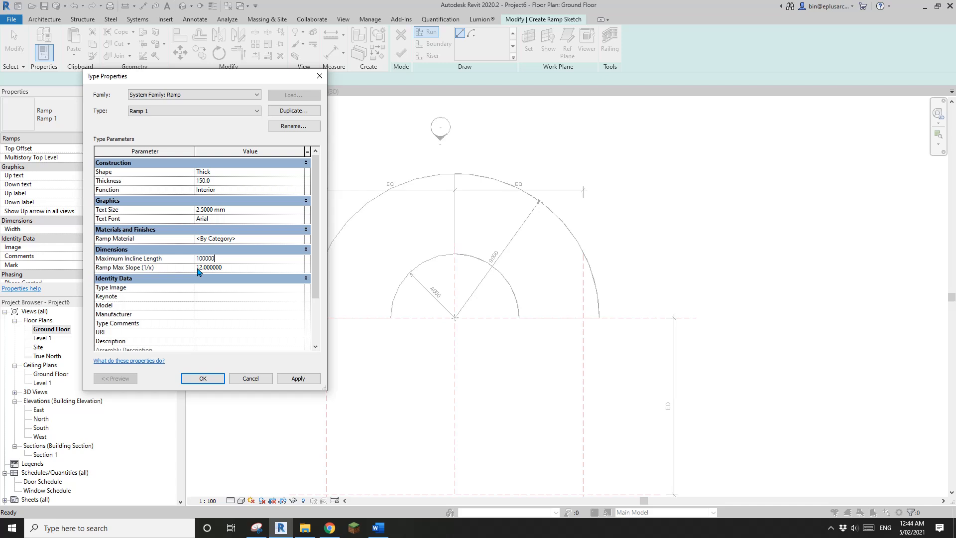
Rename the ramp type to Ramp 1/12 and confirm
click(194, 111)
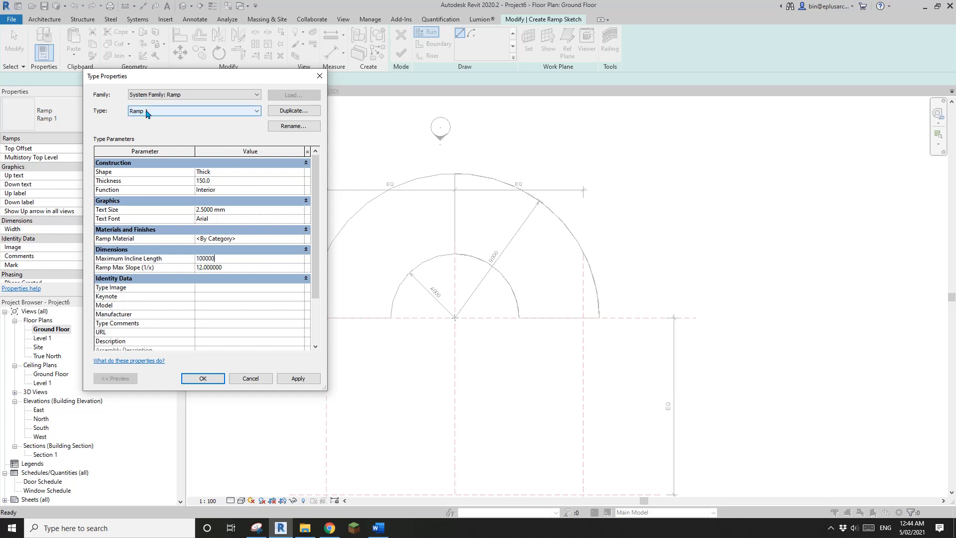
click(194, 111)
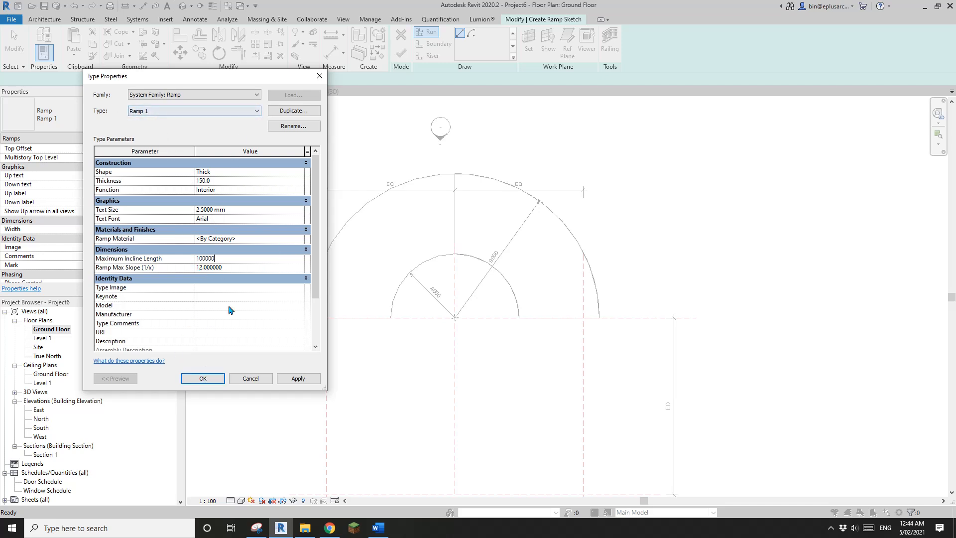
click(293, 125)
text(Ramp 1/12)
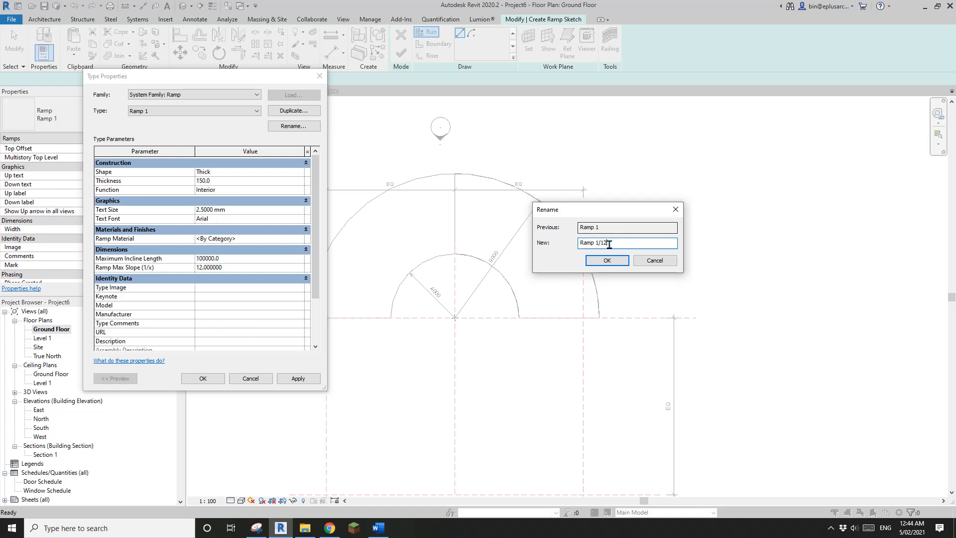
click(607, 260)
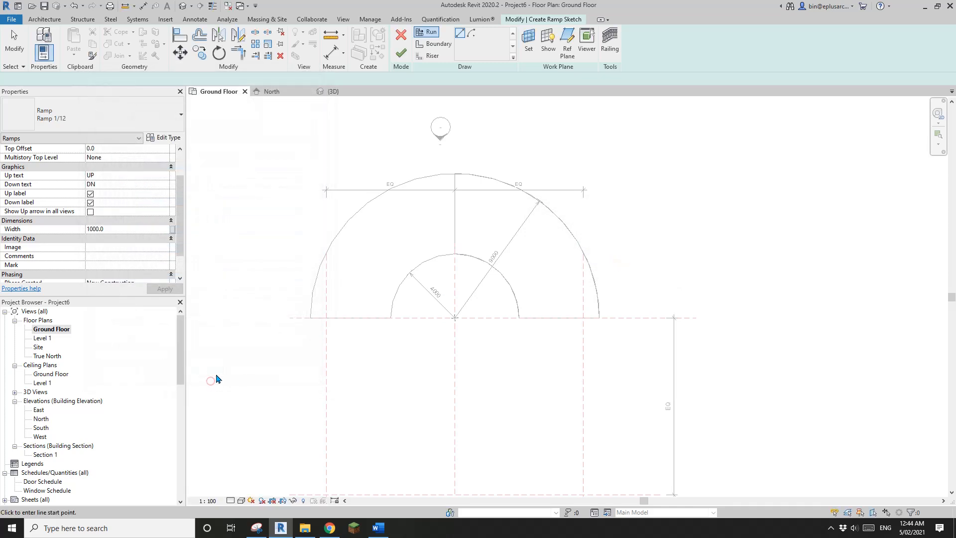
mouse_move(472, 36)
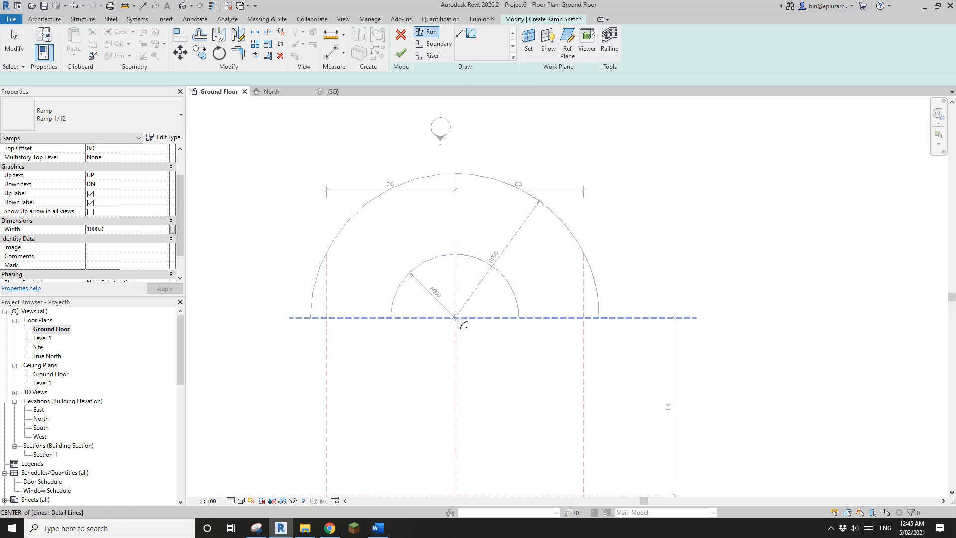
Choose the Center-ends Arc draw option for the ramp run
click(456, 320)
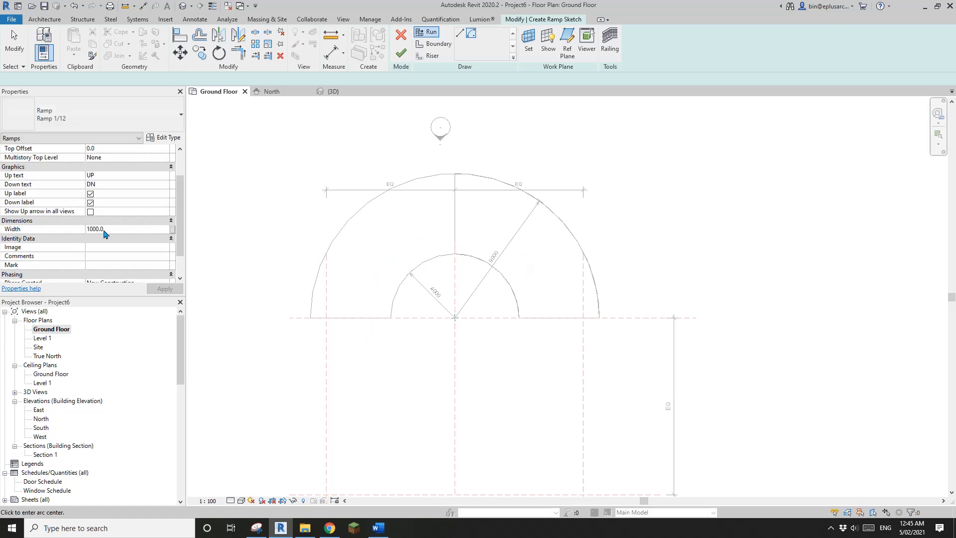
Set the ramp Width to 5000 in Properties before sketching the arc run
double_click(95, 229)
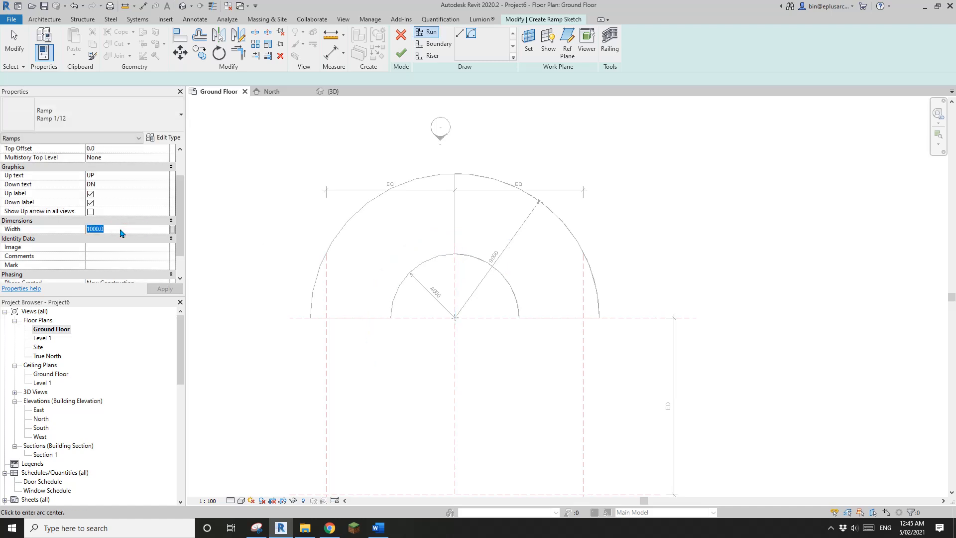
text(5000)
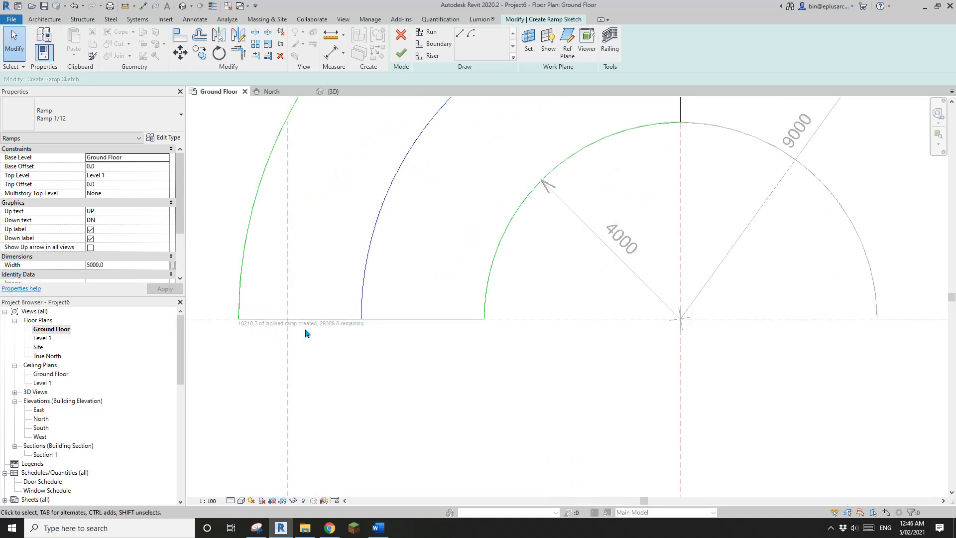
mouse_move(330, 331)
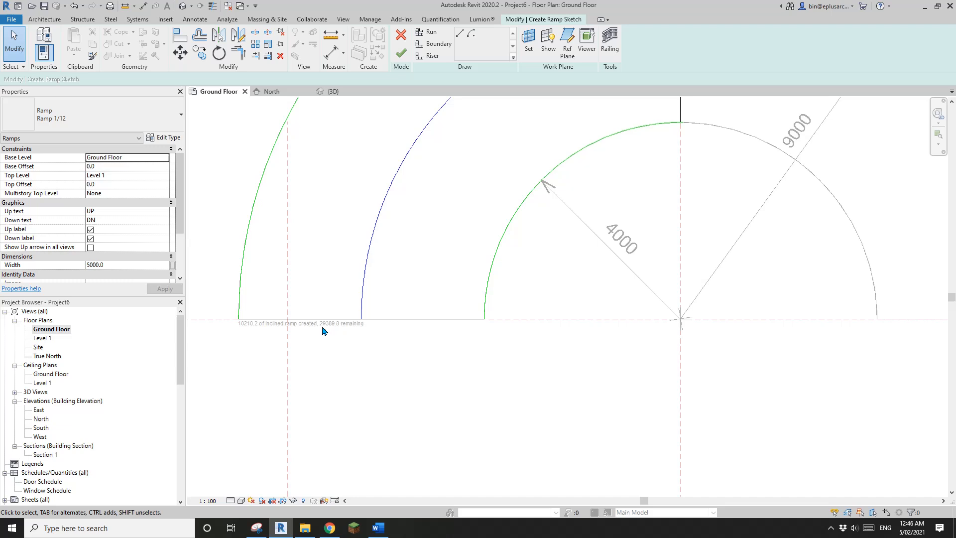
mouse_move(132, 190)
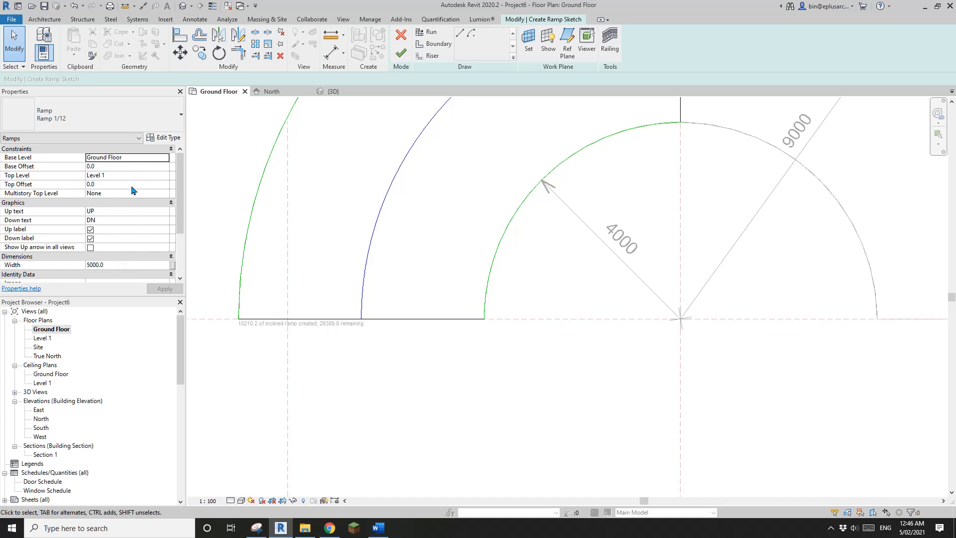
mouse_move(327, 330)
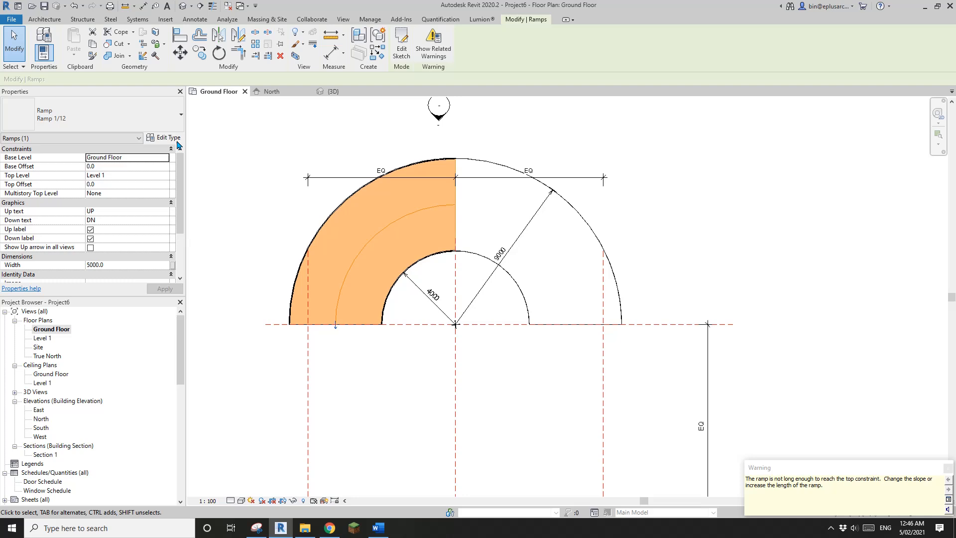
Duplicate the ramp type as Ramp 1/8 with Ramp Max Slope 8 and apply it
click(401, 44)
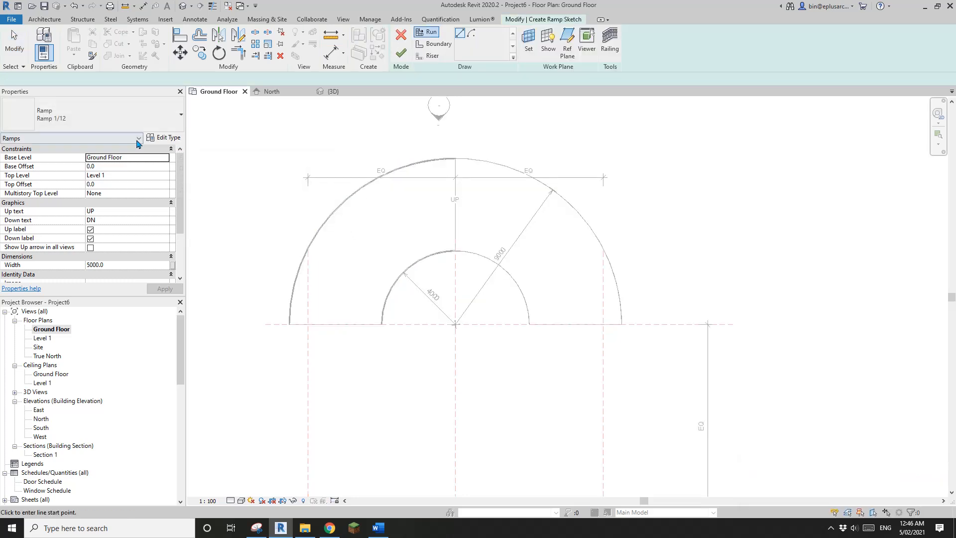
click(169, 137)
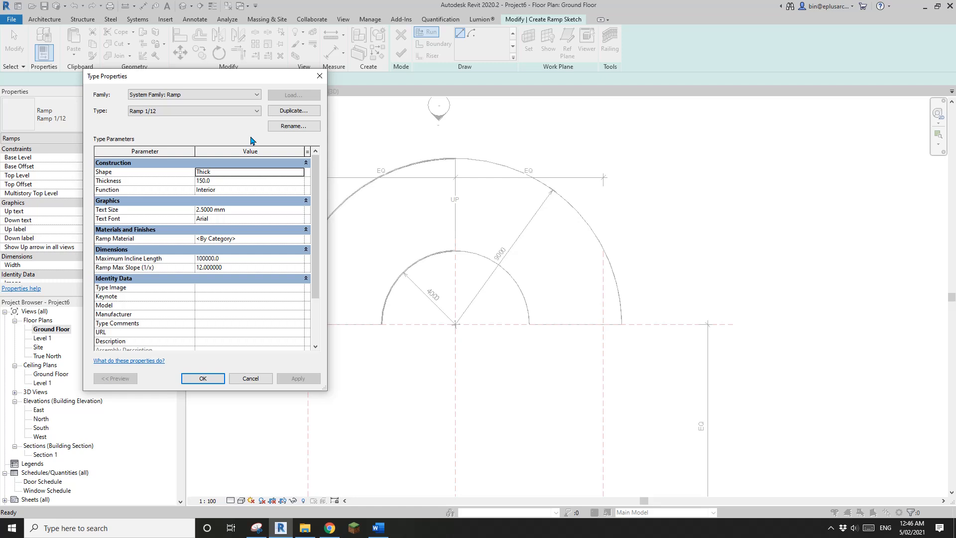
click(293, 110)
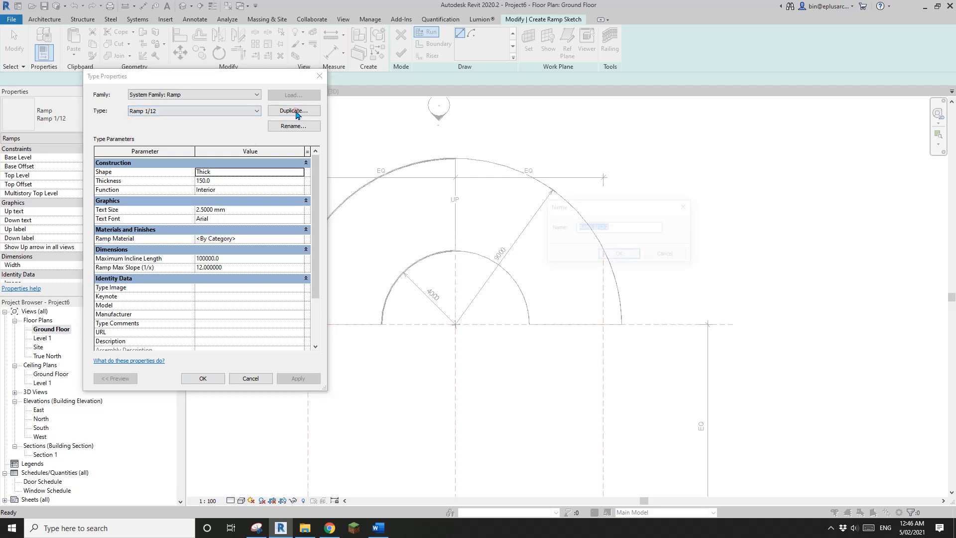
click(293, 110)
text(8)
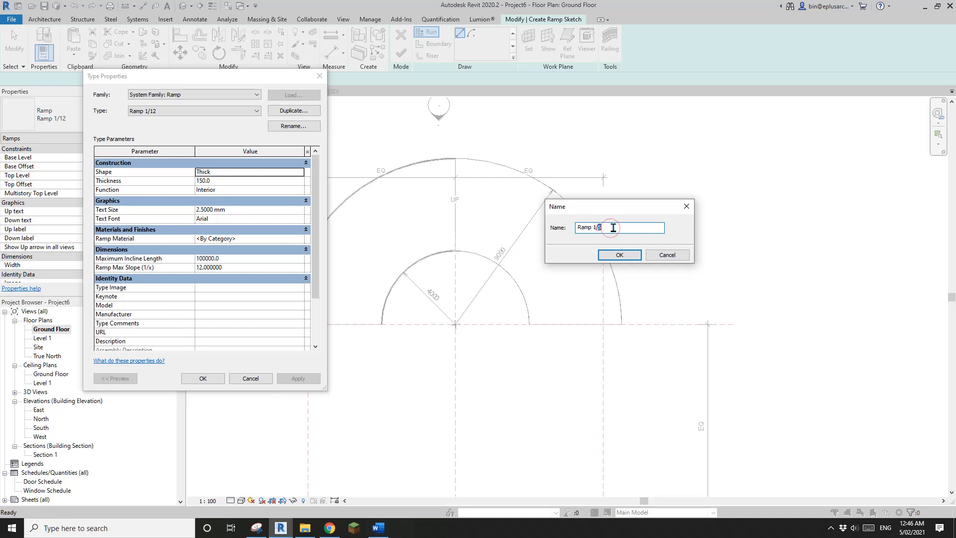
click(618, 255)
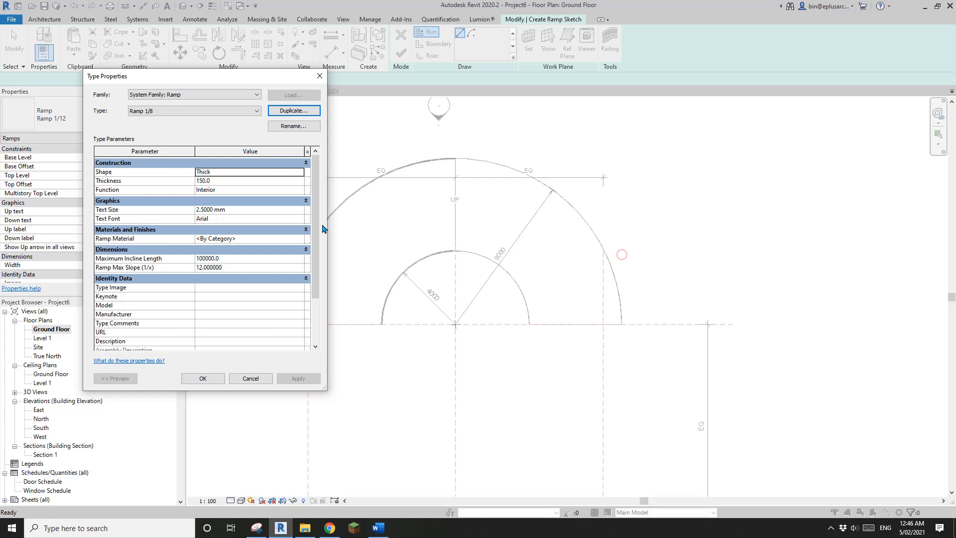
mouse_move(112, 271)
text(8.000000)
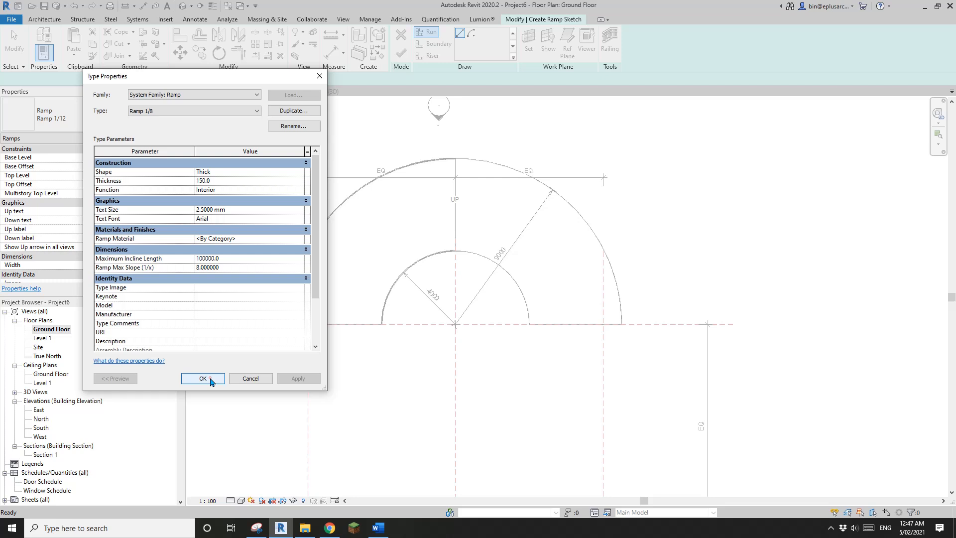
click(202, 378)
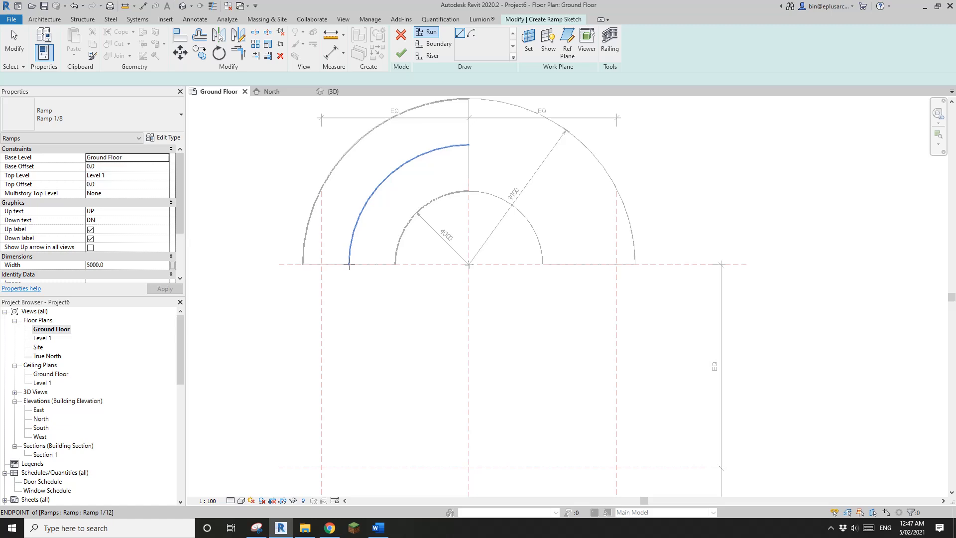
Add the straight run to complete the U-shaped sketch and finish the edit
click(350, 265)
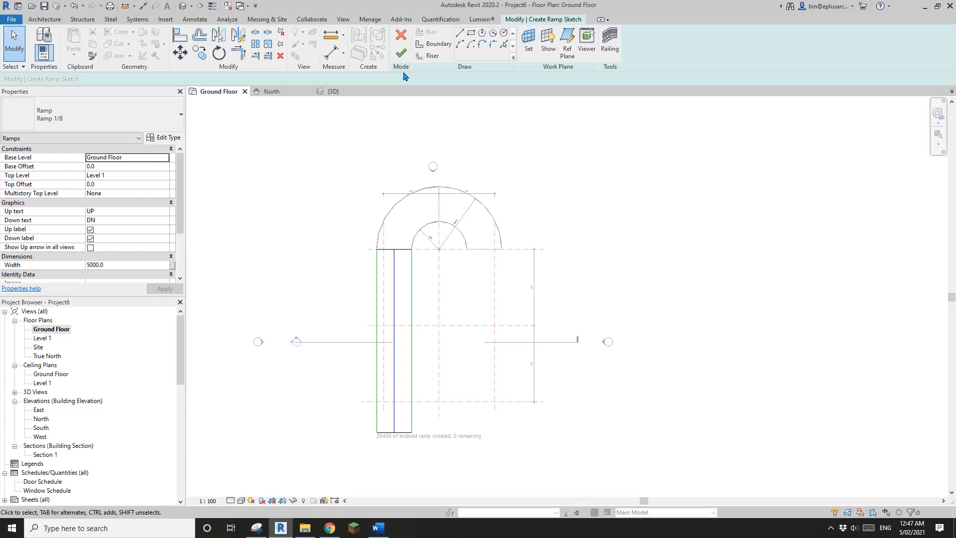
click(400, 38)
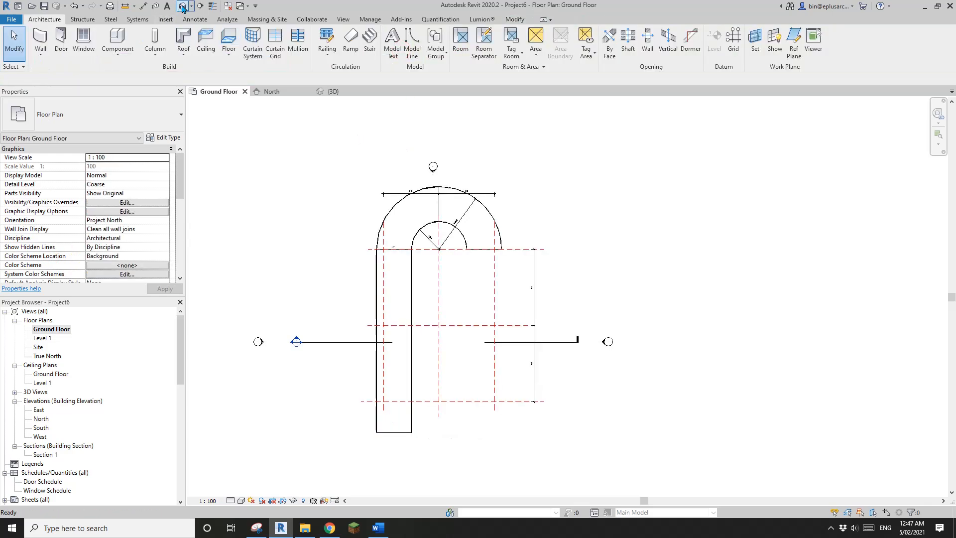
Place a spot elevation on the landing edge in 3D and read its 850.8 value
click(328, 91)
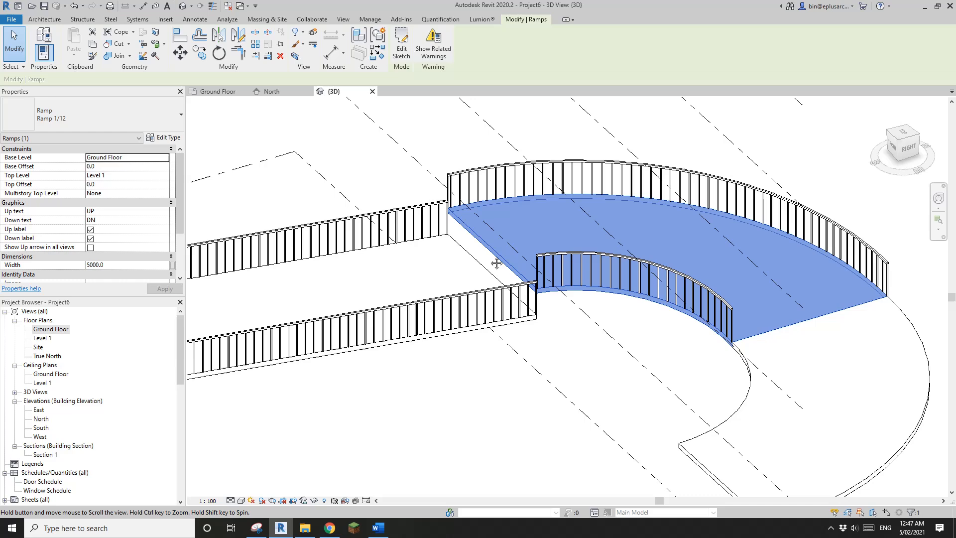
click(366, 140)
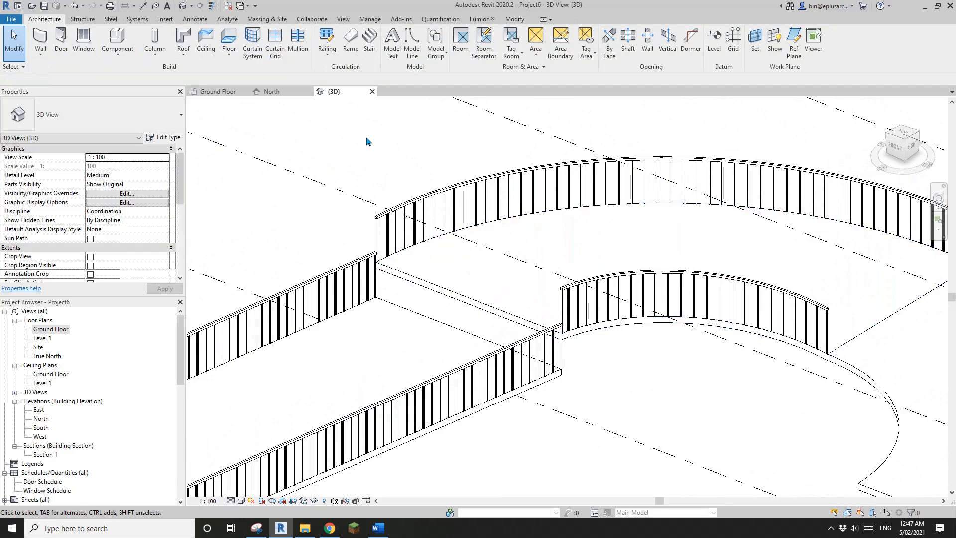
click(195, 19)
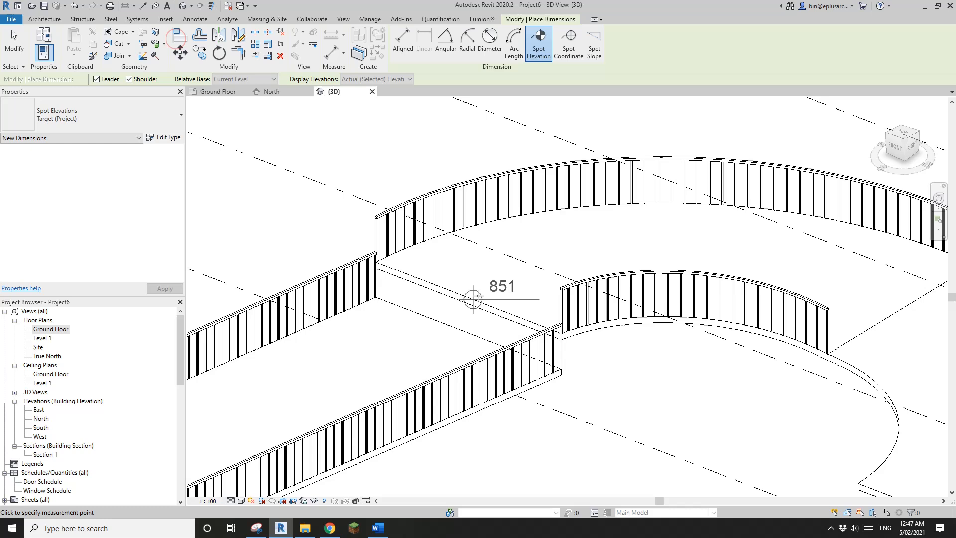
mouse_move(463, 287)
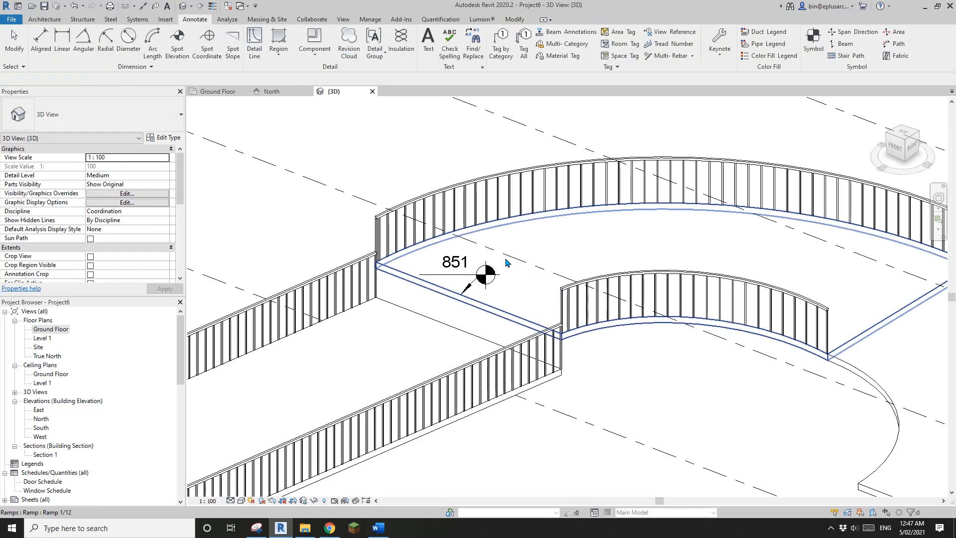
click(486, 275)
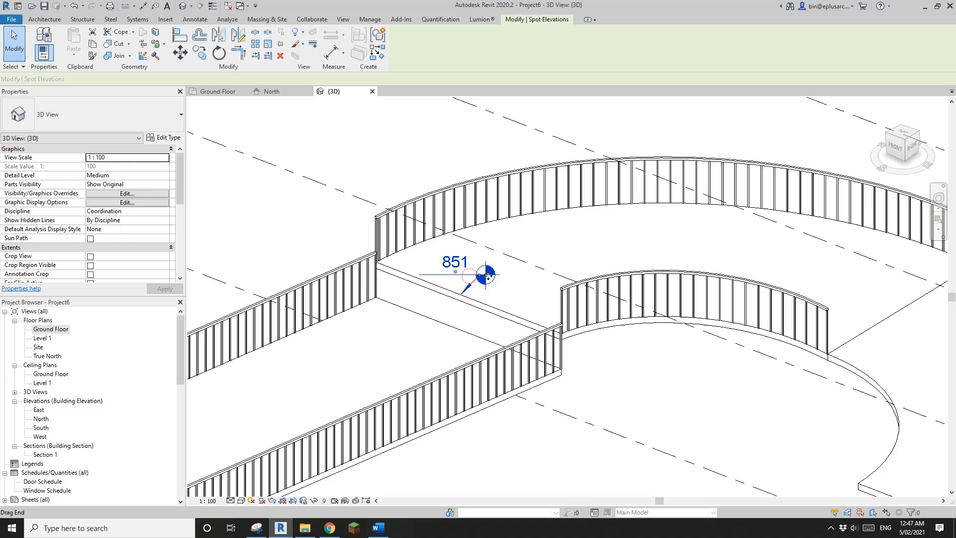
click(487, 275)
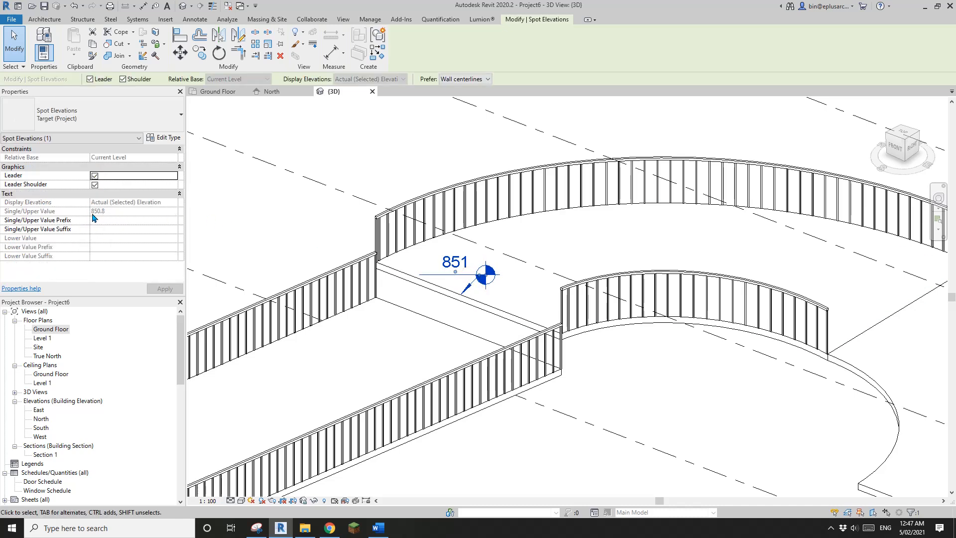
mouse_move(102, 219)
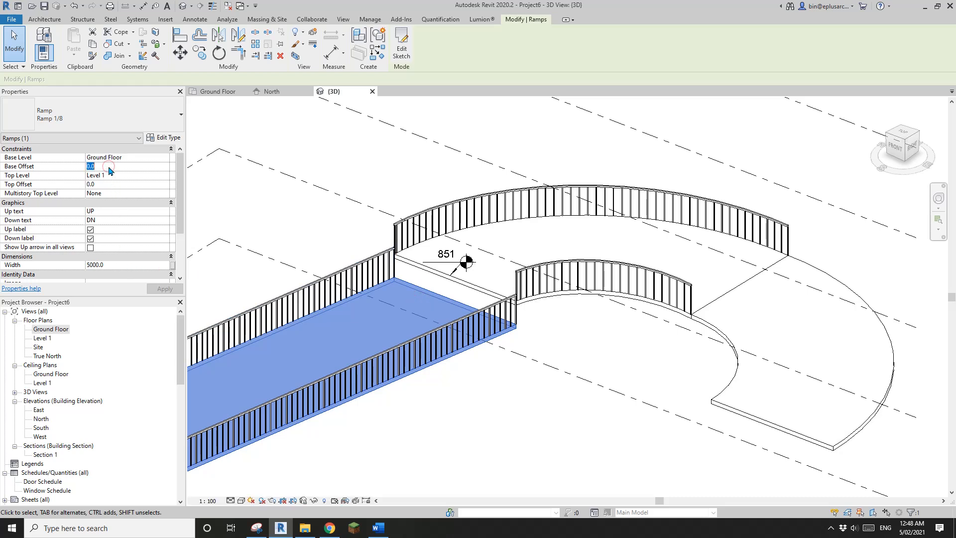
Set the ramp's Base Offset to 850.8 to match the landing
text(85)
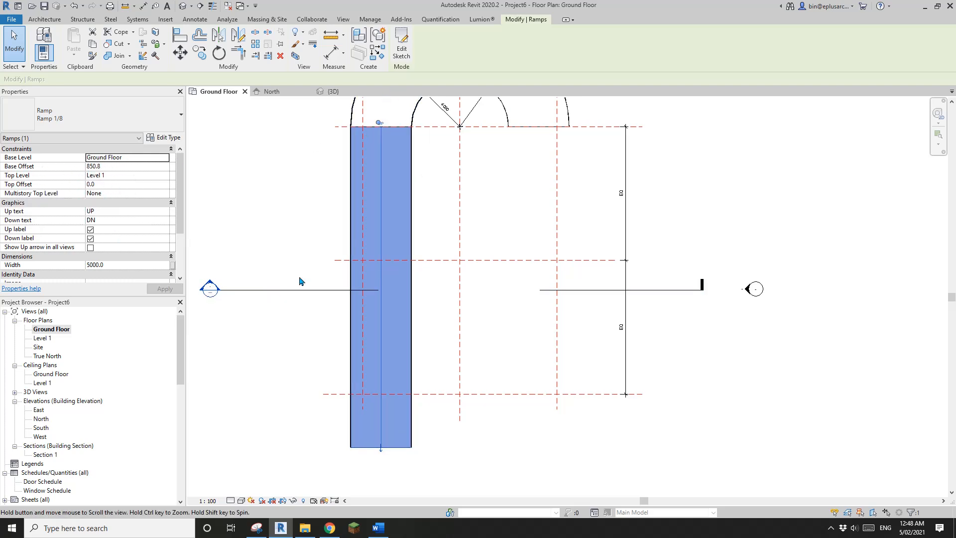
Shorten the straight Ramp 1/8 run by repositioning its end in the sketch, then finish
click(402, 45)
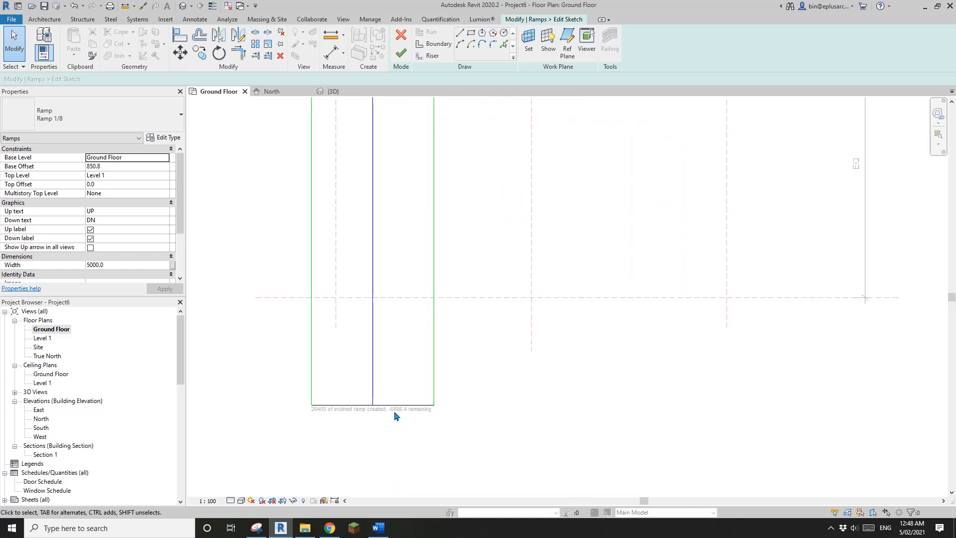
mouse_move(394, 414)
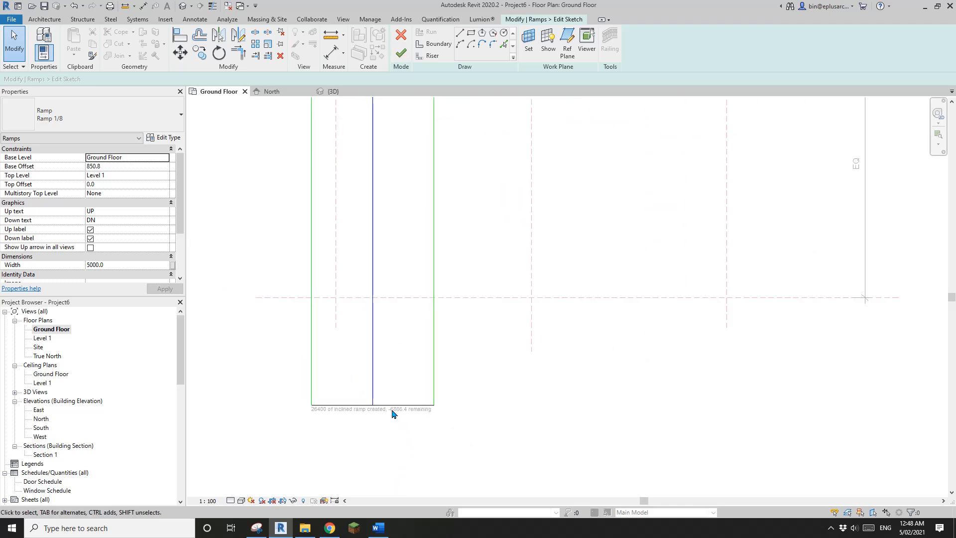
mouse_move(397, 417)
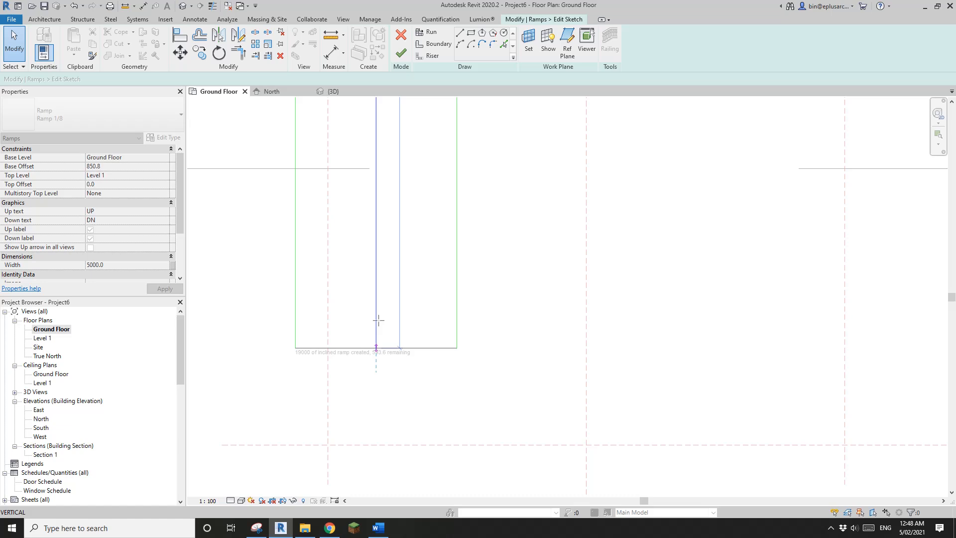
click(376, 290)
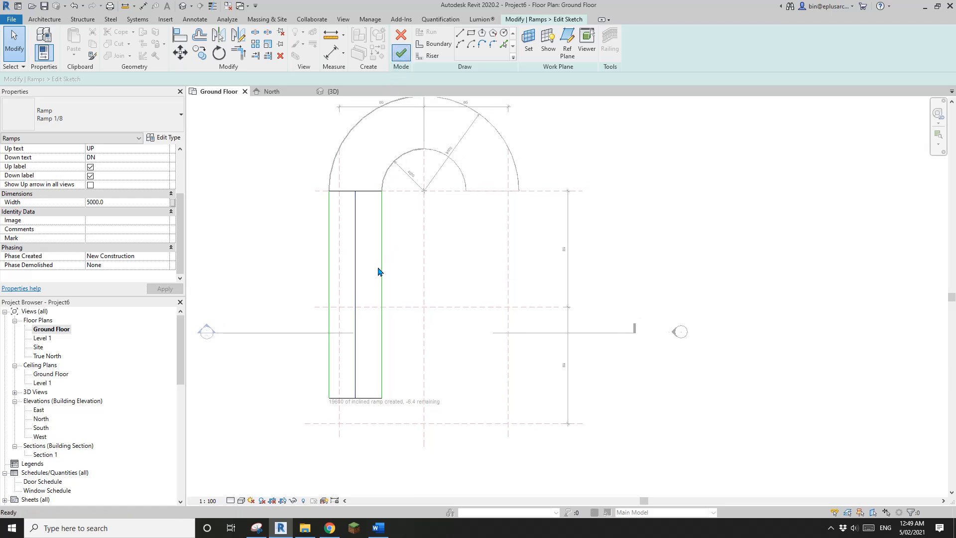
click(400, 40)
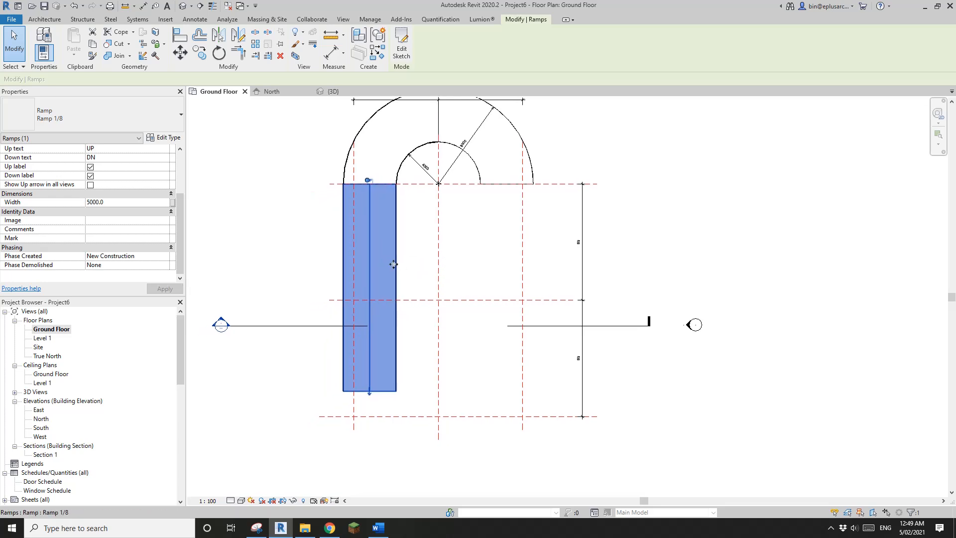
mouse_move(383, 241)
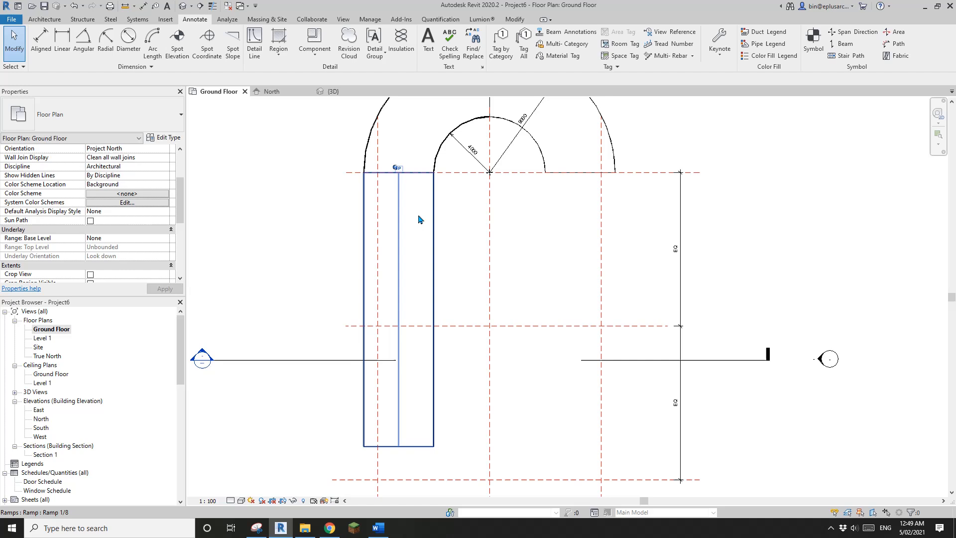
mouse_move(430, 206)
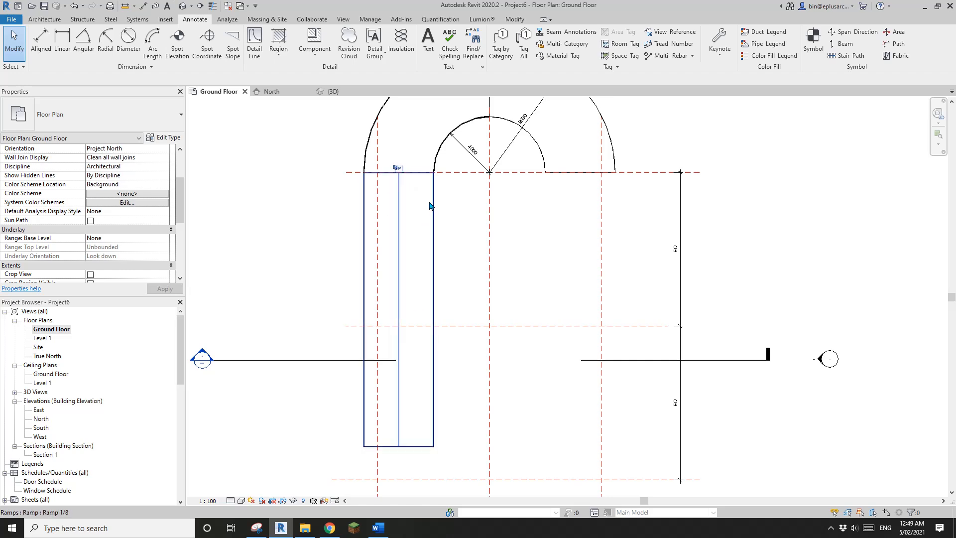
mouse_move(409, 186)
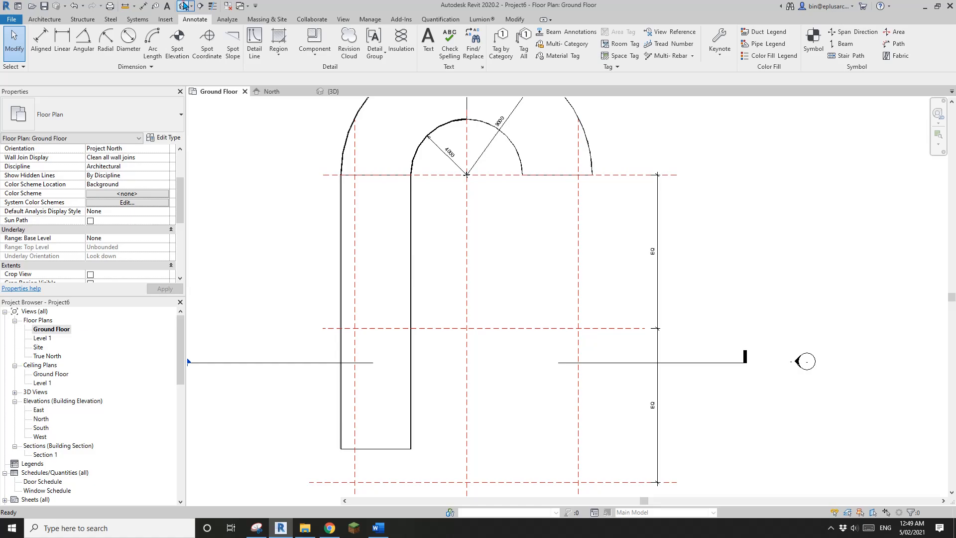
Return to the Ground Floor plan and select the curved ramp and landing floor
click(331, 91)
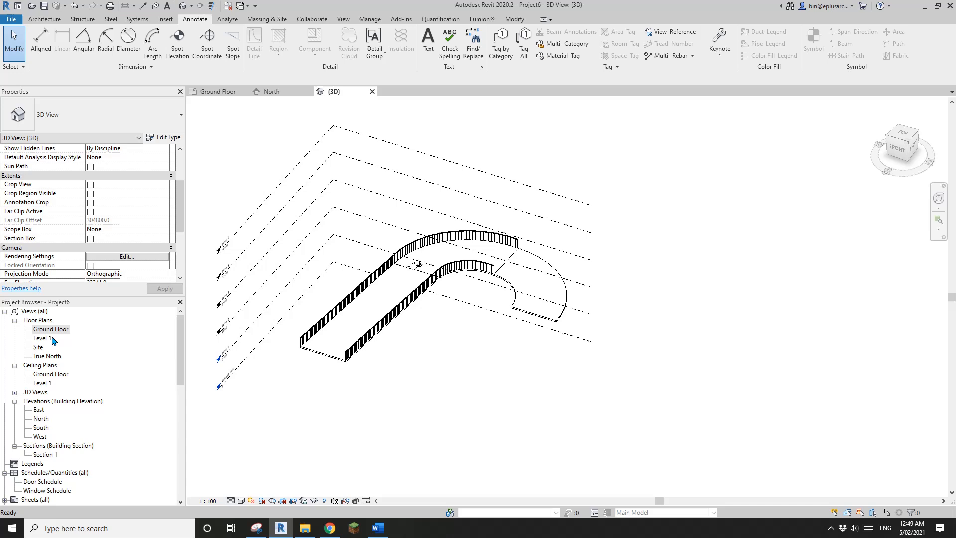
double_click(51, 329)
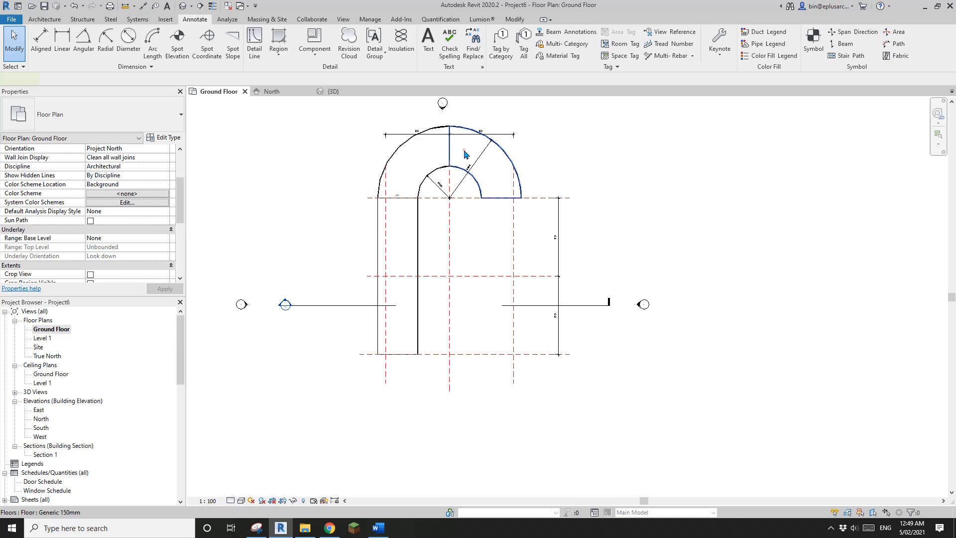
click(430, 159)
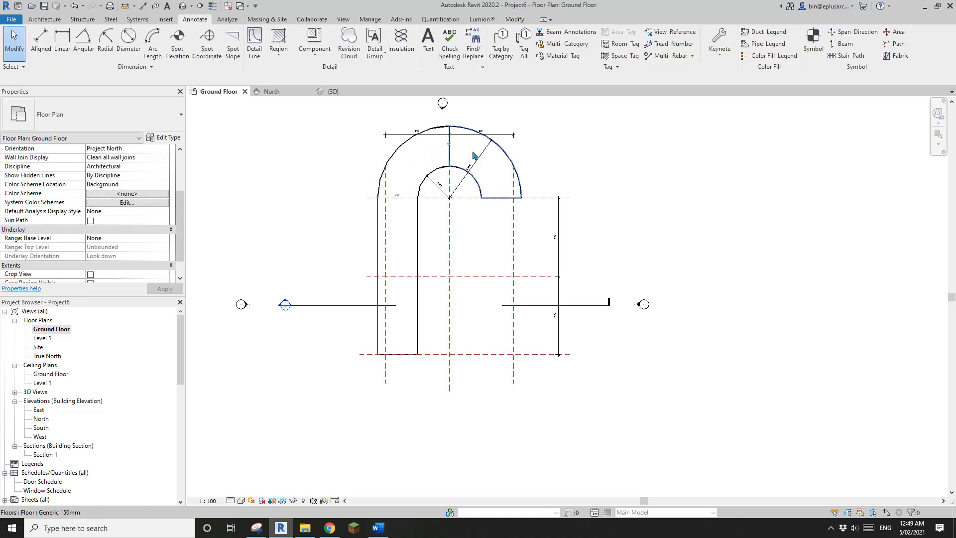
mouse_move(482, 156)
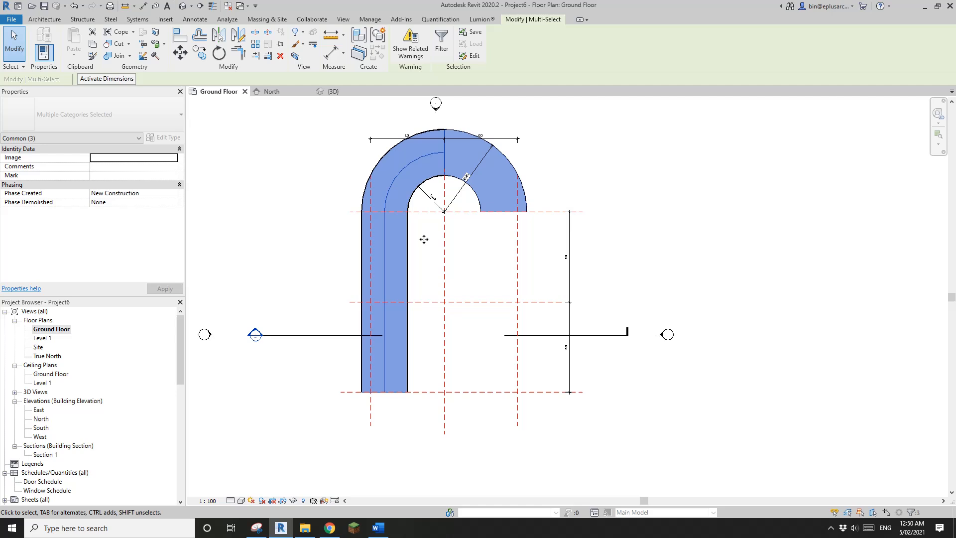
Rotate a copy 180 degrees about the plan middle, closing the ramp into an oval
click(219, 53)
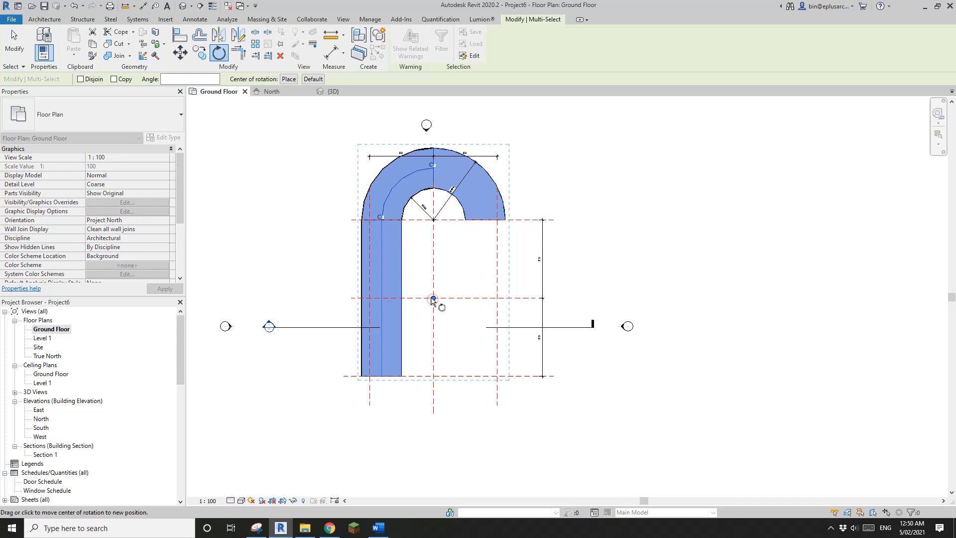
click(113, 78)
text(180)
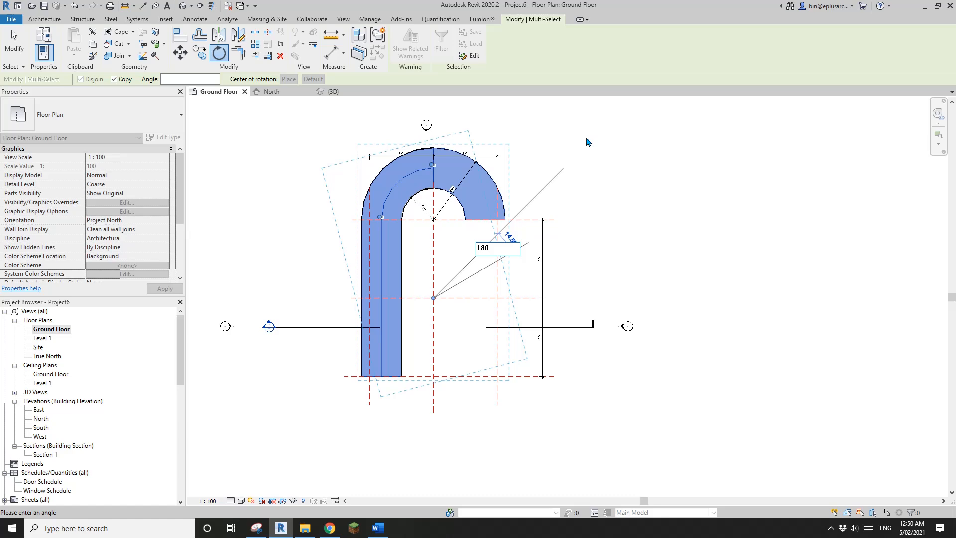
key(Return)
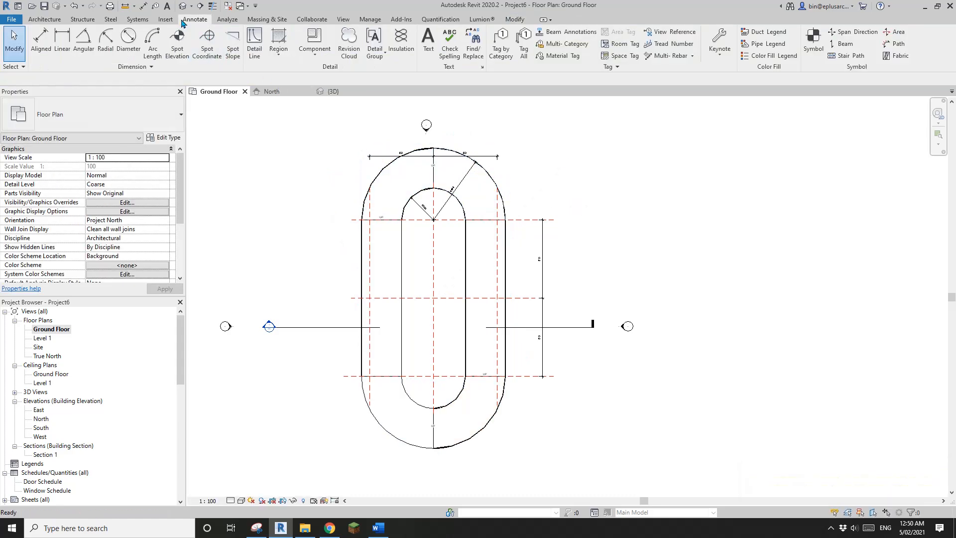
Inspect the duplicated oval ramp in 3D and select the ground-level landing floor
click(330, 91)
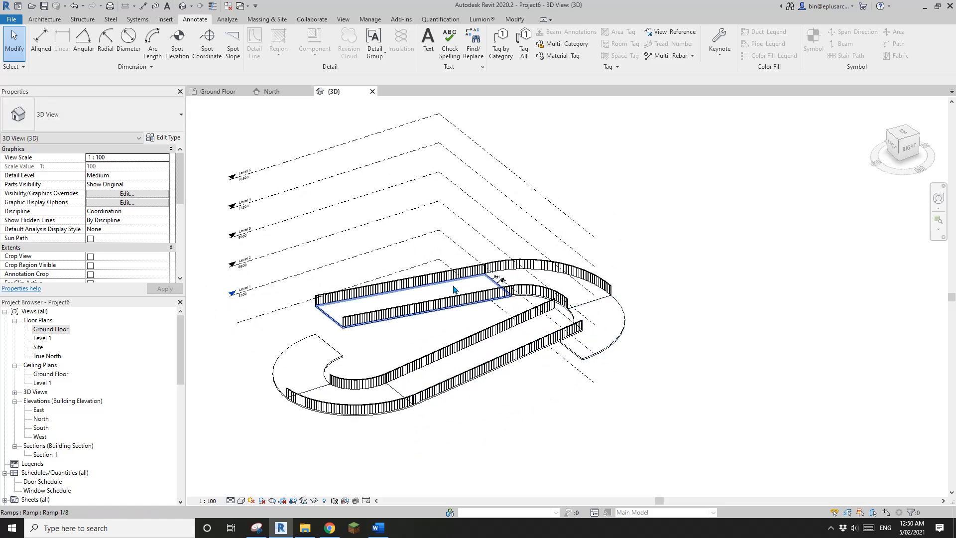
click(440, 395)
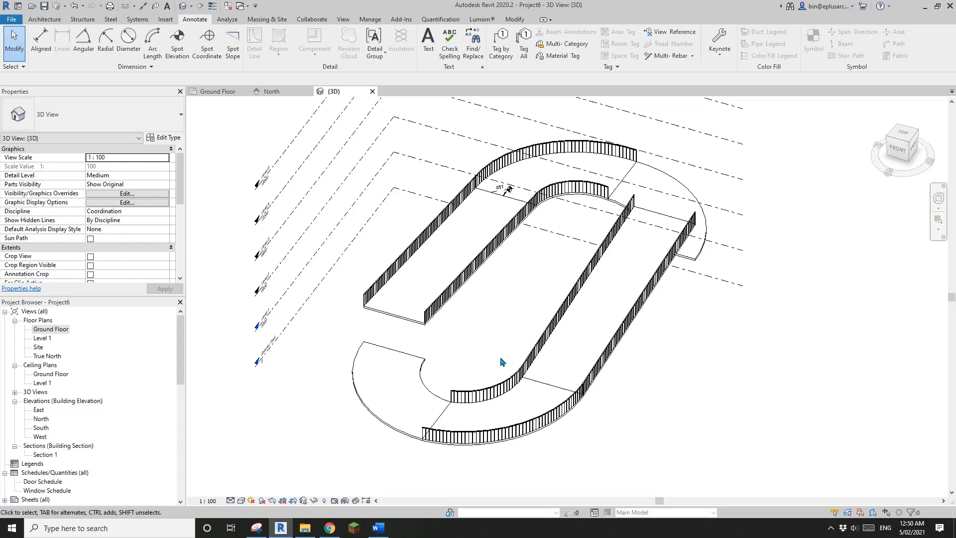
click(365, 356)
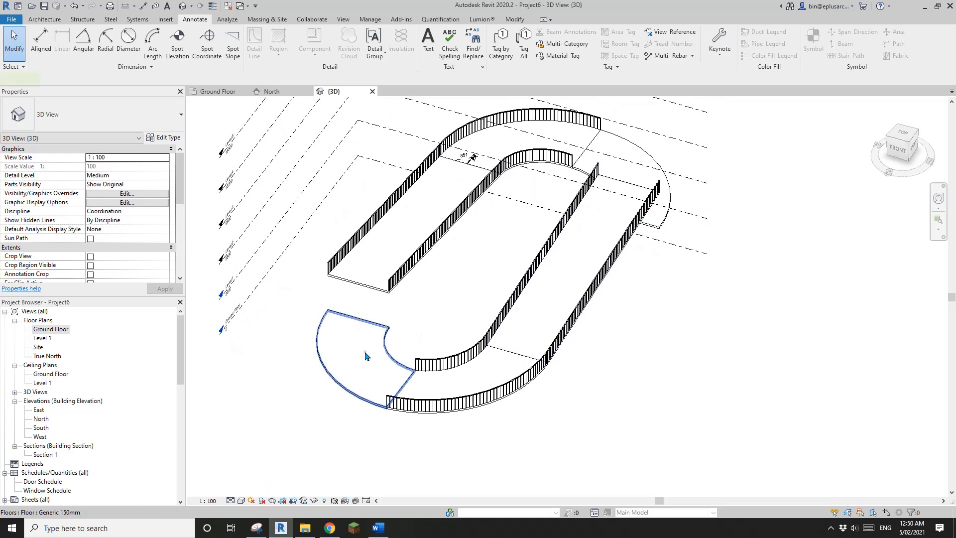
click(365, 354)
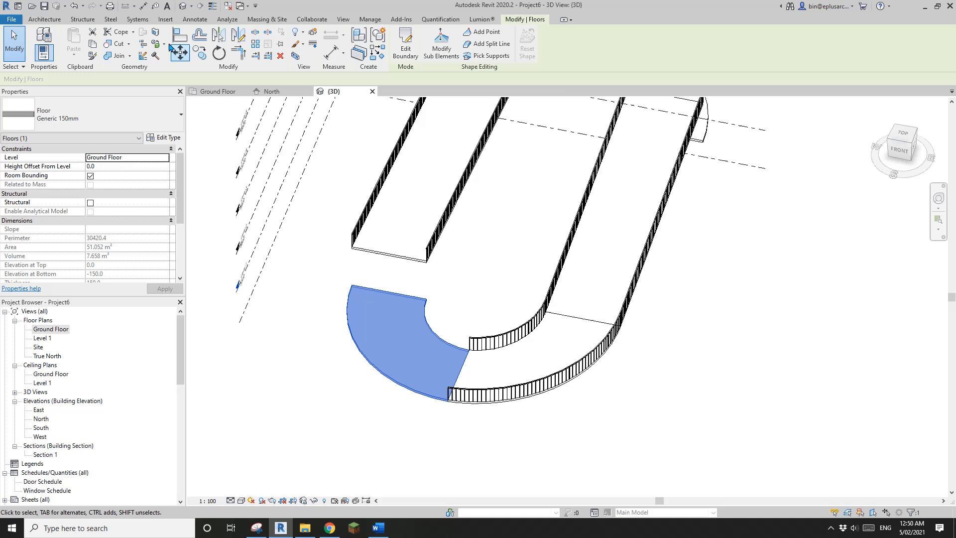
Place Railing 1100mm along the inner and outer curved landing edges of the ramp
click(327, 37)
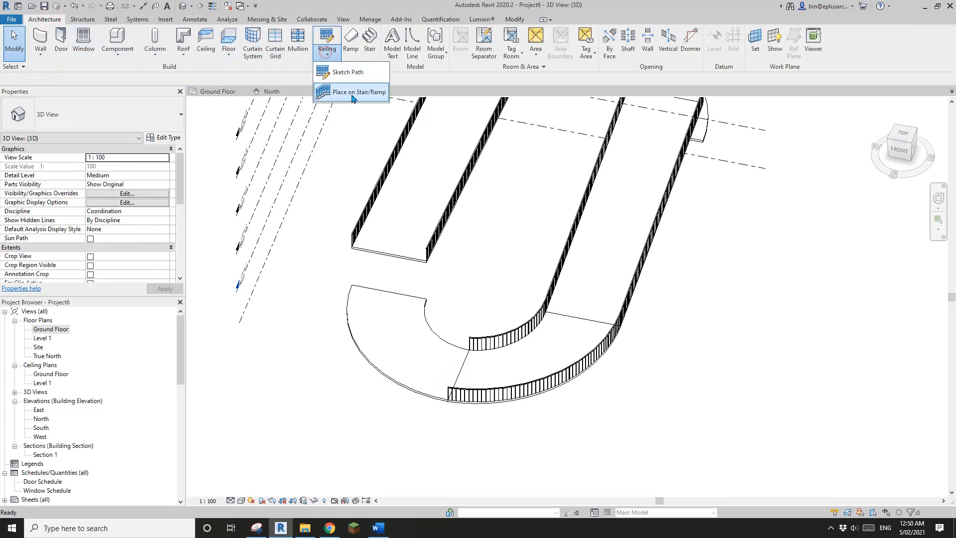
mouse_move(360, 94)
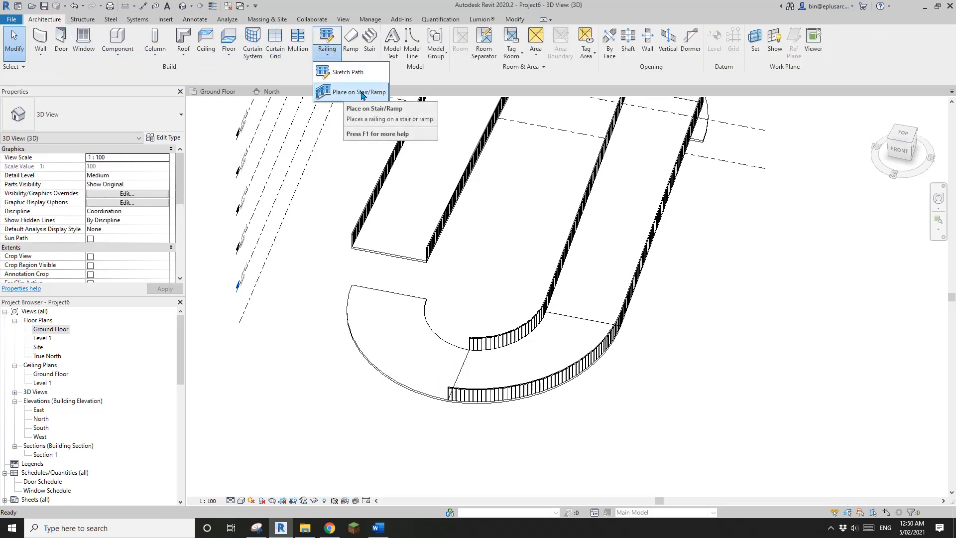
click(350, 91)
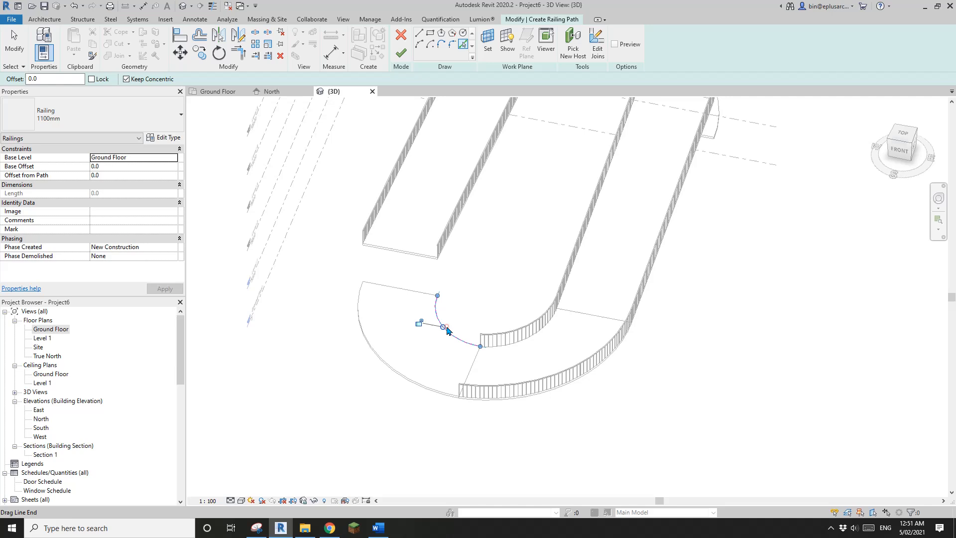
click(400, 35)
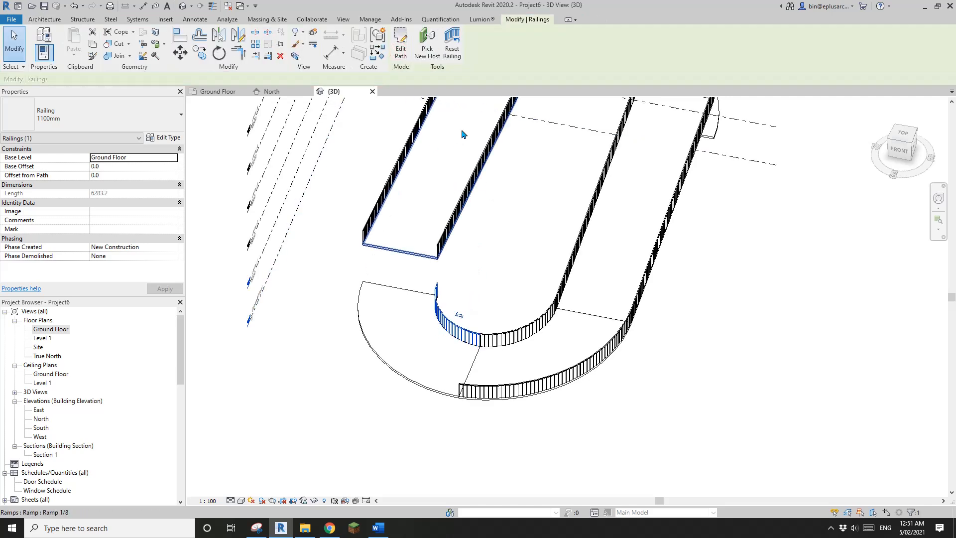
click(400, 46)
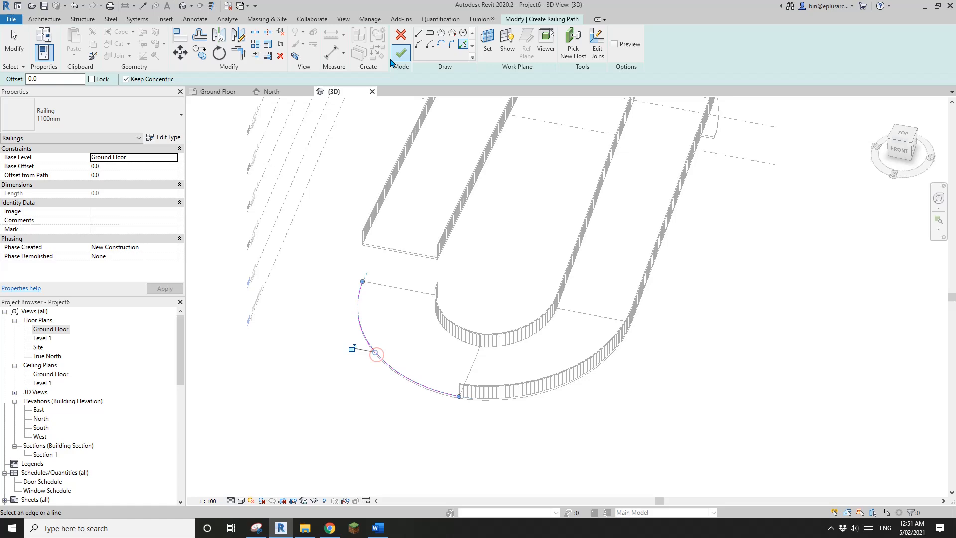
click(401, 39)
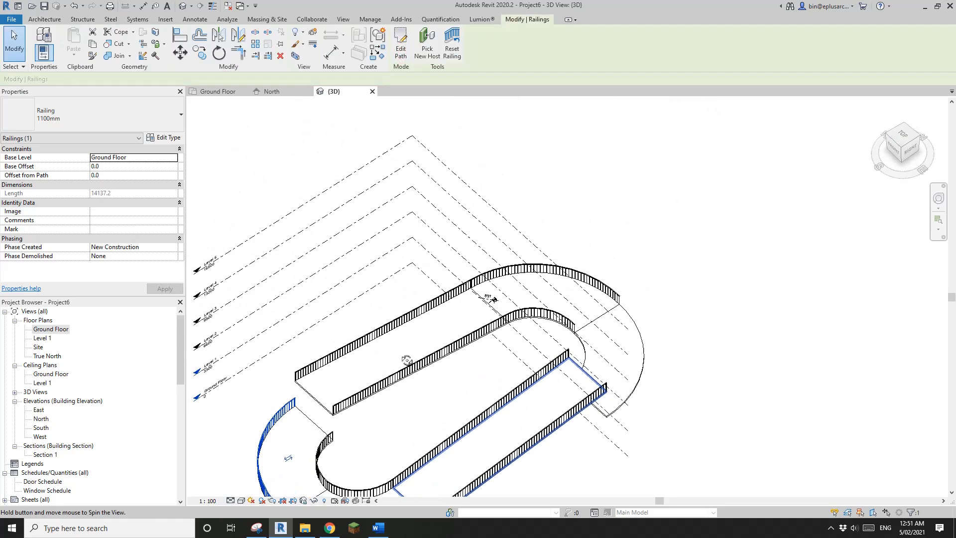
click(400, 43)
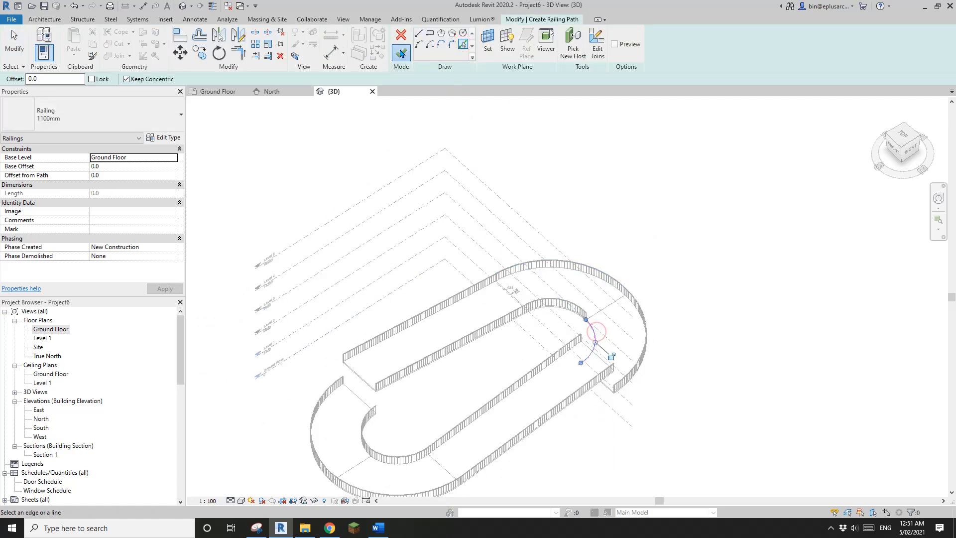
click(401, 34)
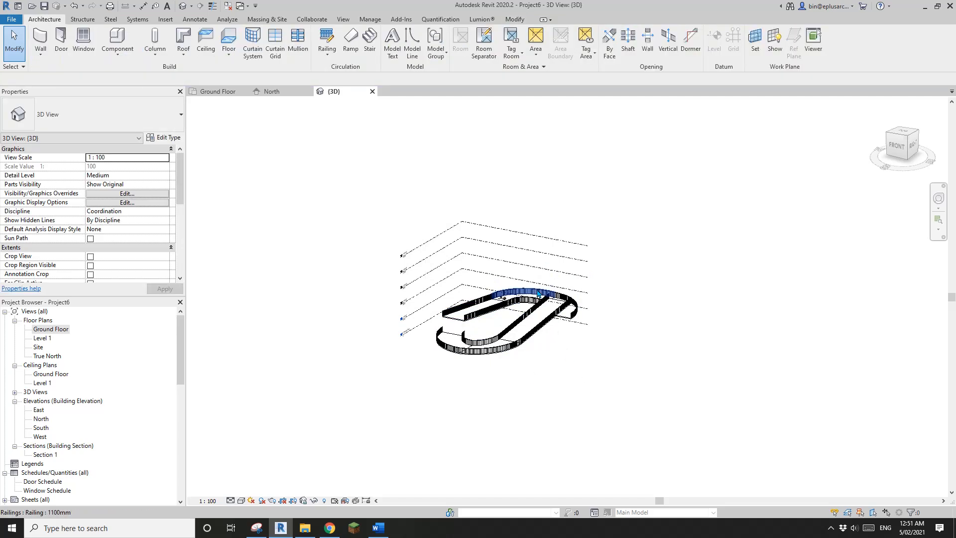
Copy the ramp floors and railings and paste them aligned to Levels 1 through 5
click(537, 294)
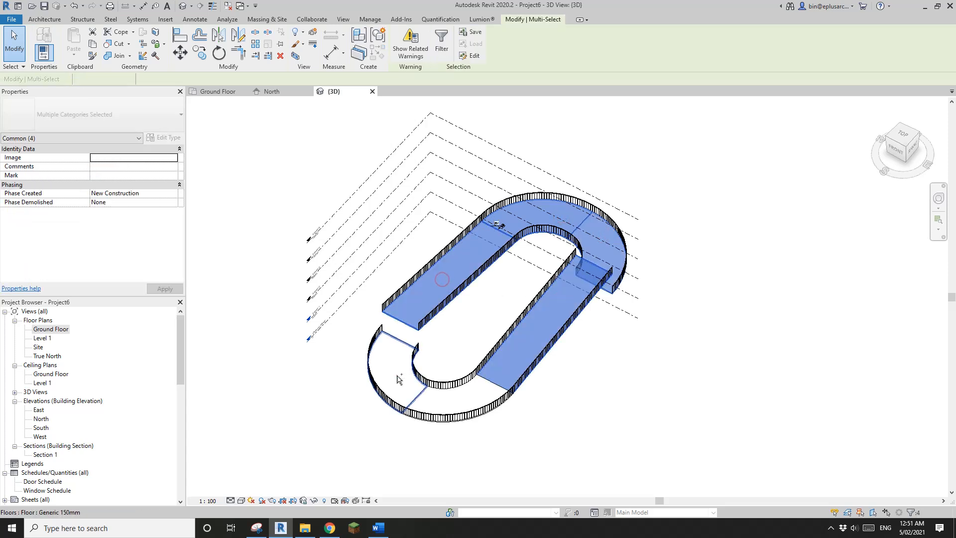
click(400, 379)
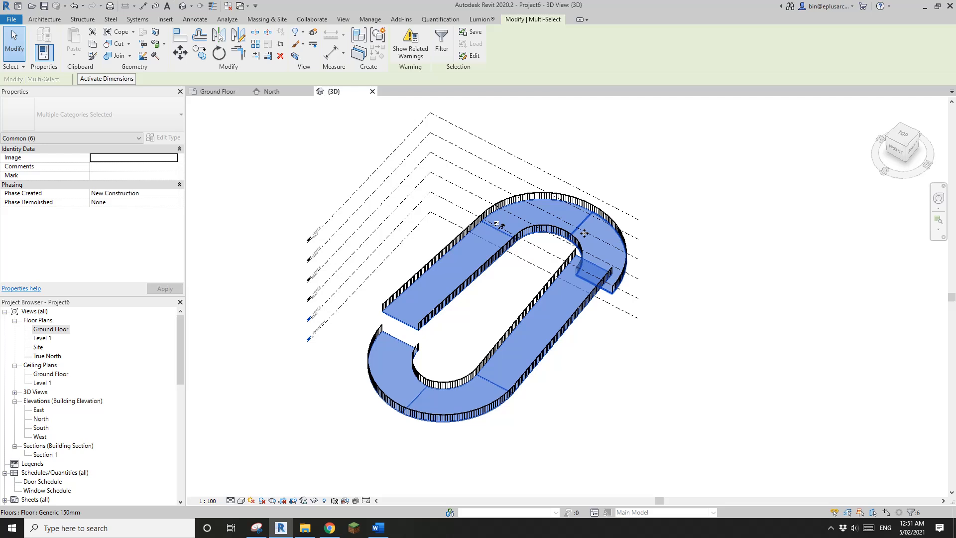
mouse_move(201, 115)
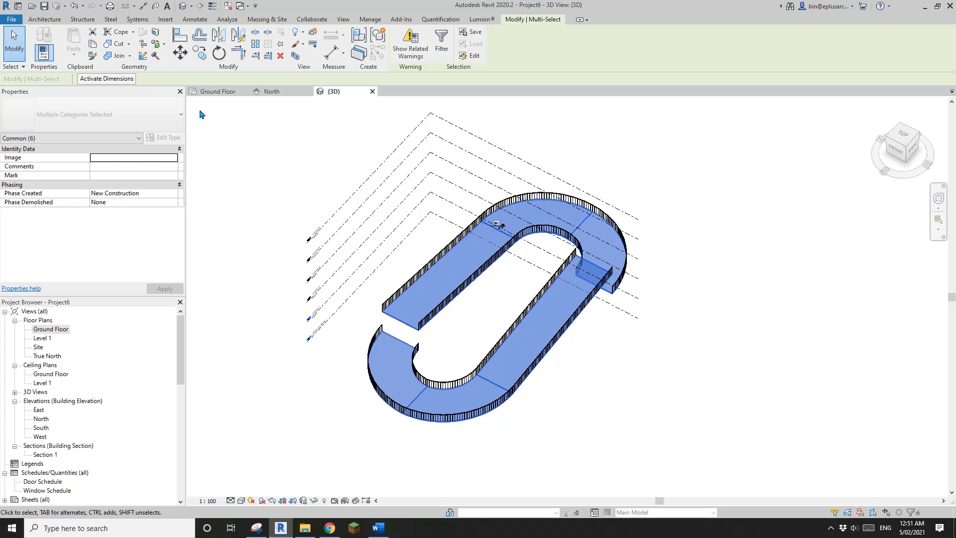
mouse_move(506, 56)
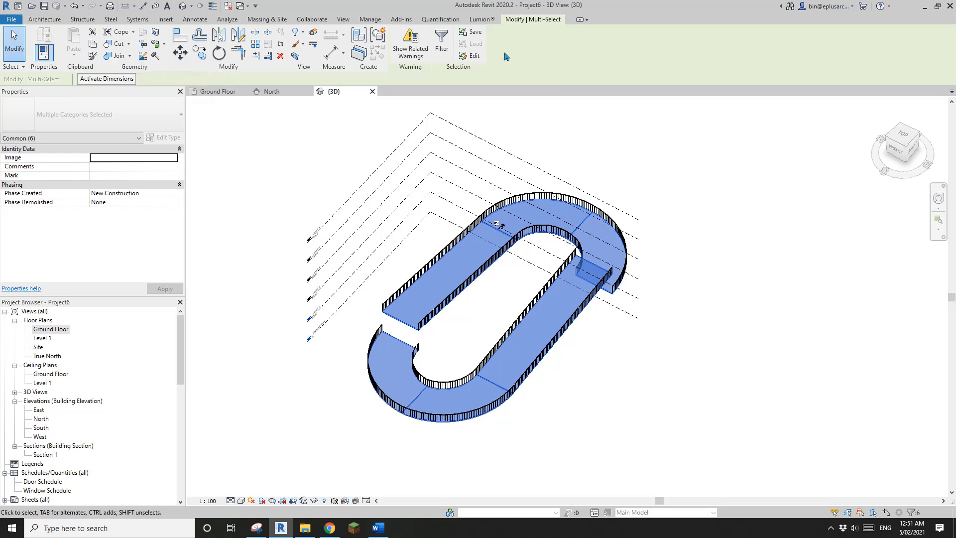
click(525, 172)
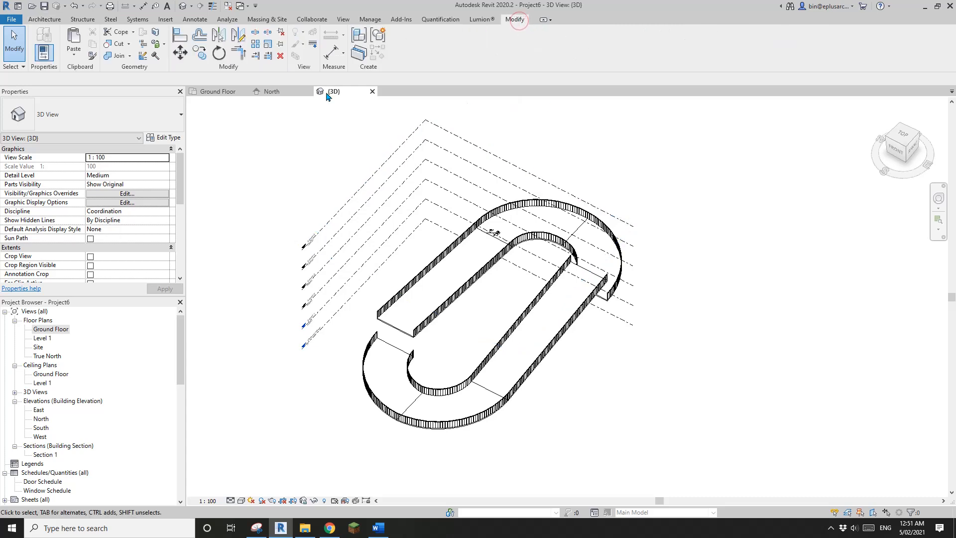
click(72, 44)
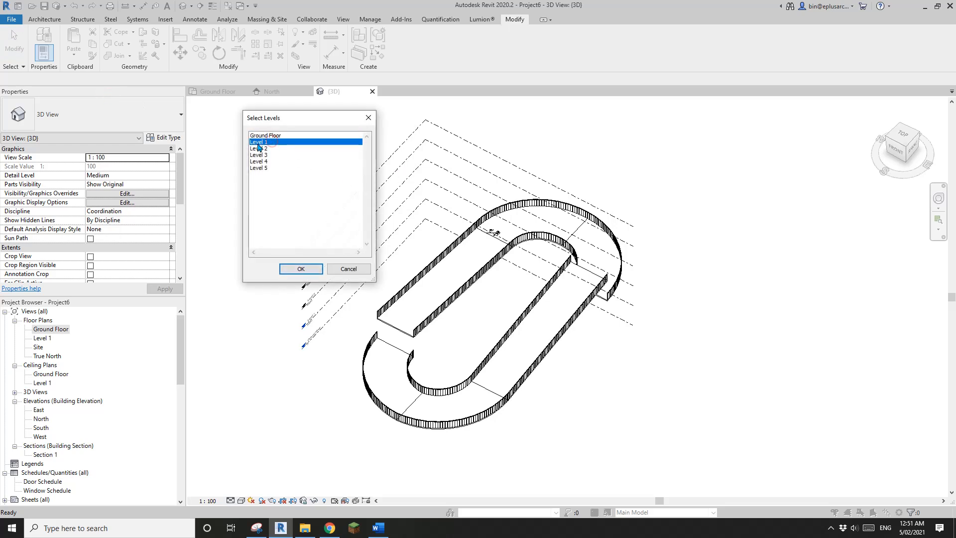
mouse_move(271, 173)
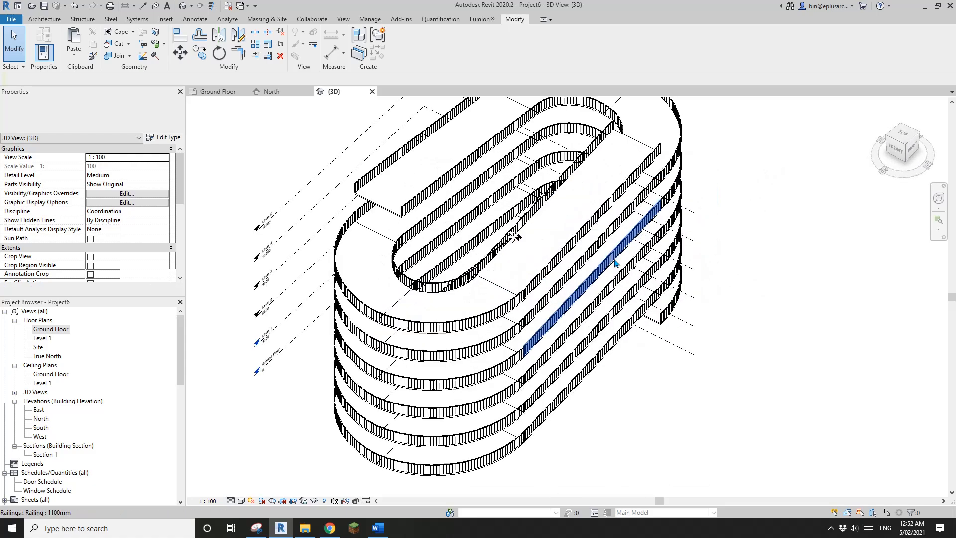
click(328, 527)
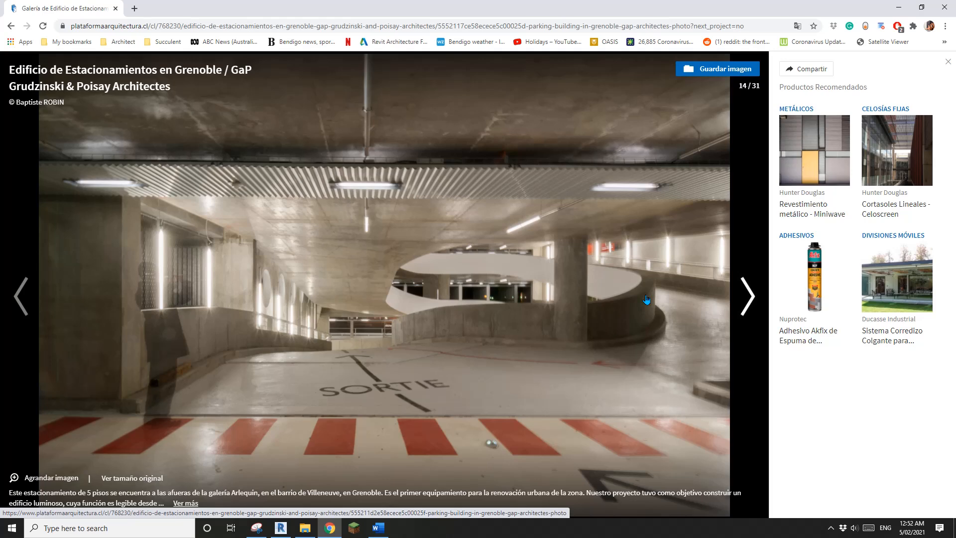
mouse_move(368, 315)
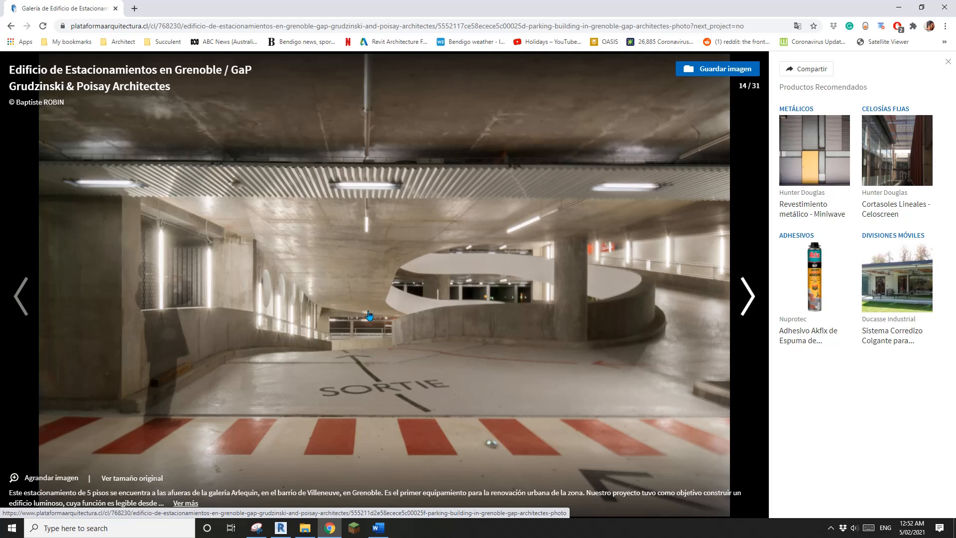
mouse_move(636, 310)
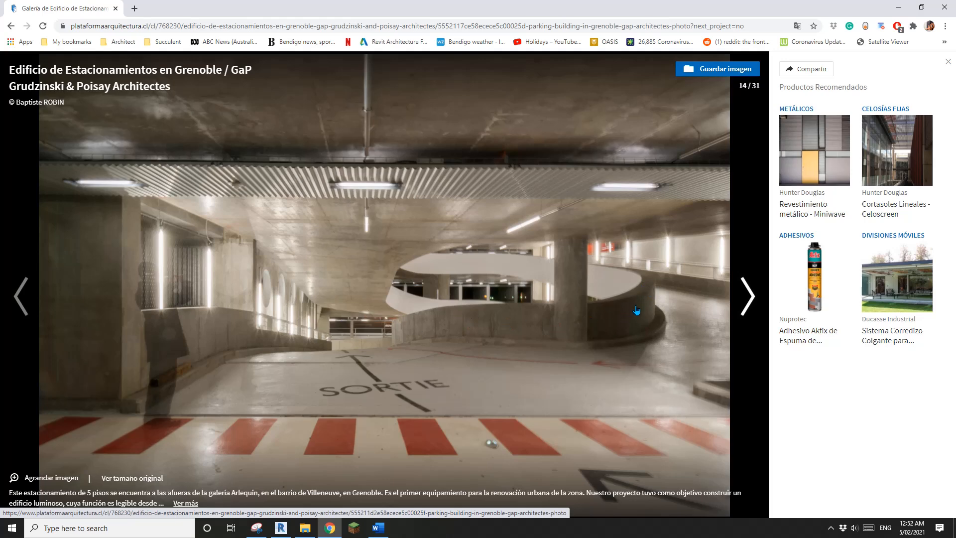
Return from the Grenoble car park photo to Revit and start a new family
click(279, 528)
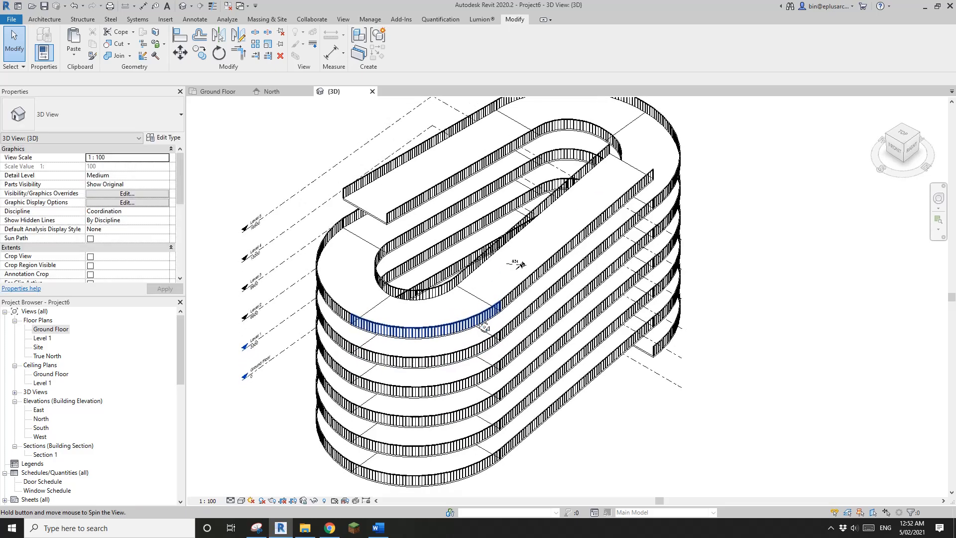
click(11, 19)
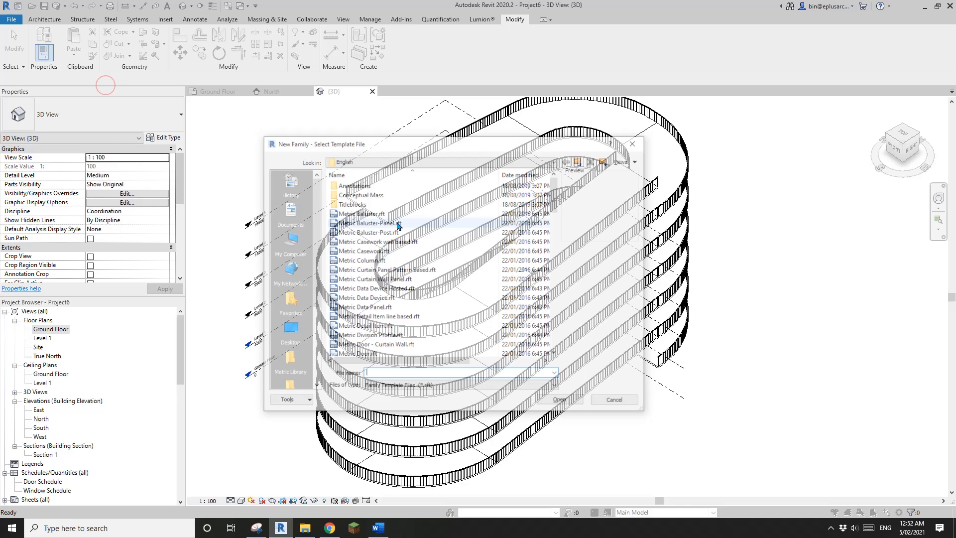
Start a new family from the Metric Profile template
scroll(down, 3)
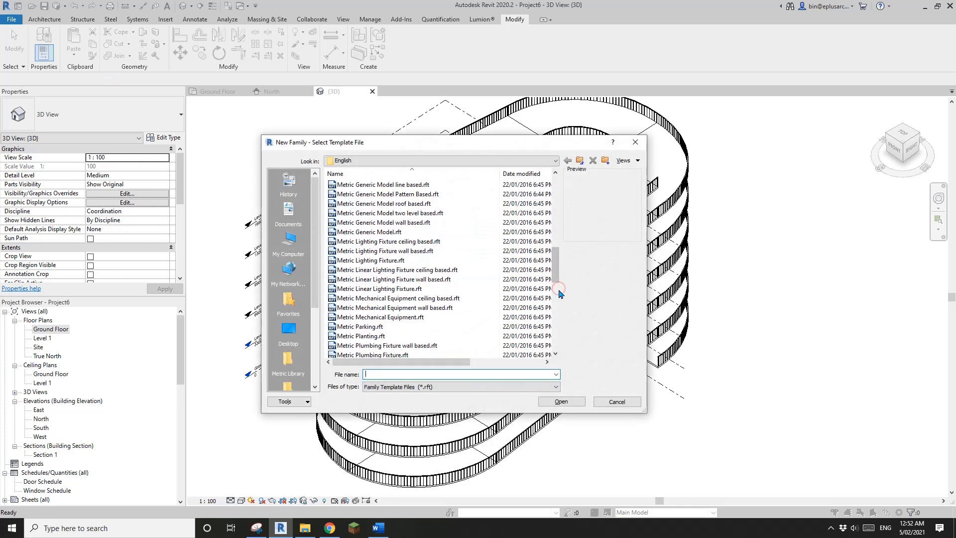
click(358, 251)
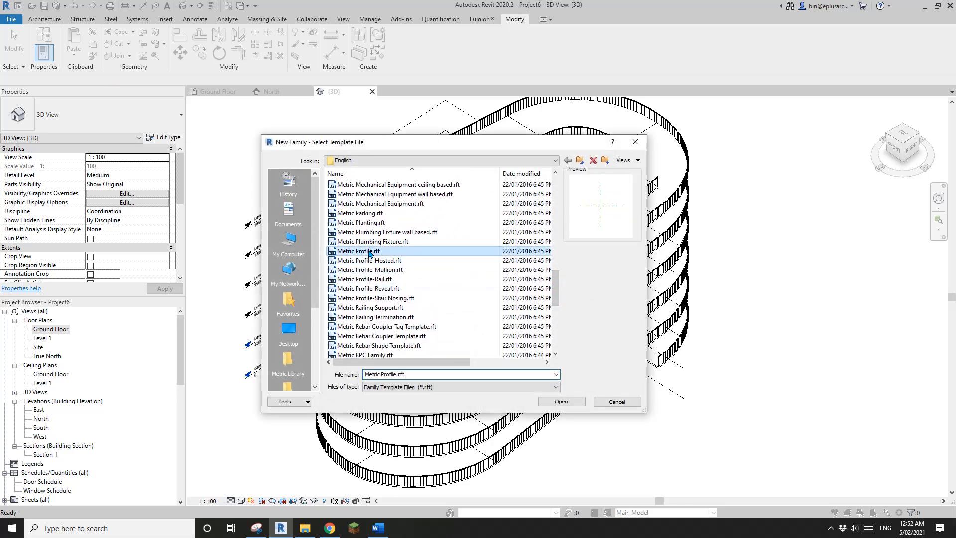
click(559, 401)
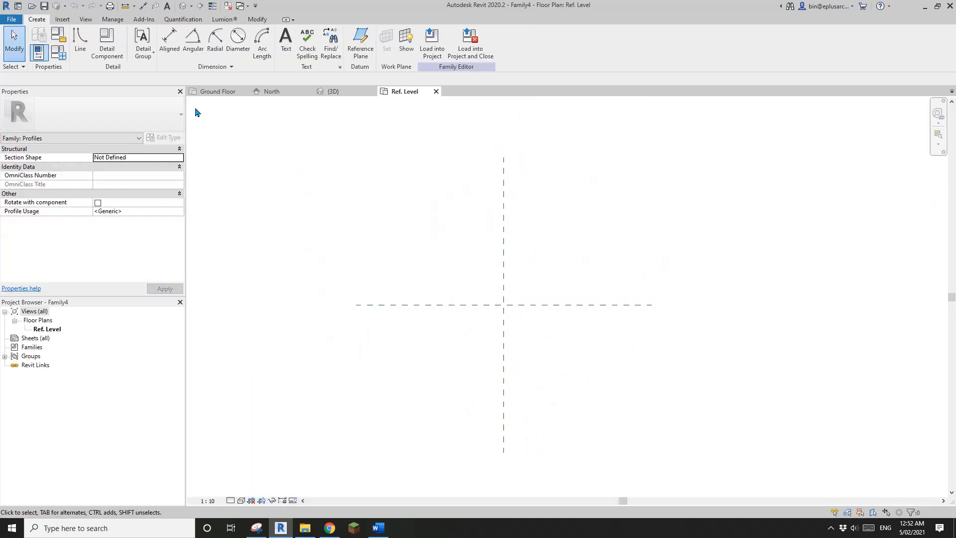
Draw a tall narrow rectangle as the low-wall profile outline, then glance at the reference photo
click(80, 42)
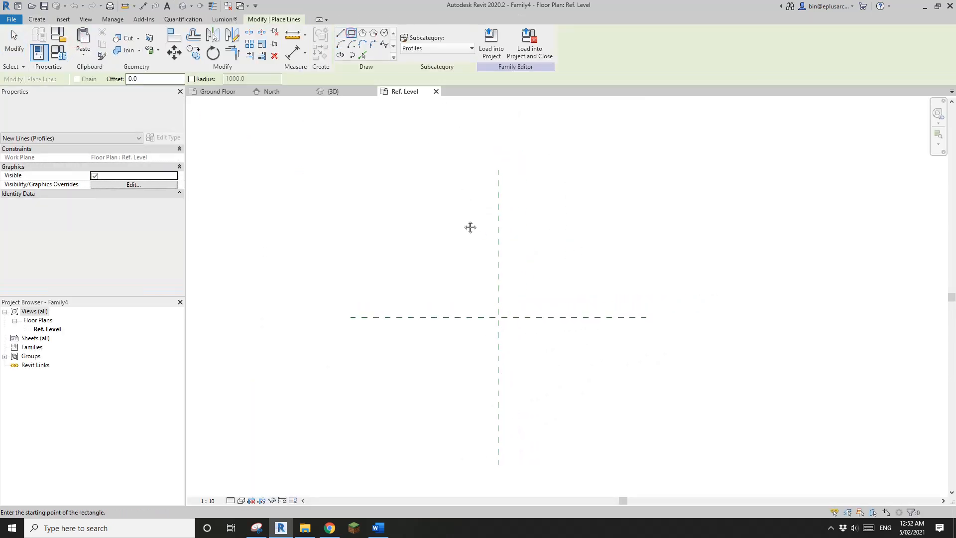
click(498, 227)
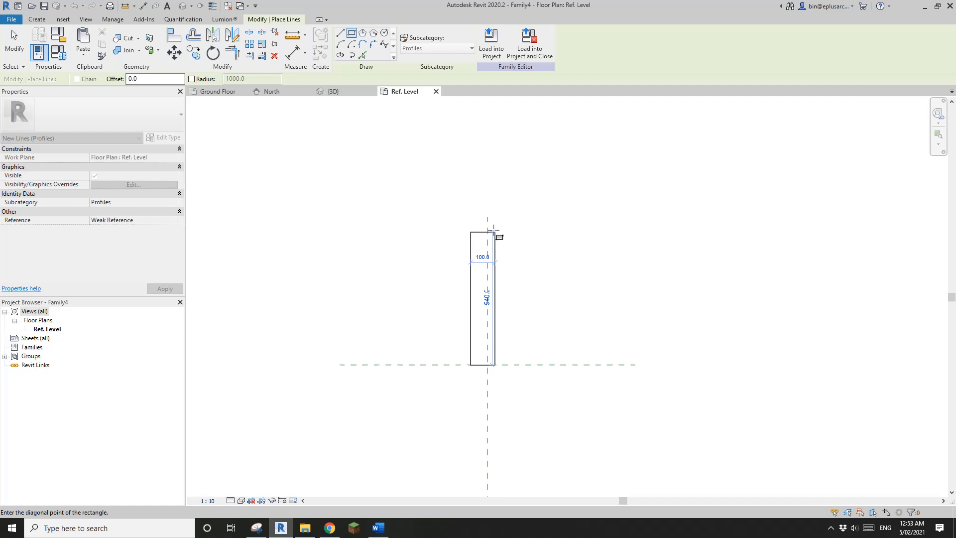
click(514, 364)
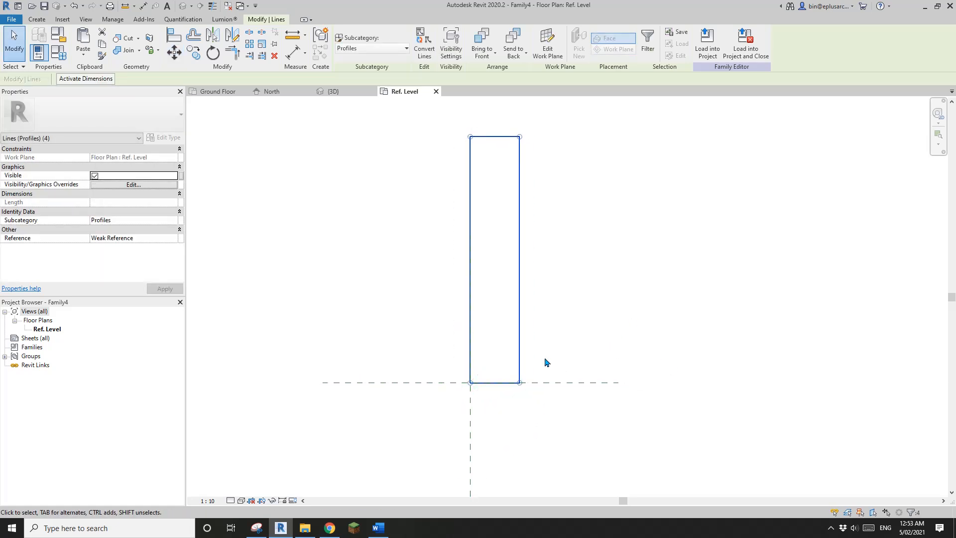
click(330, 527)
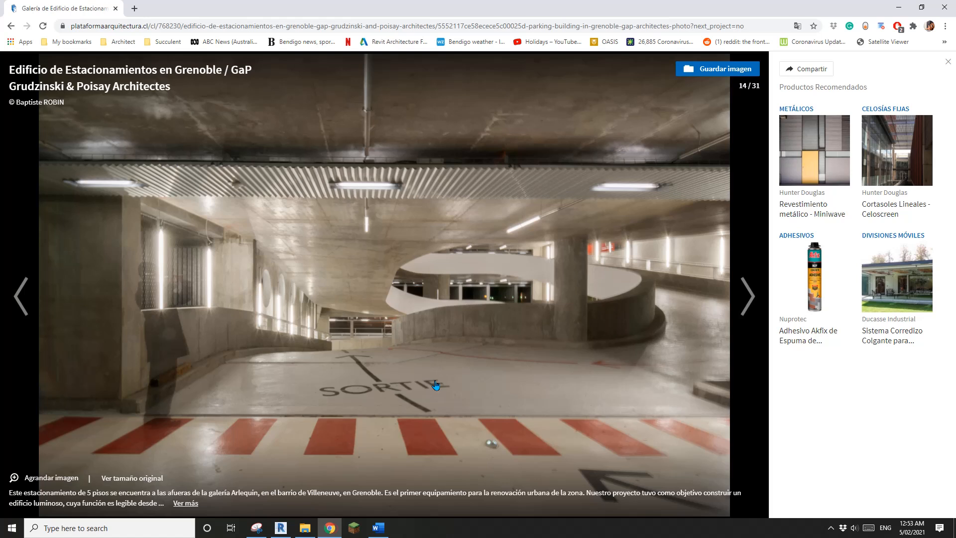
mouse_move(157, 395)
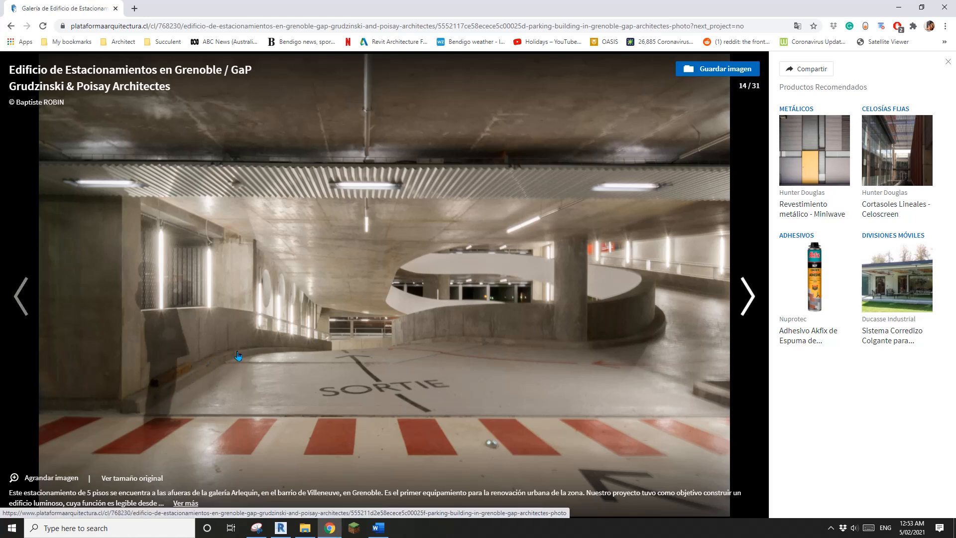
mouse_move(663, 329)
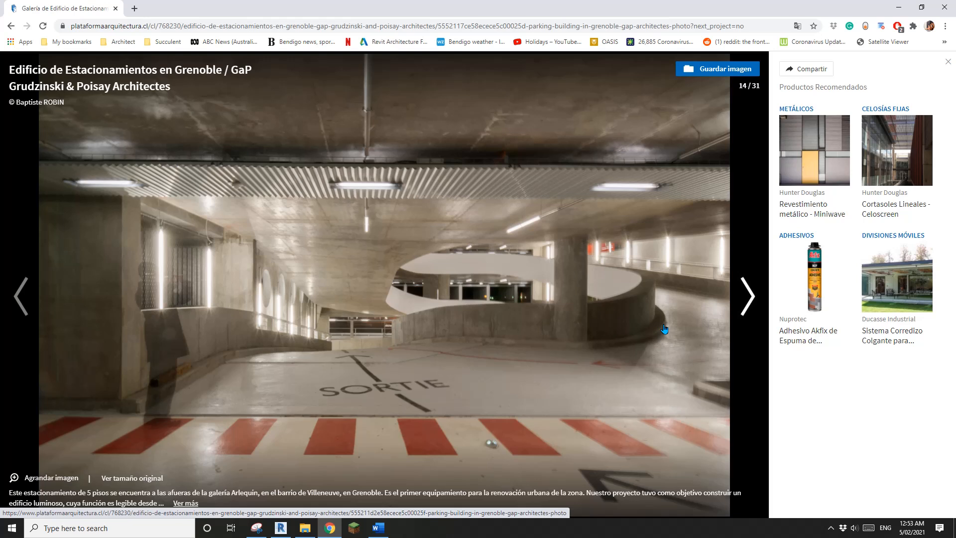
mouse_move(233, 373)
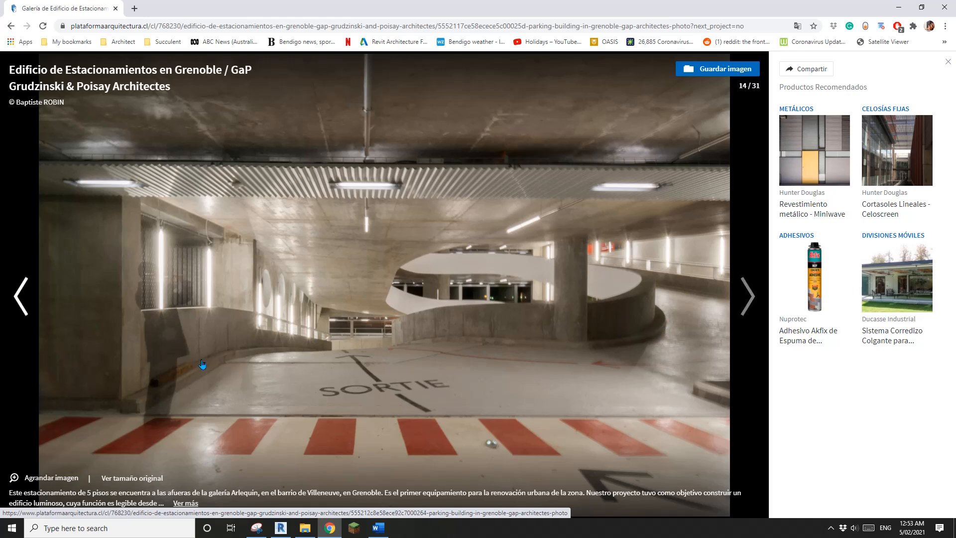
mouse_move(295, 505)
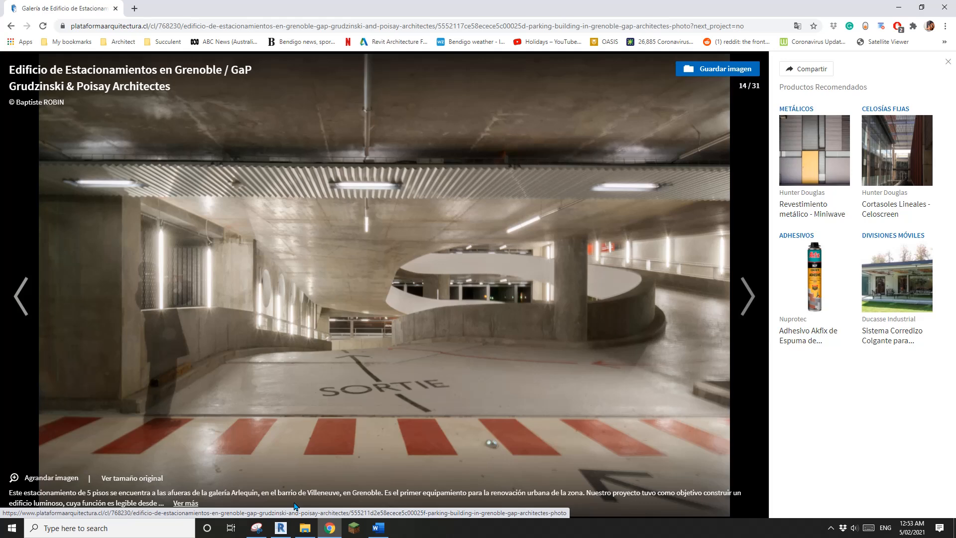
Return from the Chrome ramp photo to the profile drawing in Revit
click(280, 528)
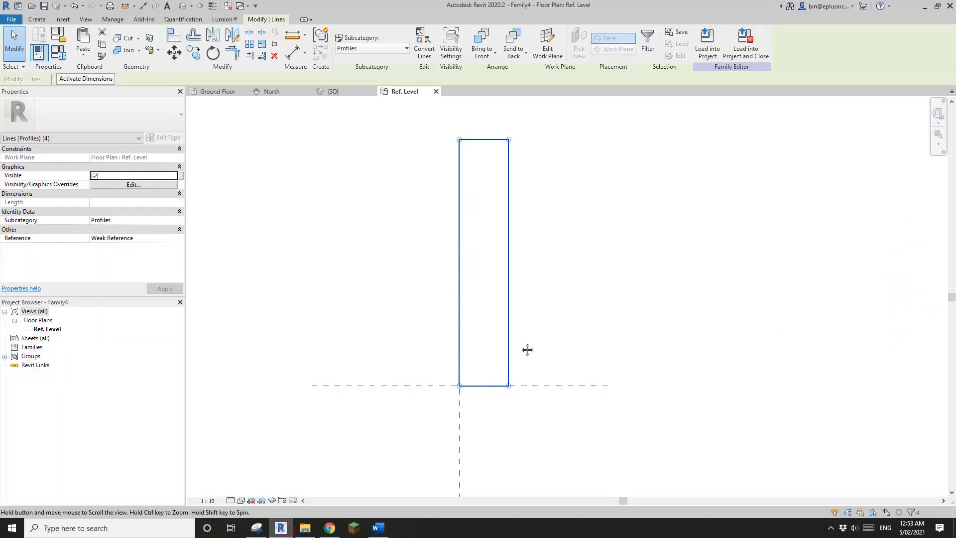
Add a short rectangle at the outline's base and trim the overlaps into one L-shaped profile
click(37, 19)
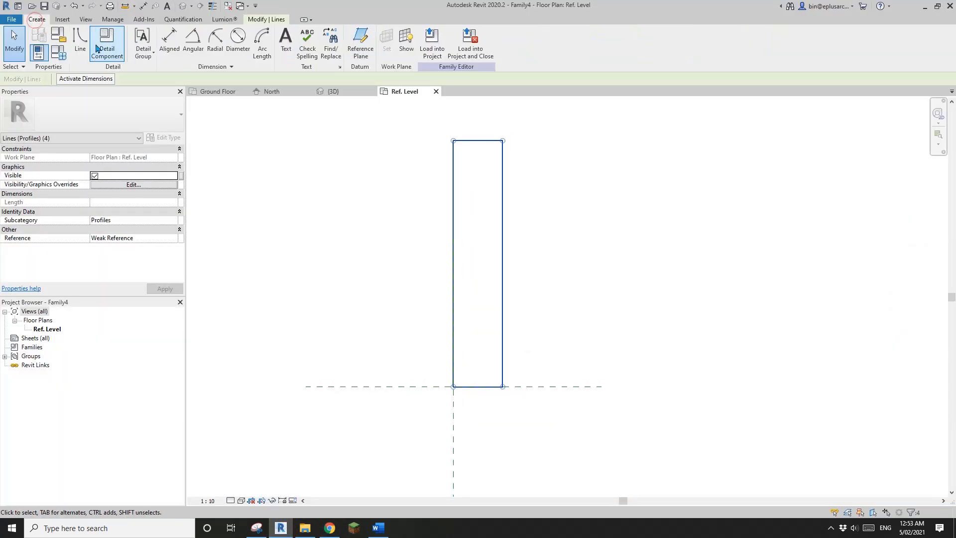
click(79, 43)
text(15)
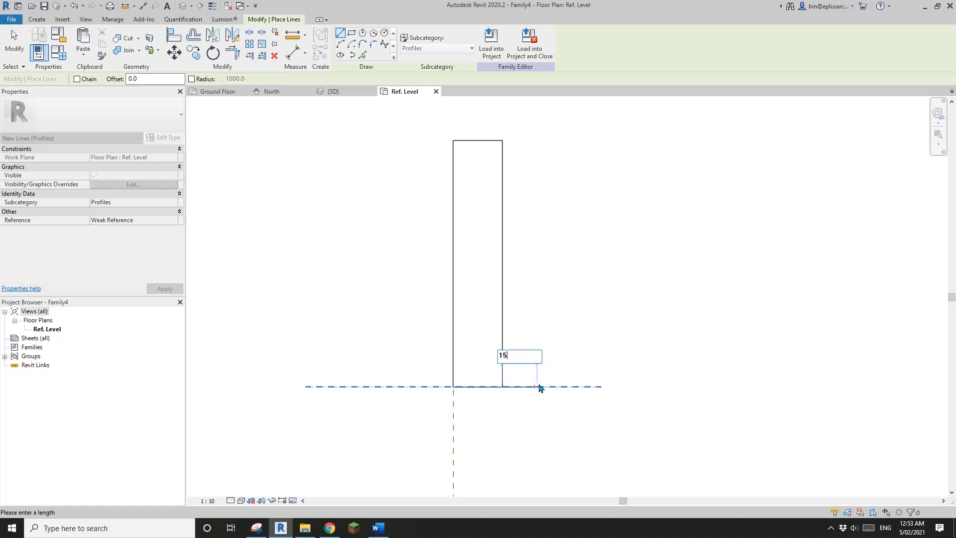
key(Return)
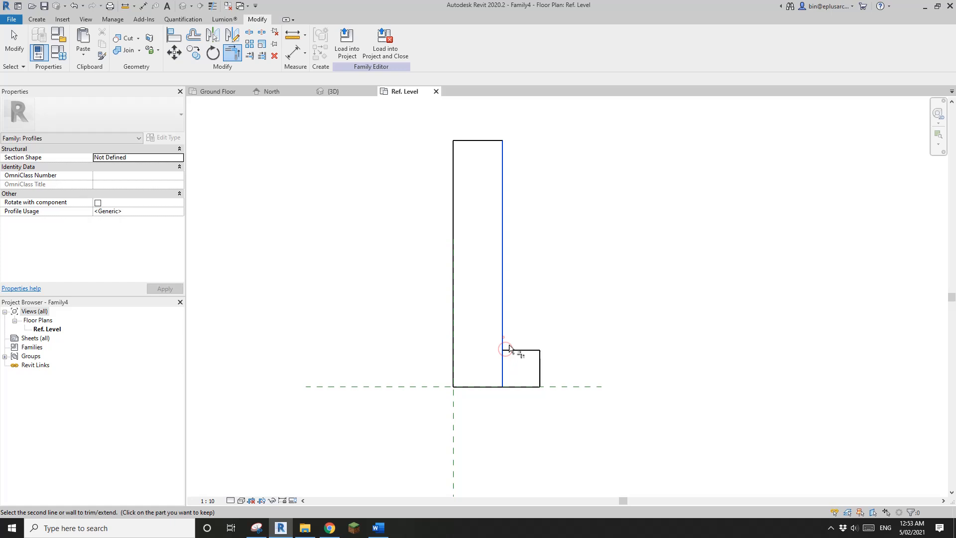
click(503, 349)
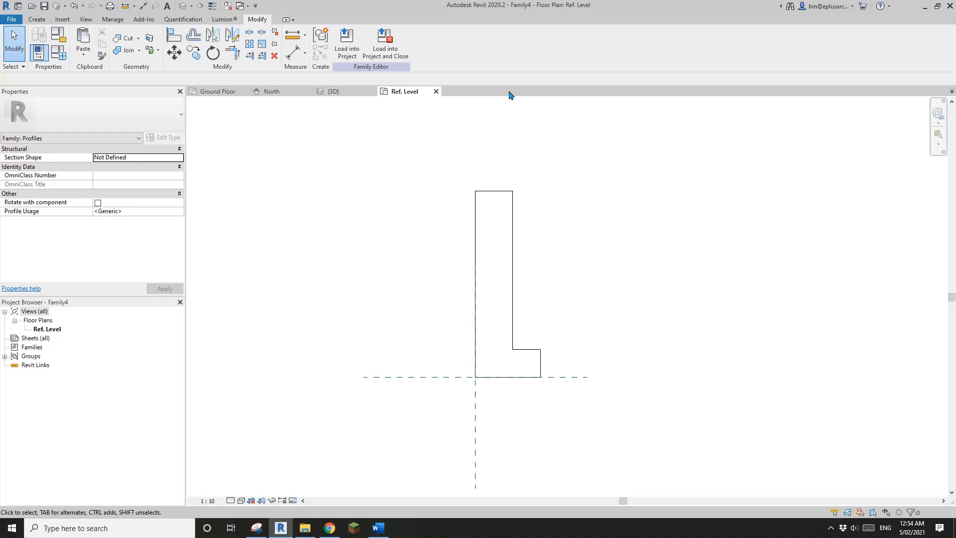
click(332, 91)
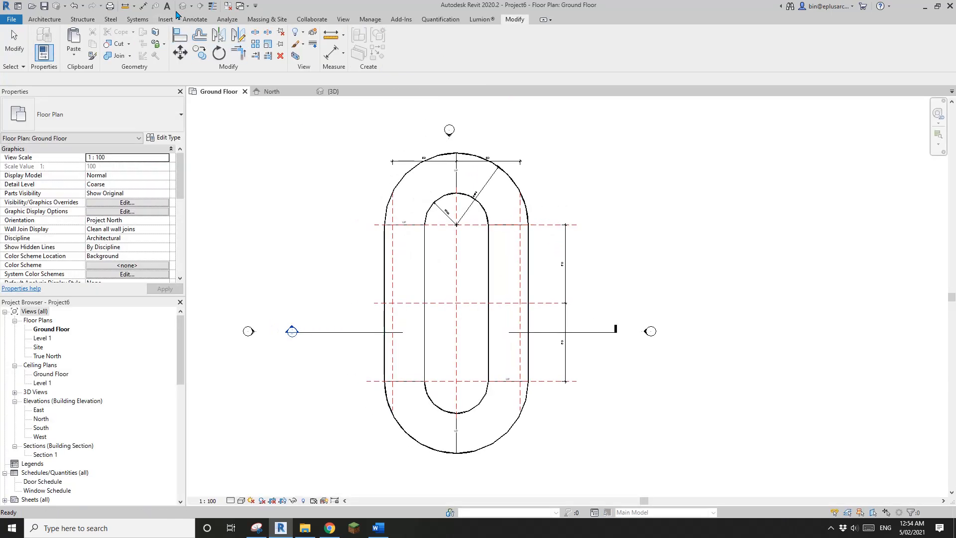
Select a ramp railing and bring up the 1100mm railing's Type Properties
click(331, 91)
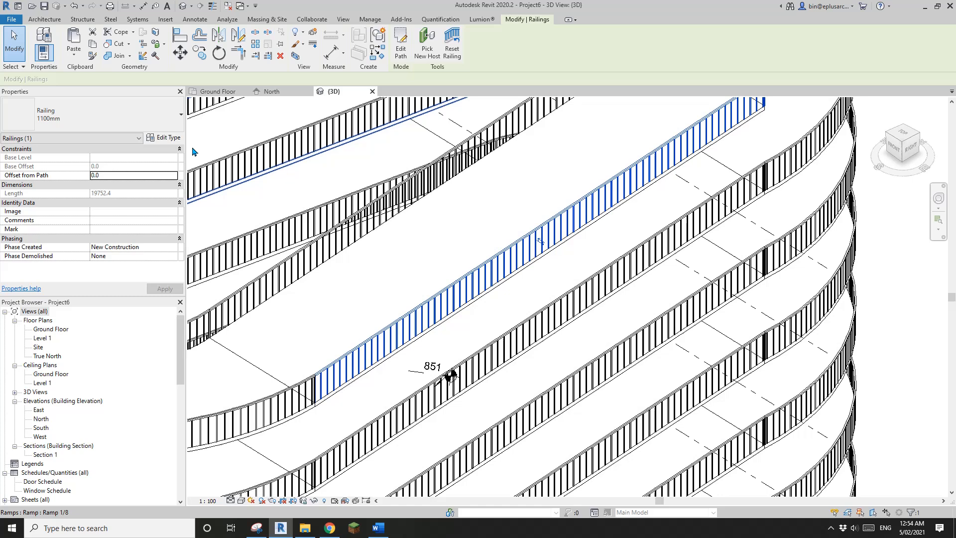
click(167, 137)
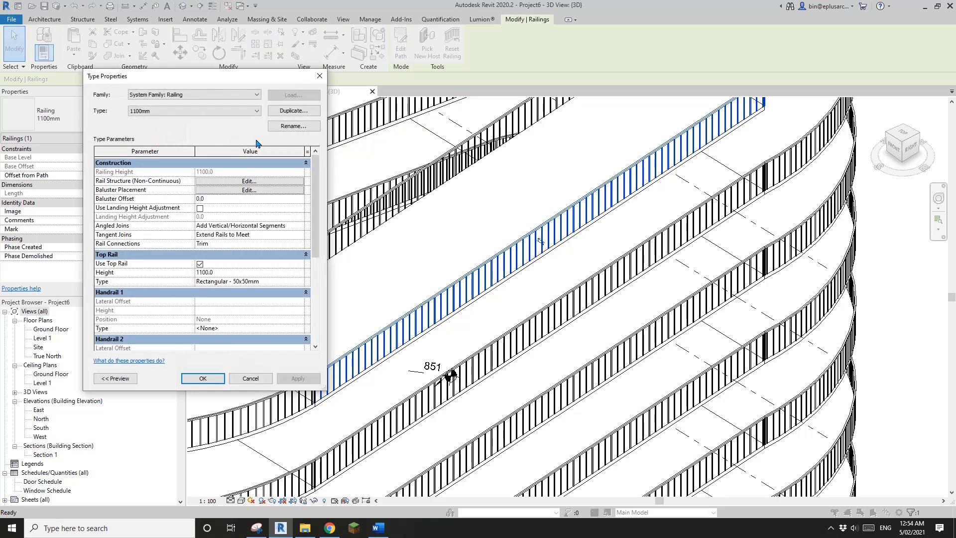
Duplicate the 1100mm railing type as 'Low Wall' and go to its baluster placement
click(293, 111)
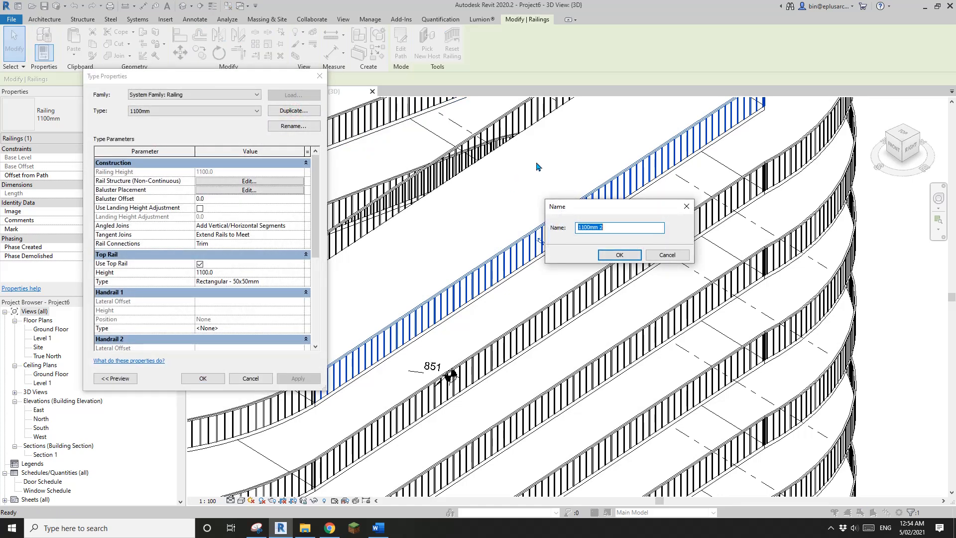
text(Solid)
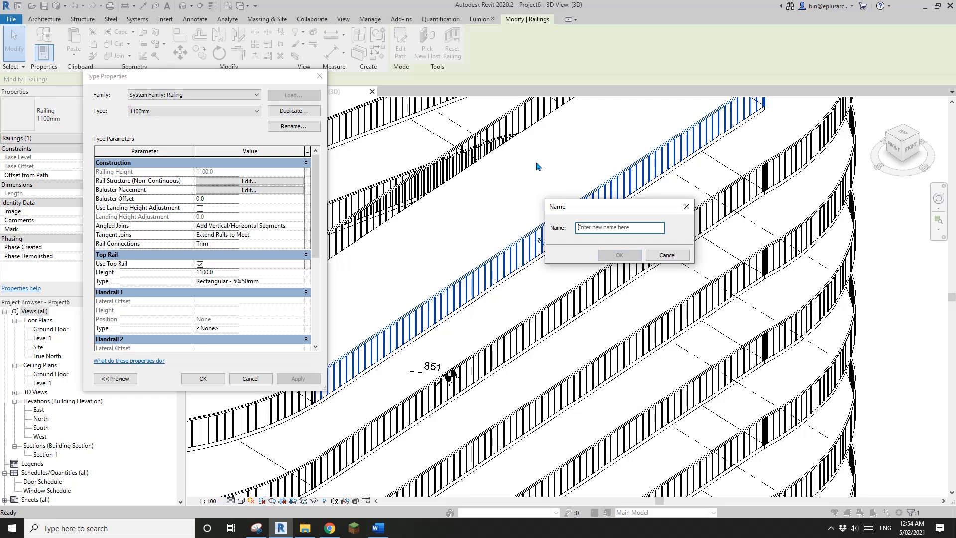
text(Low)
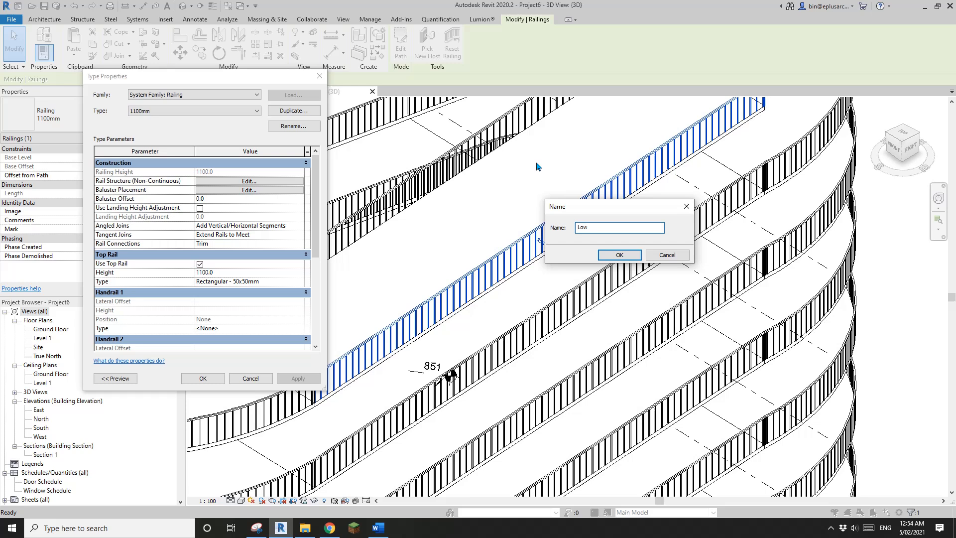
text(Wall)
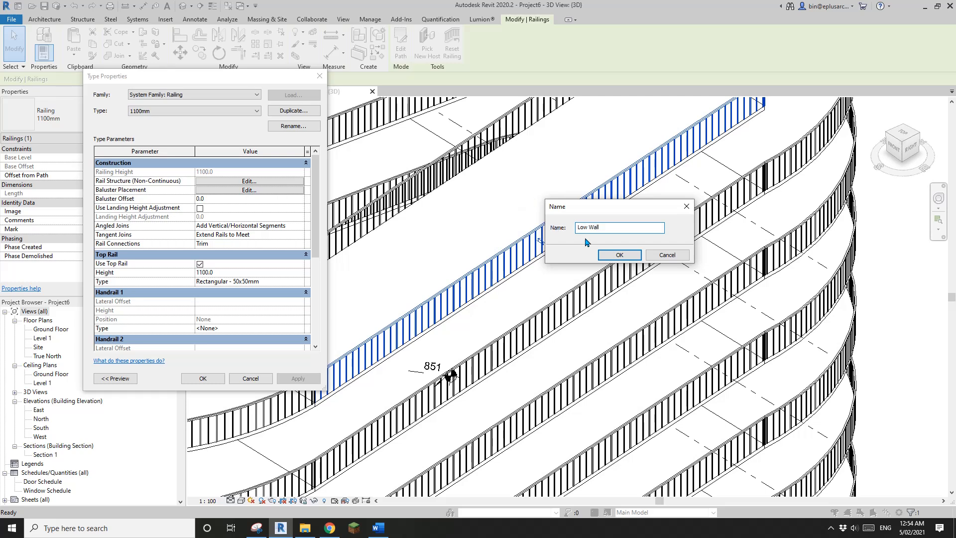
click(618, 255)
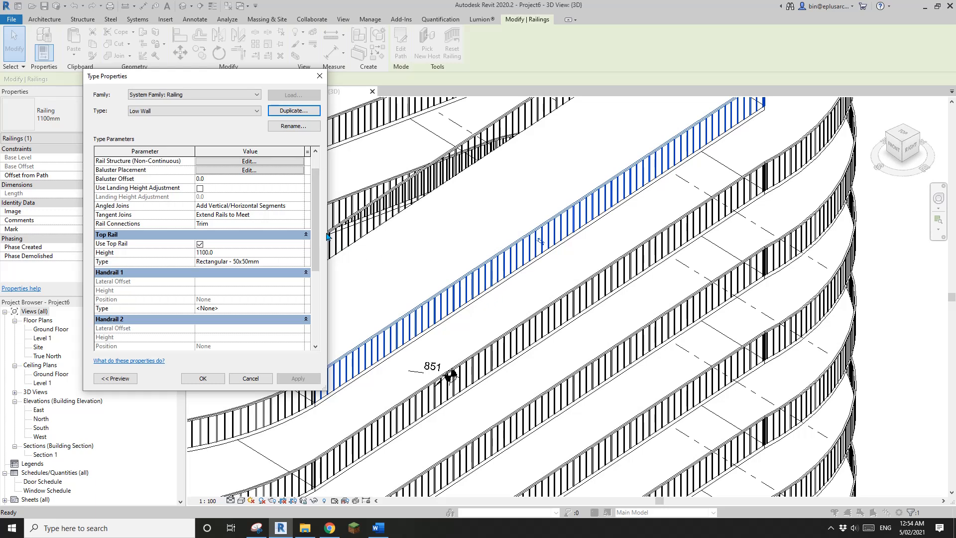
scroll(up, 3)
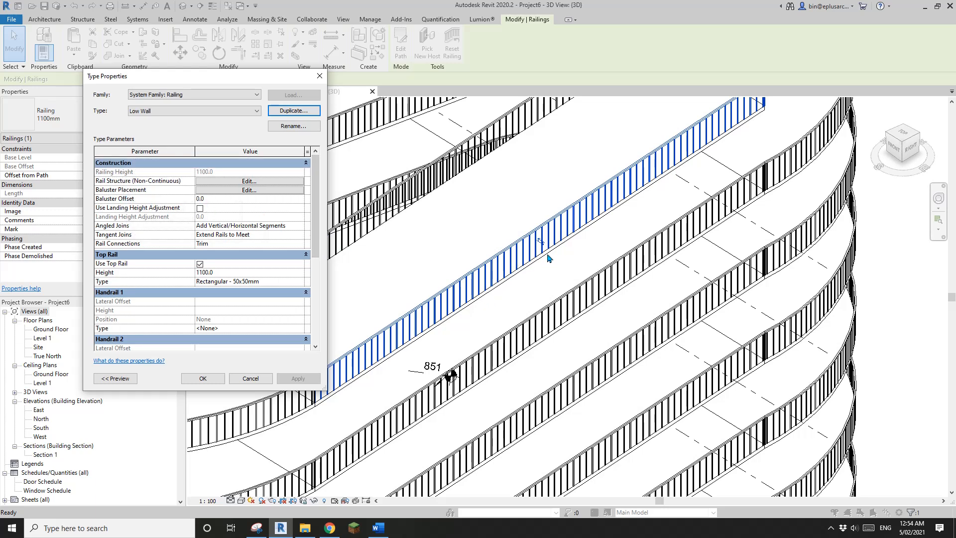
mouse_move(258, 224)
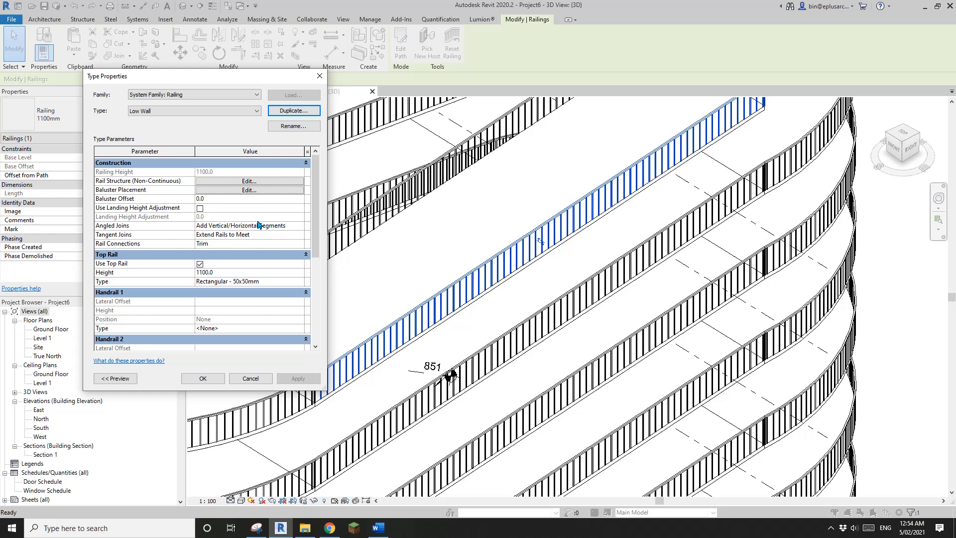
mouse_move(267, 239)
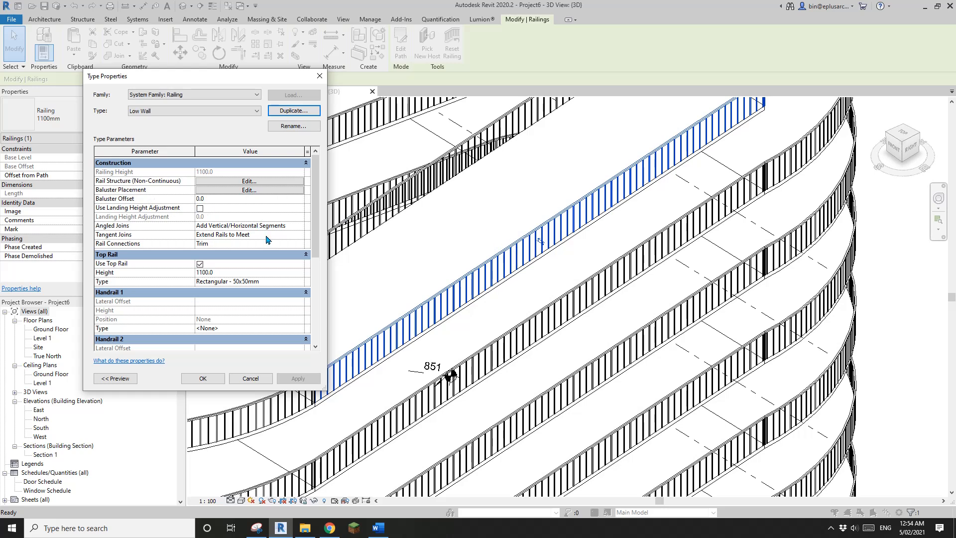
click(248, 189)
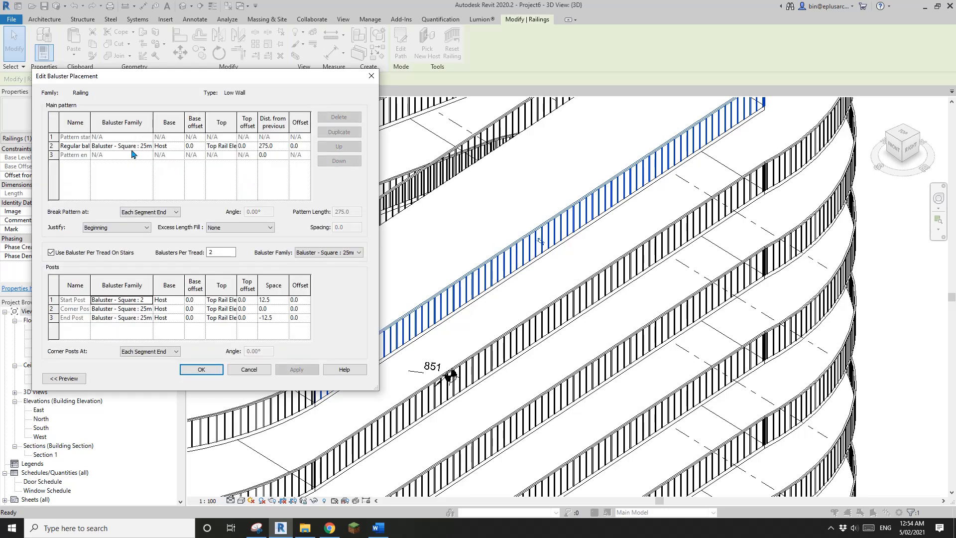
Set the regular balusters and the start, corner and end posts to None, without per-tread placement
click(120, 146)
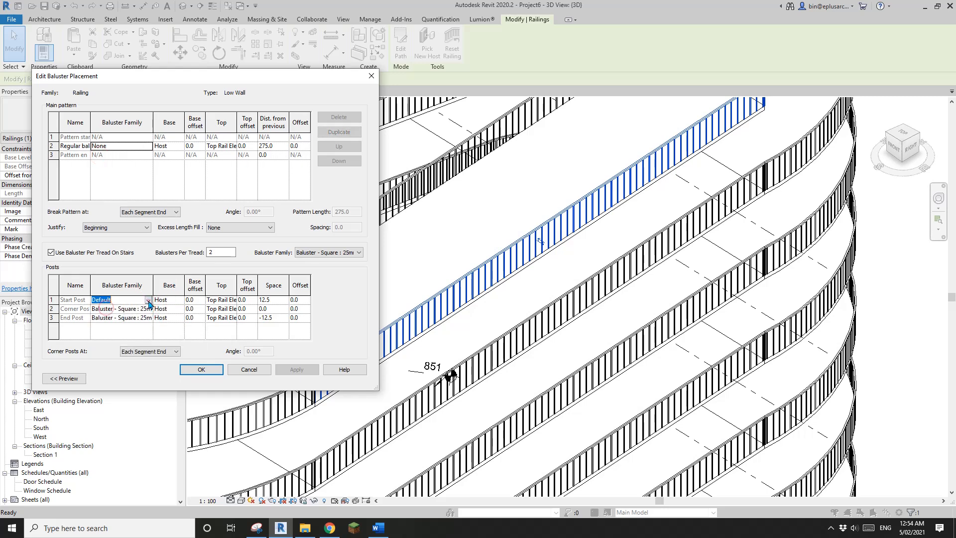
click(147, 309)
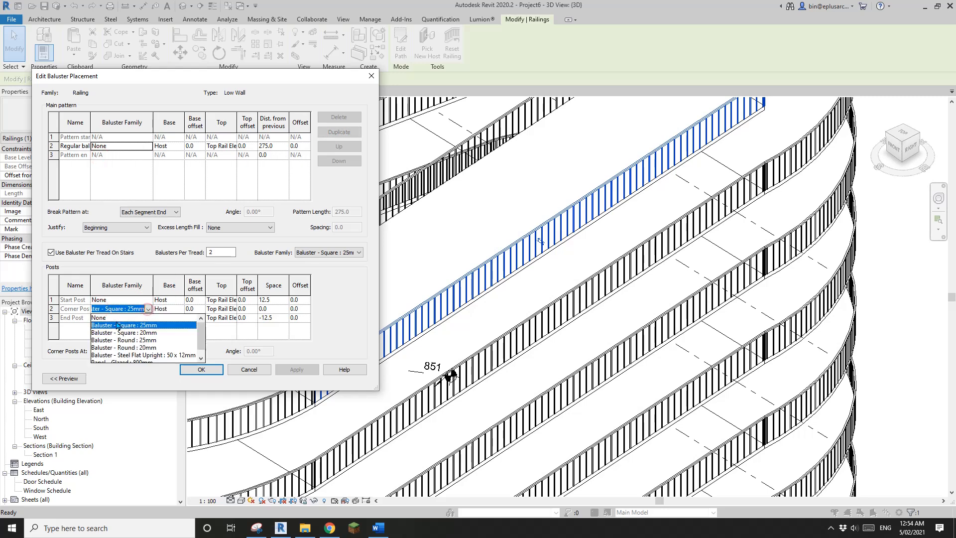
click(97, 317)
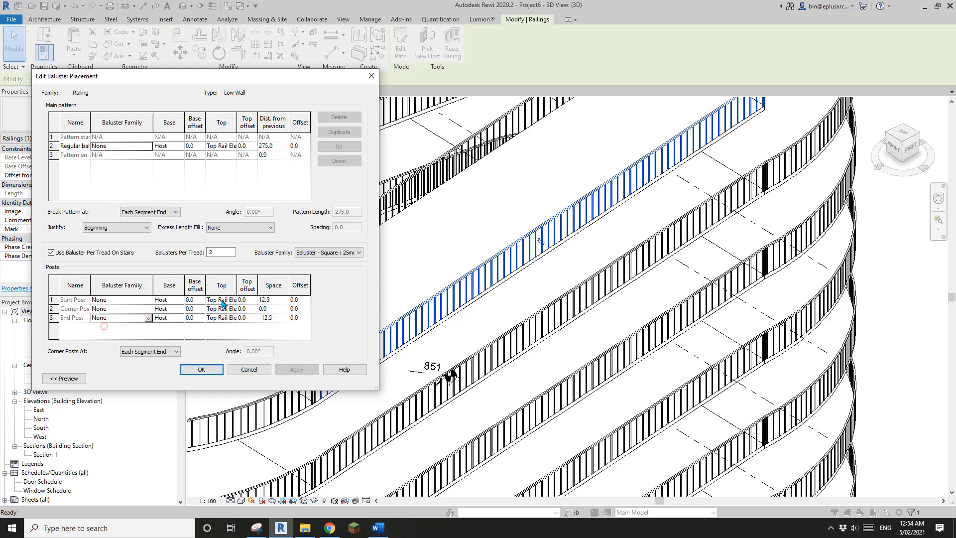
click(52, 252)
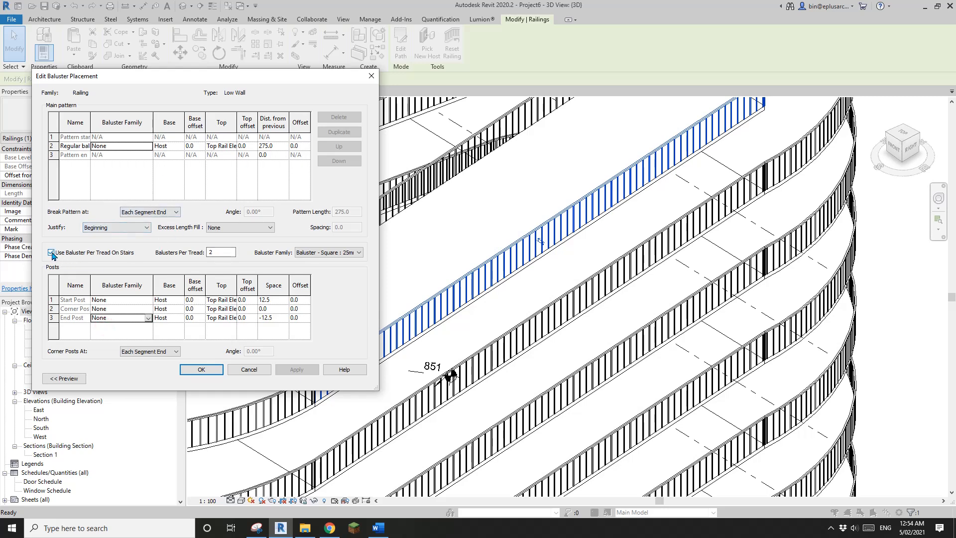
click(201, 370)
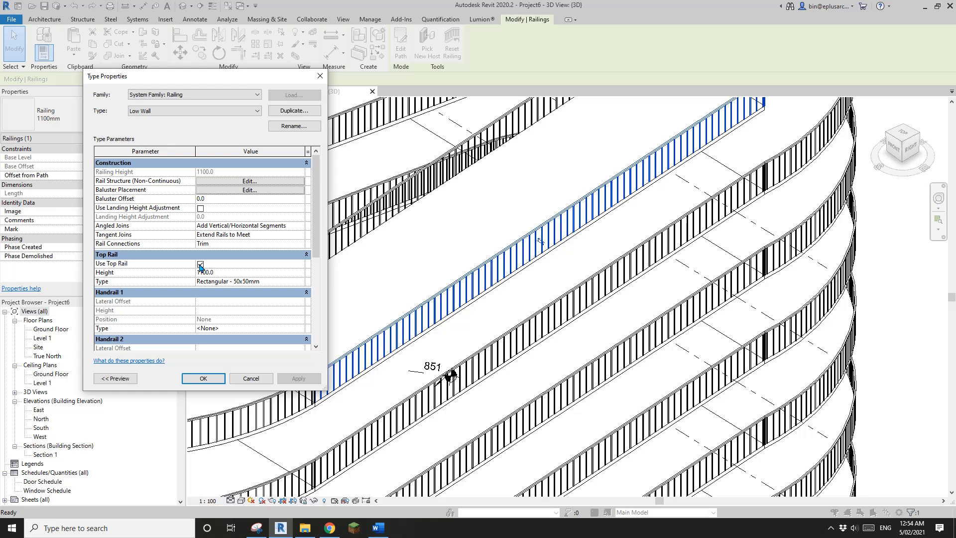
Turn off the top rail and go to the rail structure settings
click(200, 263)
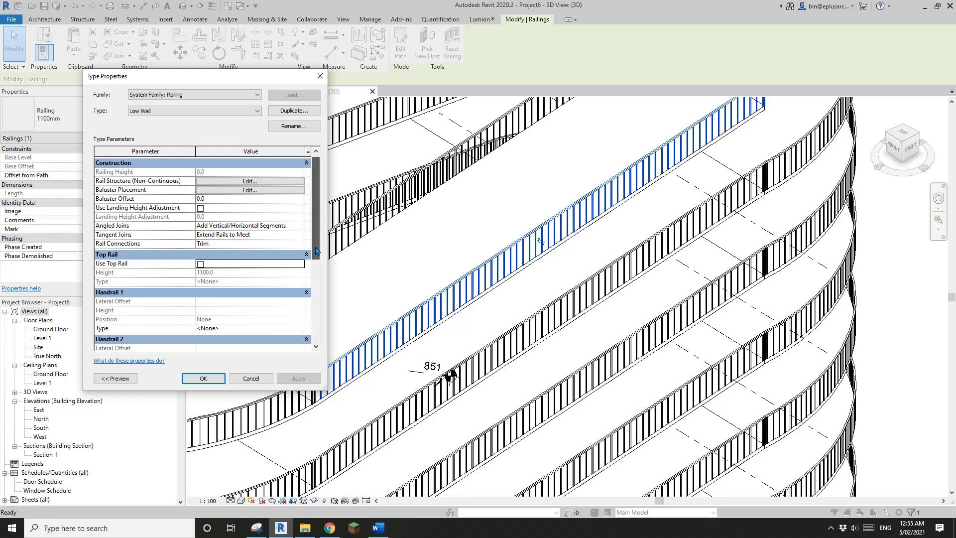
click(249, 180)
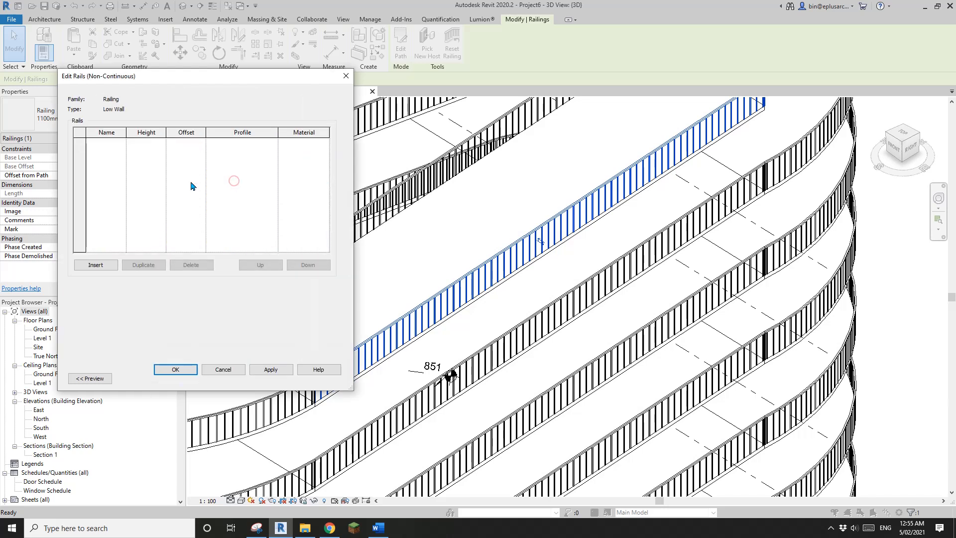
Insert a single rail with the Family4 : Family4 profile in Concrete, Cast In Situ and confirm
click(96, 265)
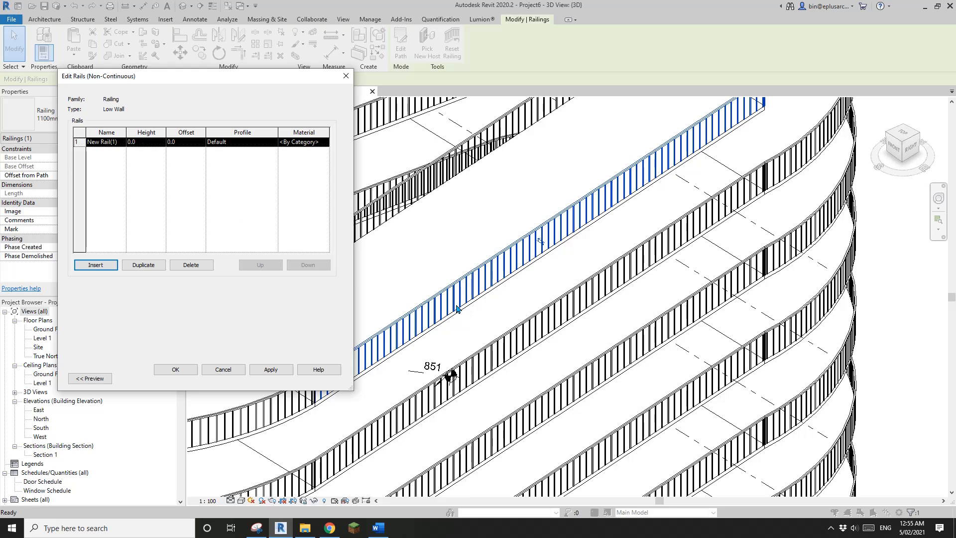
mouse_move(207, 150)
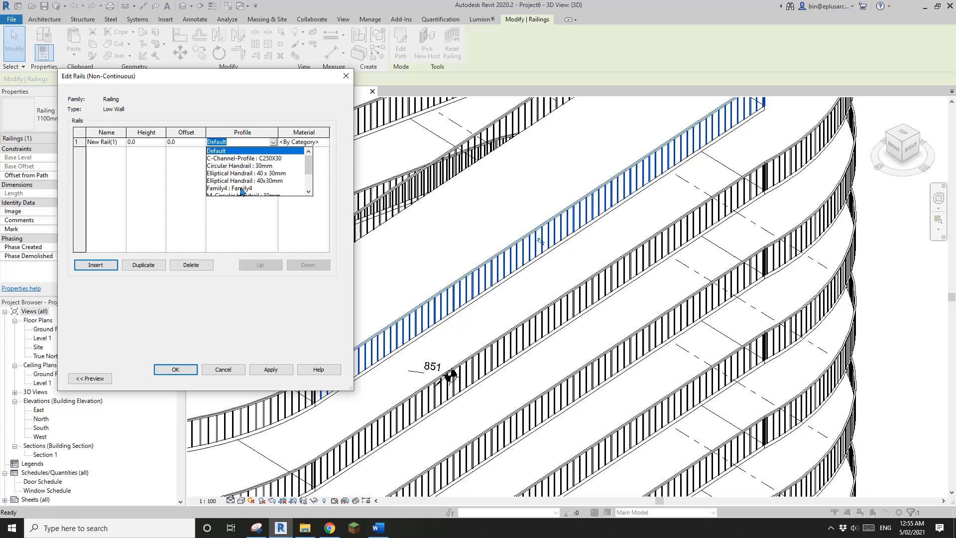
click(247, 188)
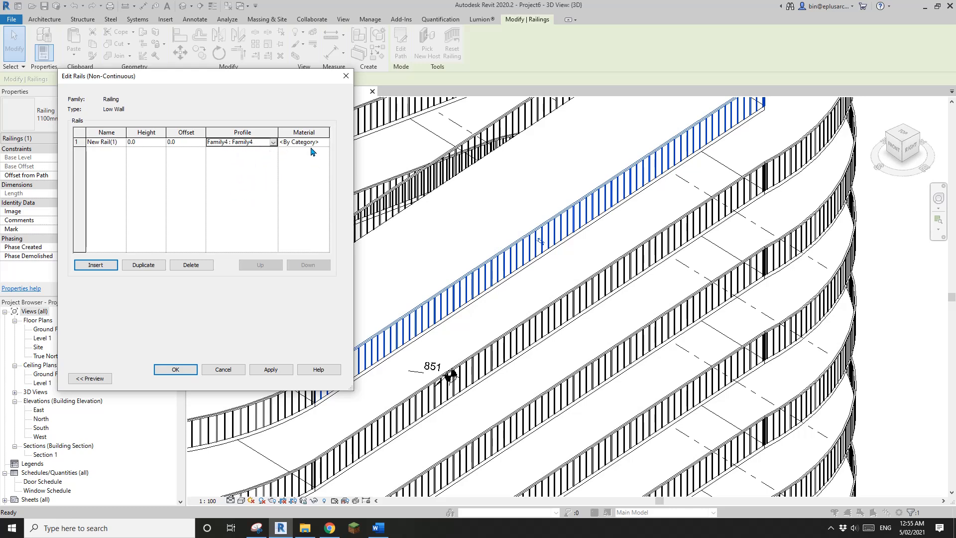
click(302, 142)
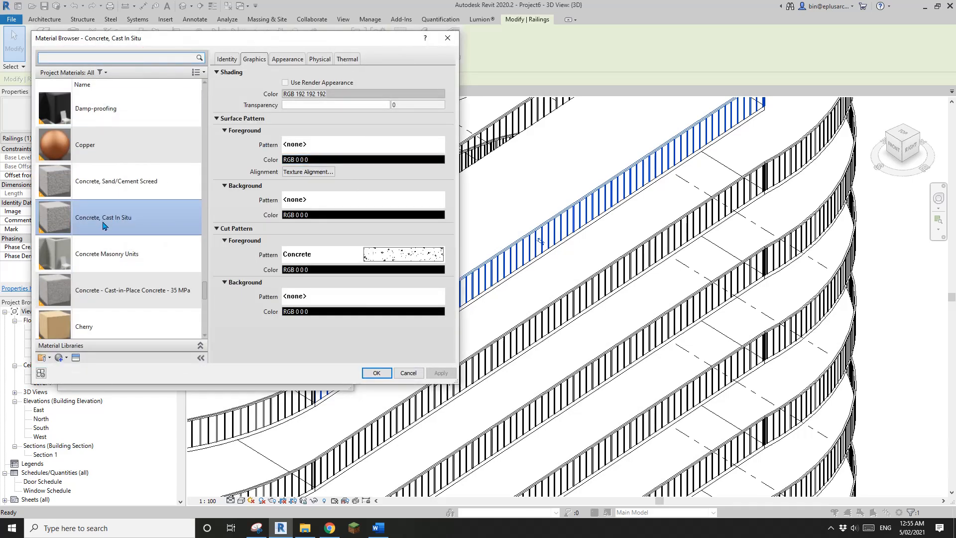
click(377, 373)
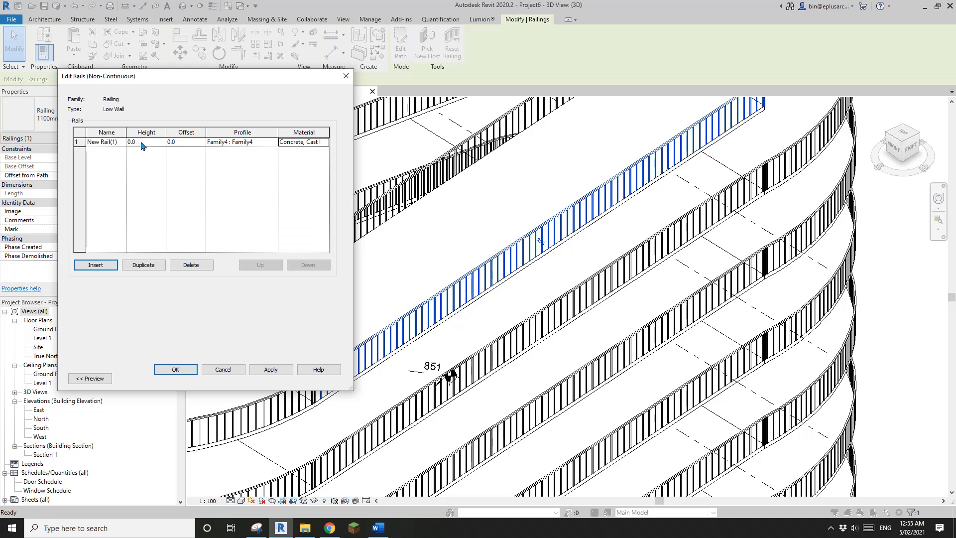
click(175, 370)
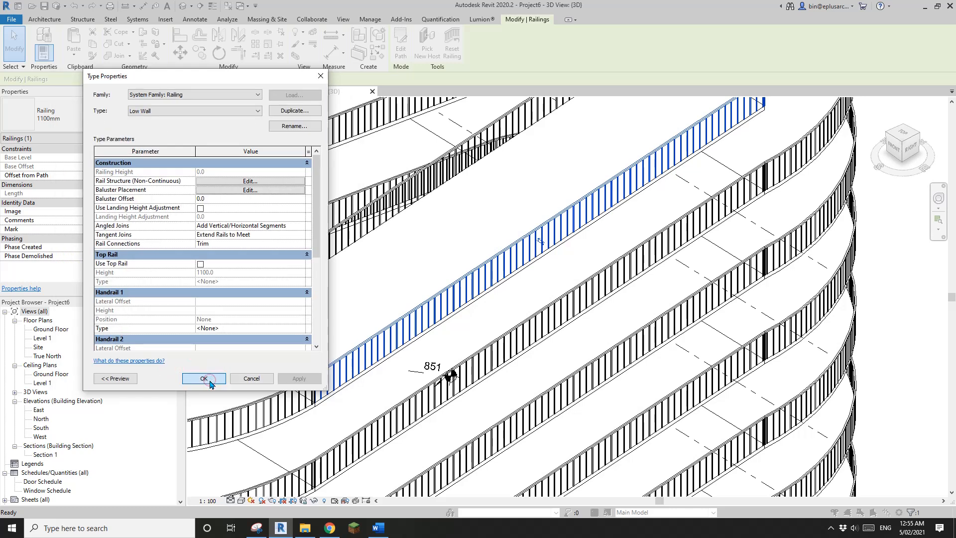
Apply Low Wall to the selected railing, then switch the remaining 1100mm railings to Low Wall too
click(203, 379)
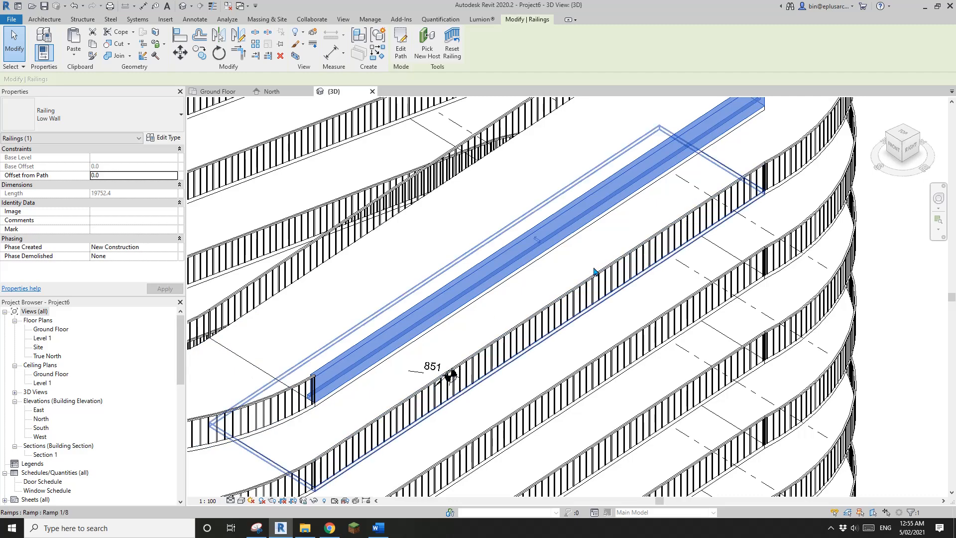
click(628, 299)
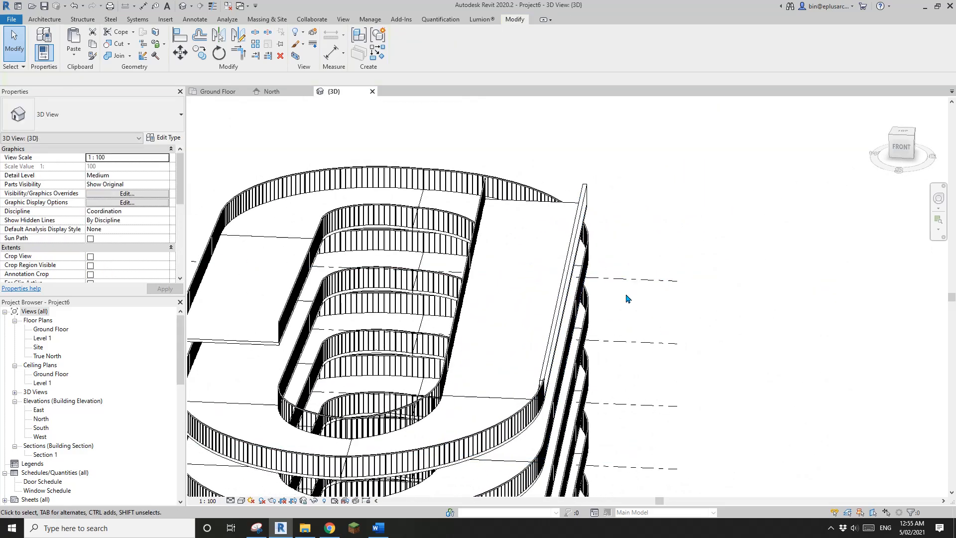
click(580, 244)
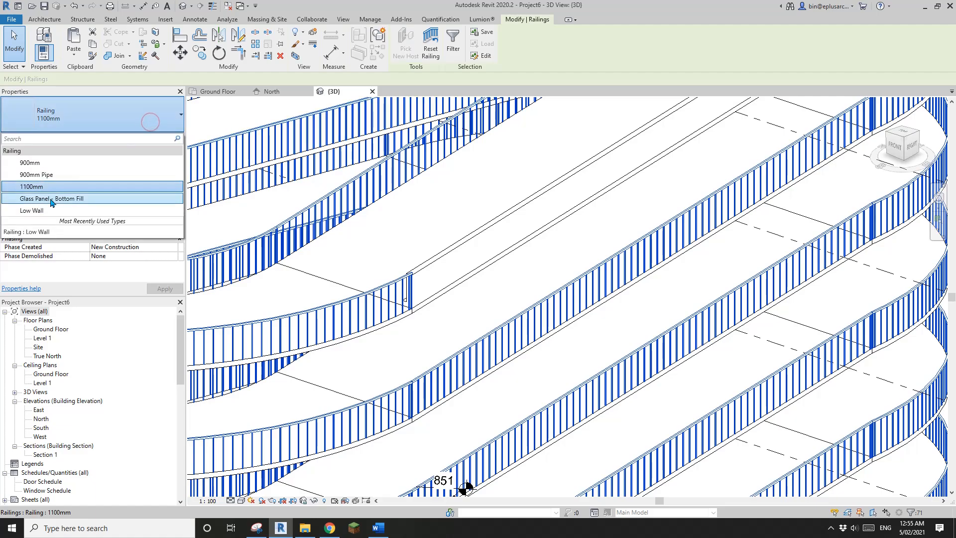
click(31, 210)
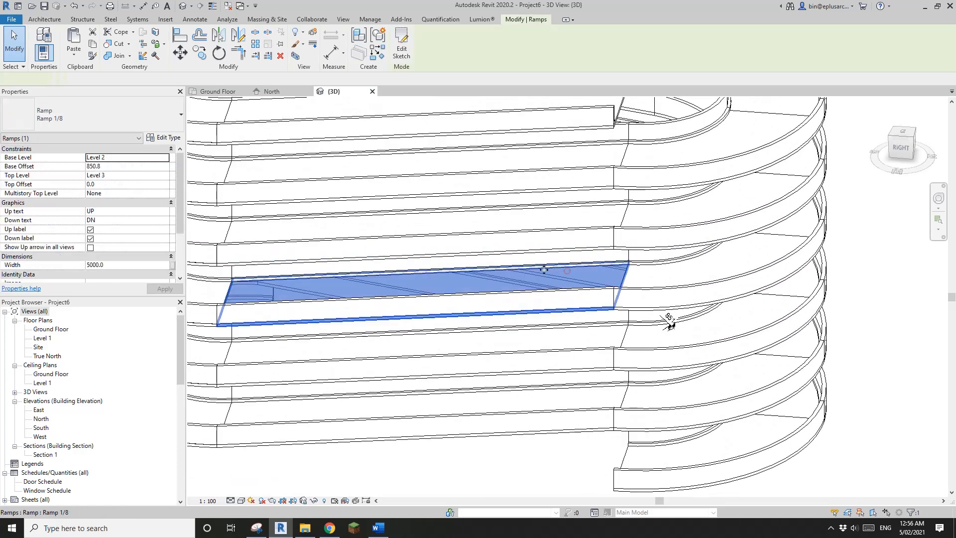
Select the ramp's spot slope tag and bring up its type settings
click(194, 19)
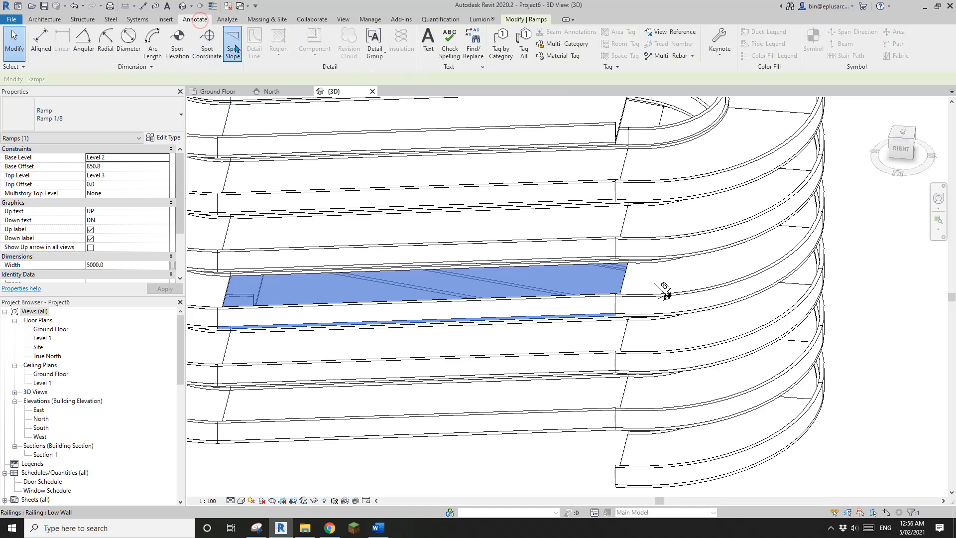
click(232, 43)
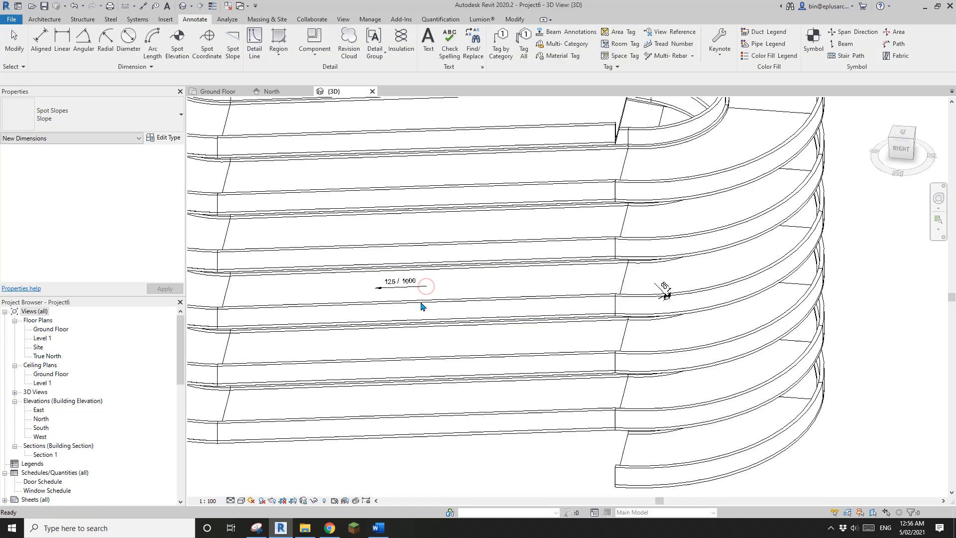
click(400, 281)
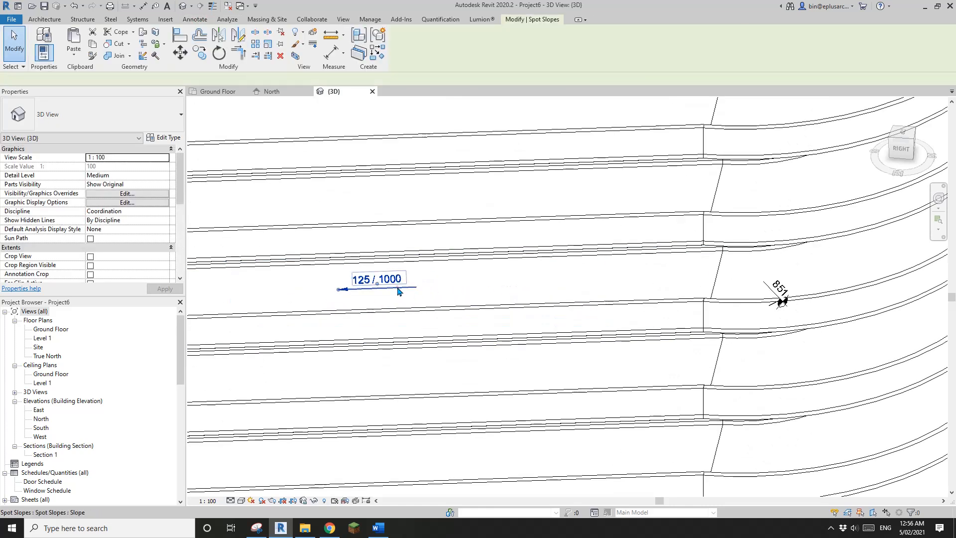
click(166, 137)
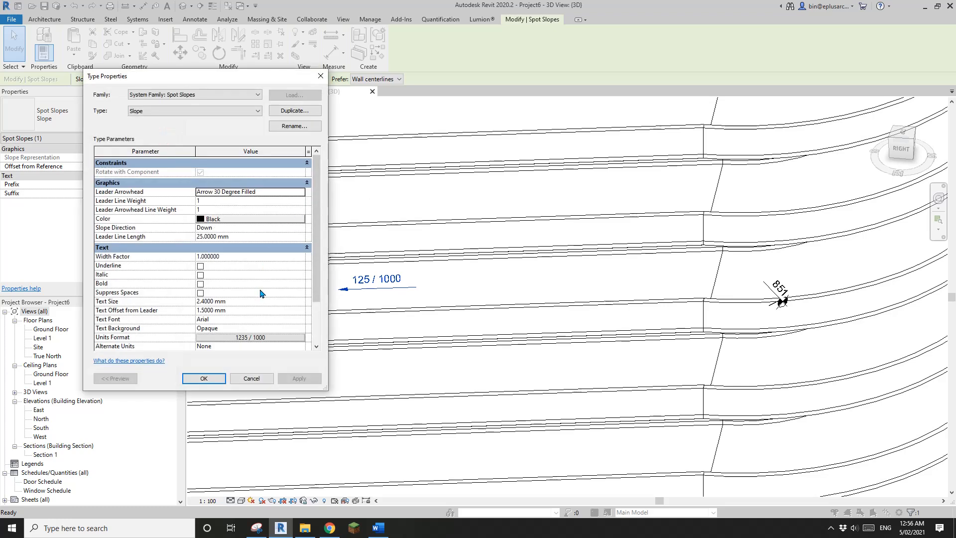
Set the tag's units format to 1:Ratio so the slope reads 1:8 instead of 125/1000
click(251, 338)
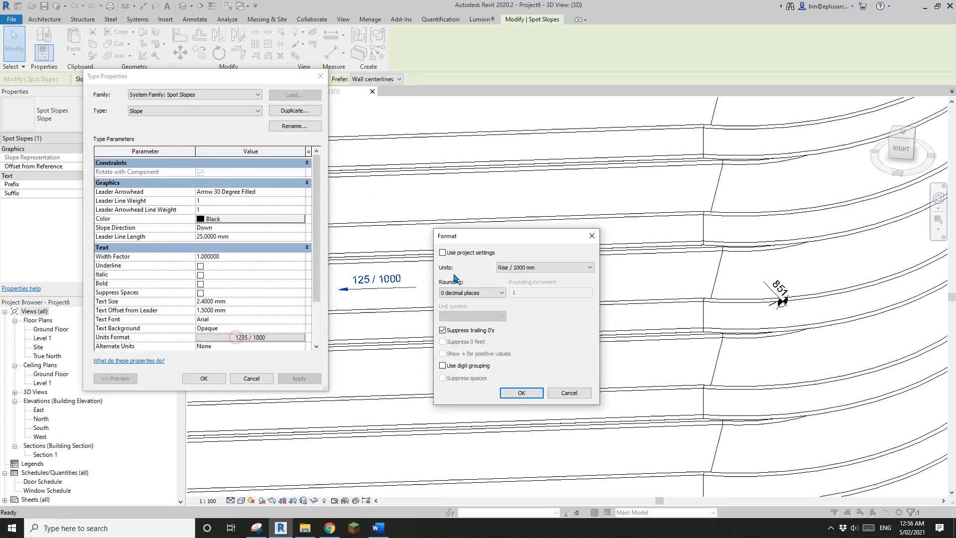
click(543, 266)
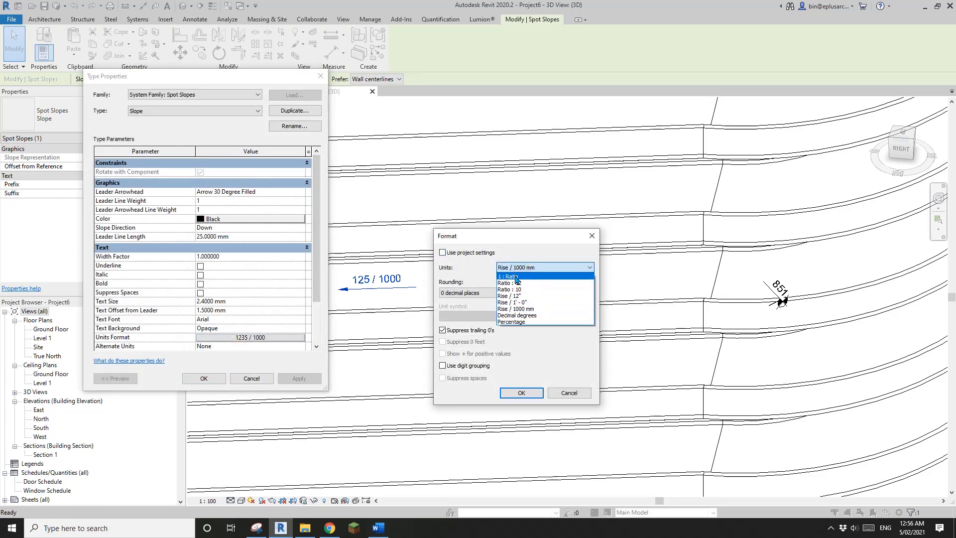
click(507, 276)
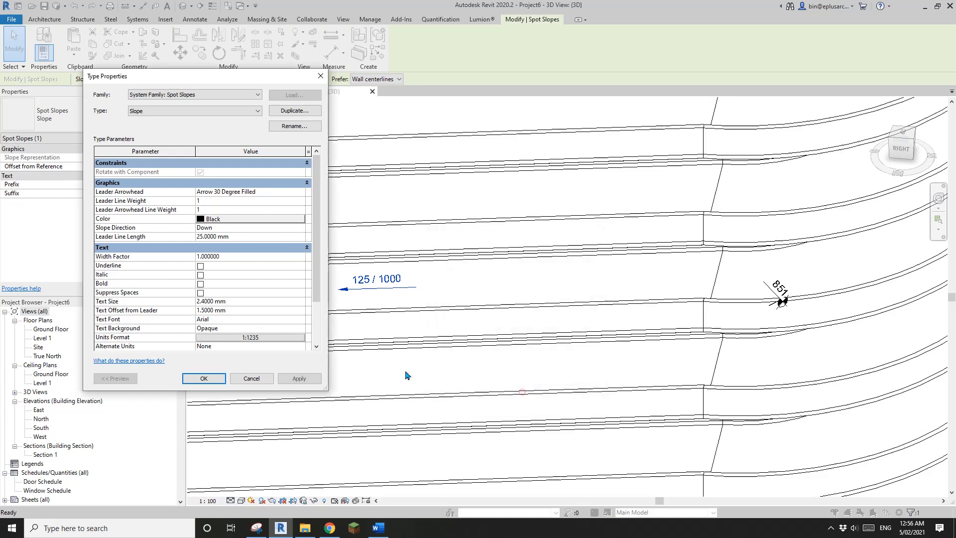
click(203, 379)
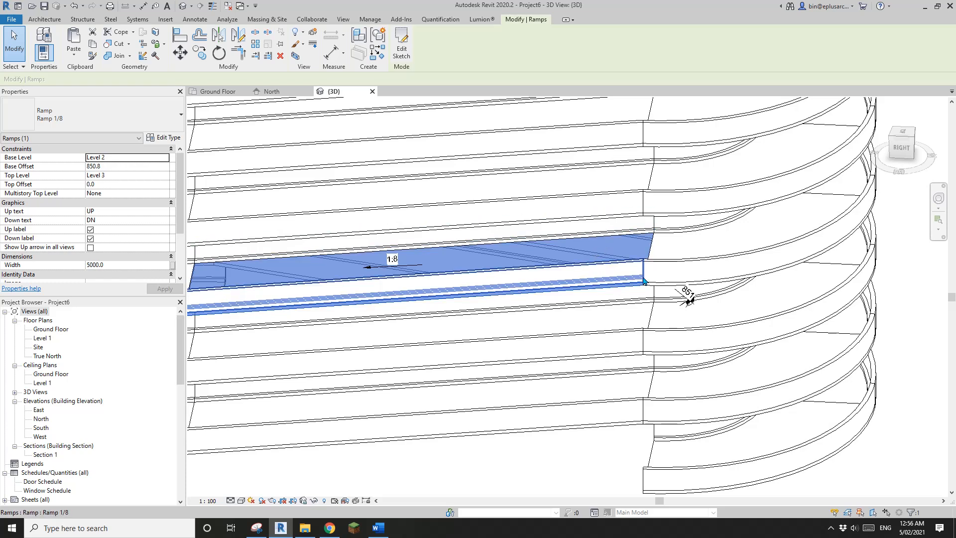
click(662, 261)
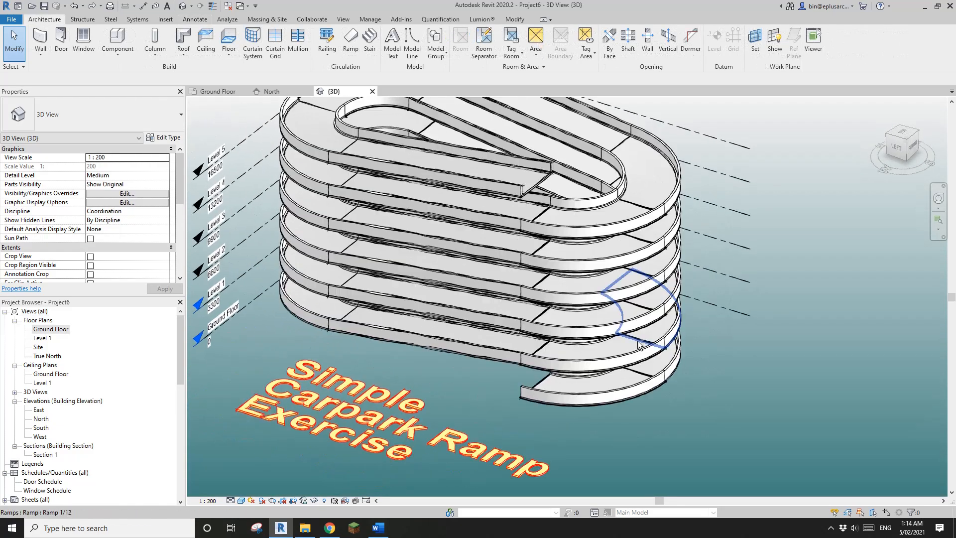
Reshape the curved ground floor end into a square slab and straighten the Low Wall along its new edge
click(635, 310)
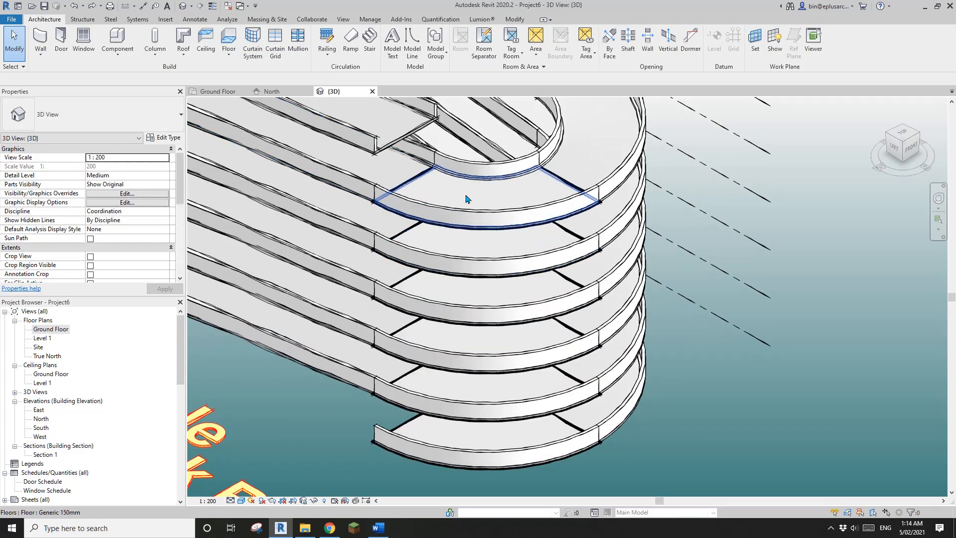
click(505, 210)
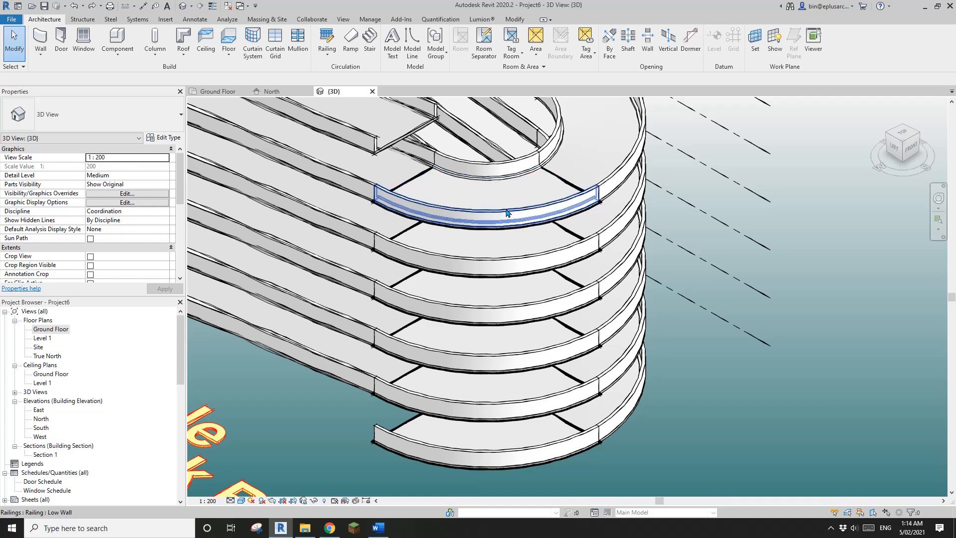
scroll(down, 3)
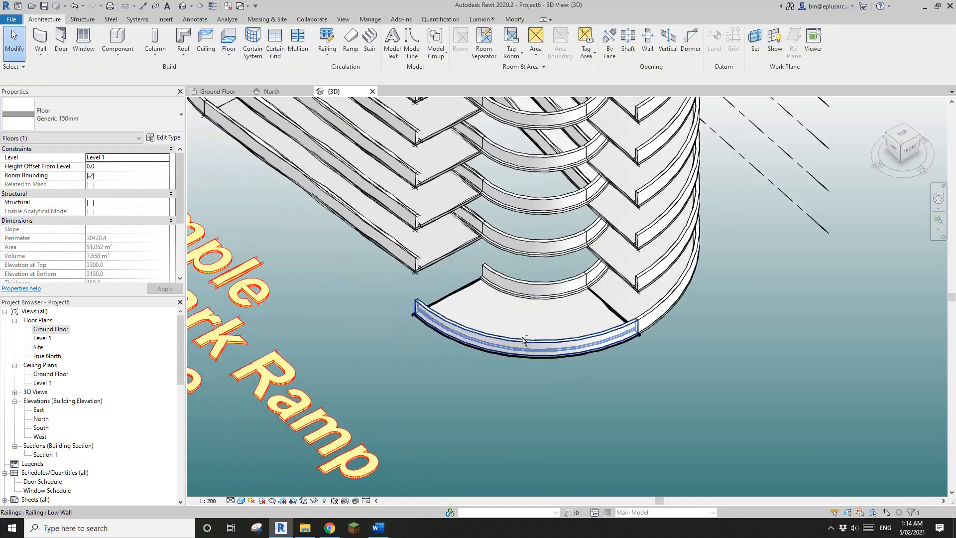
click(523, 330)
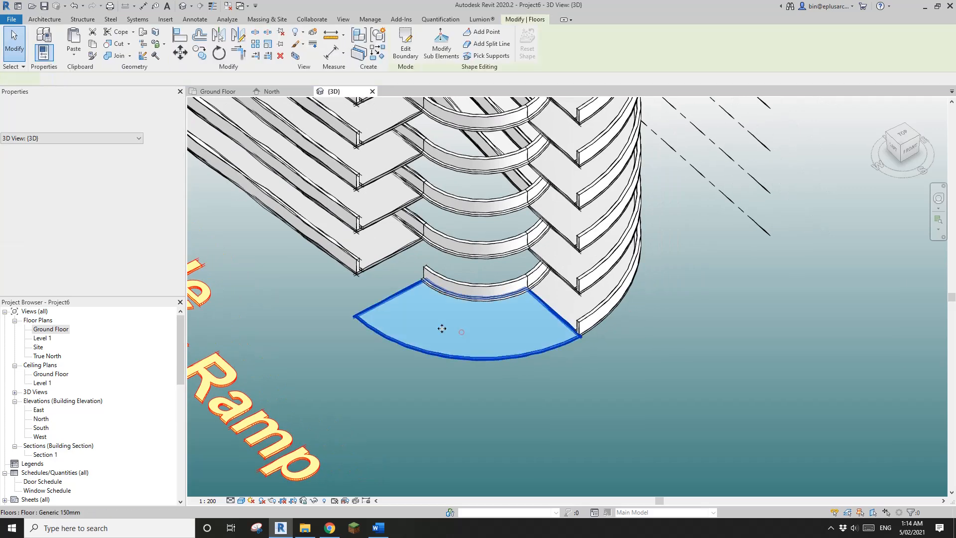
click(406, 44)
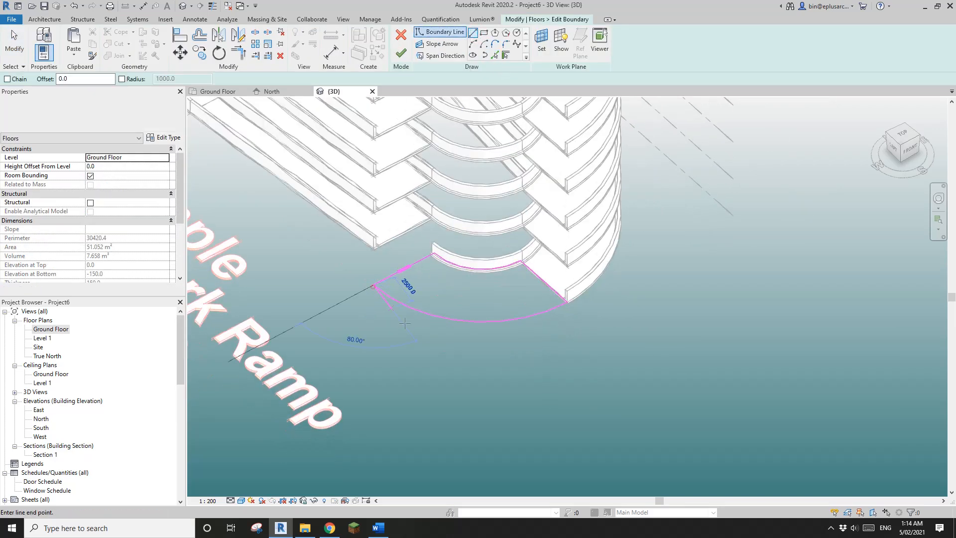
click(566, 300)
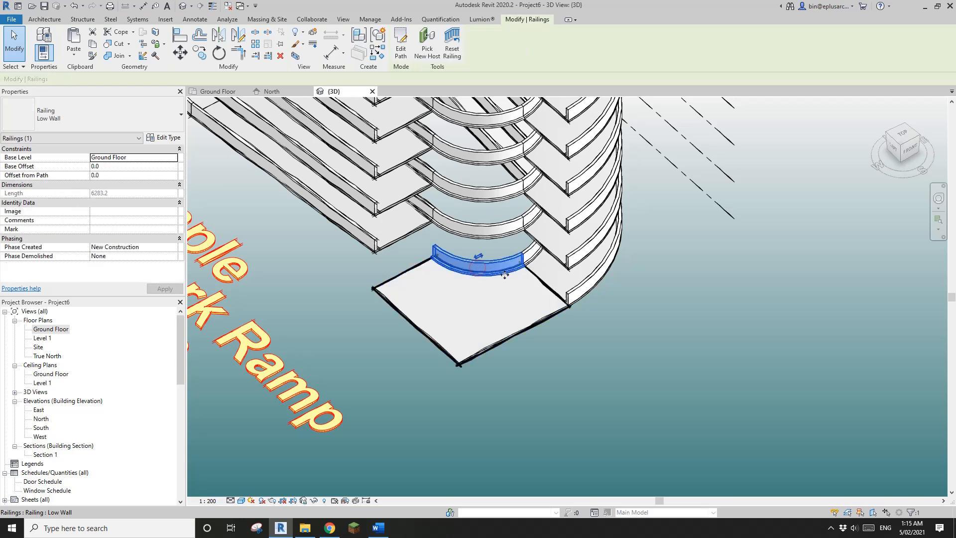
click(401, 43)
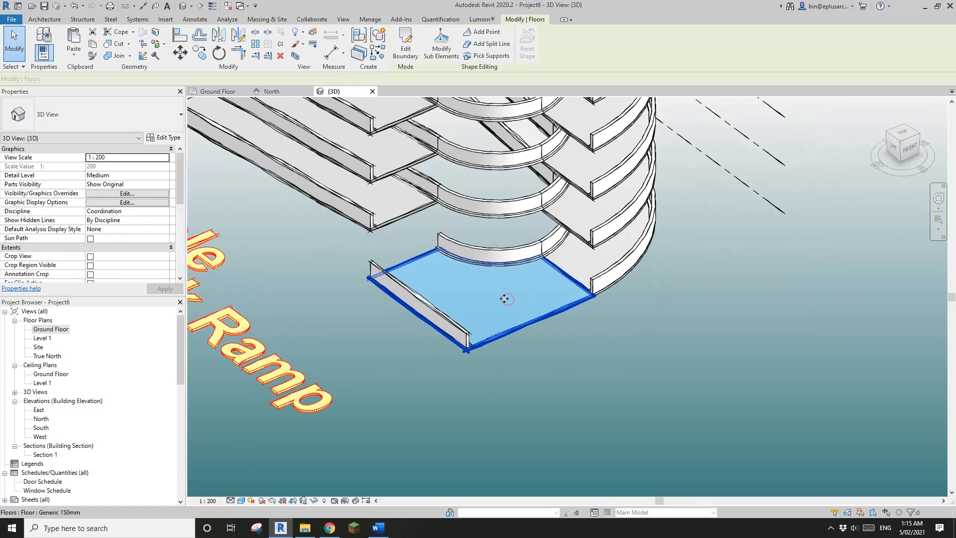
Copy the squared floor and low wall and paste them aligned to Levels 1 to 5
click(414, 298)
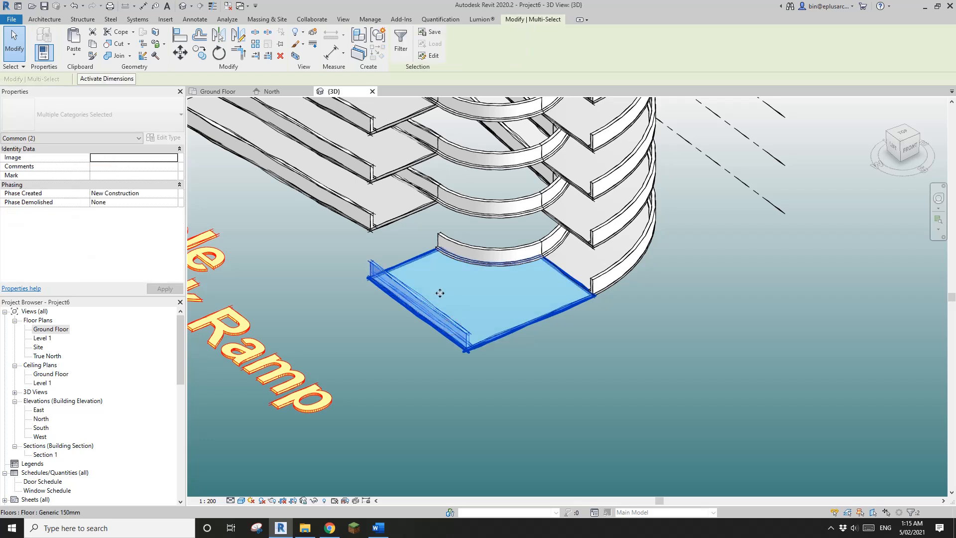
click(73, 44)
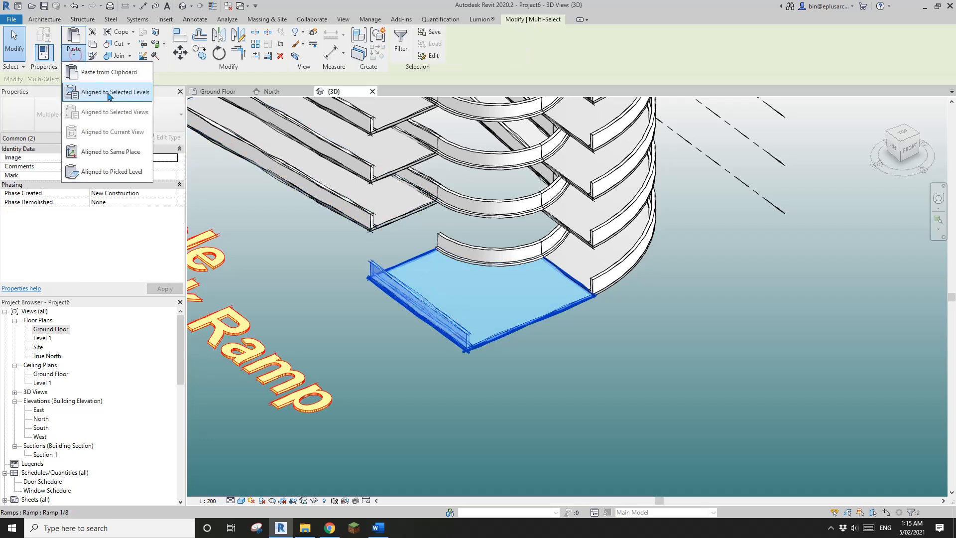
click(114, 92)
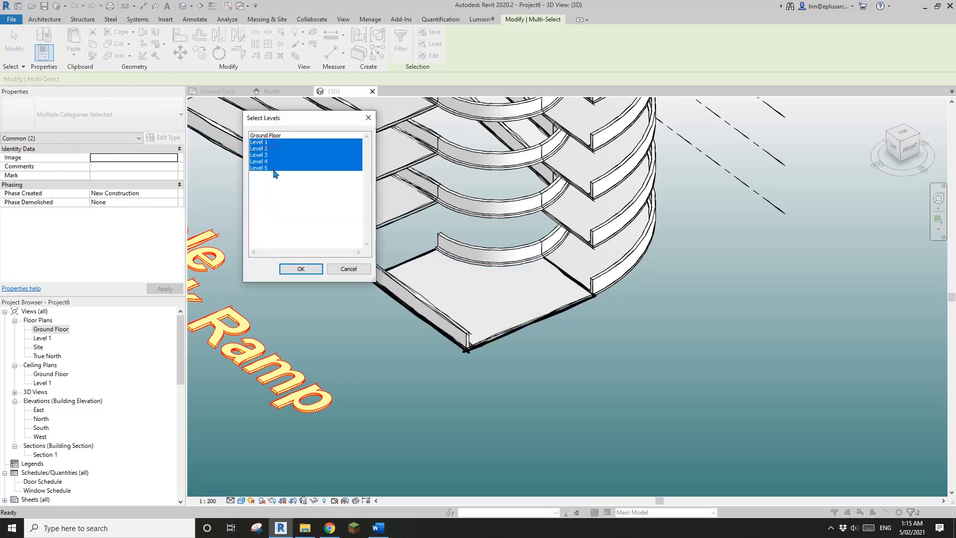
click(301, 269)
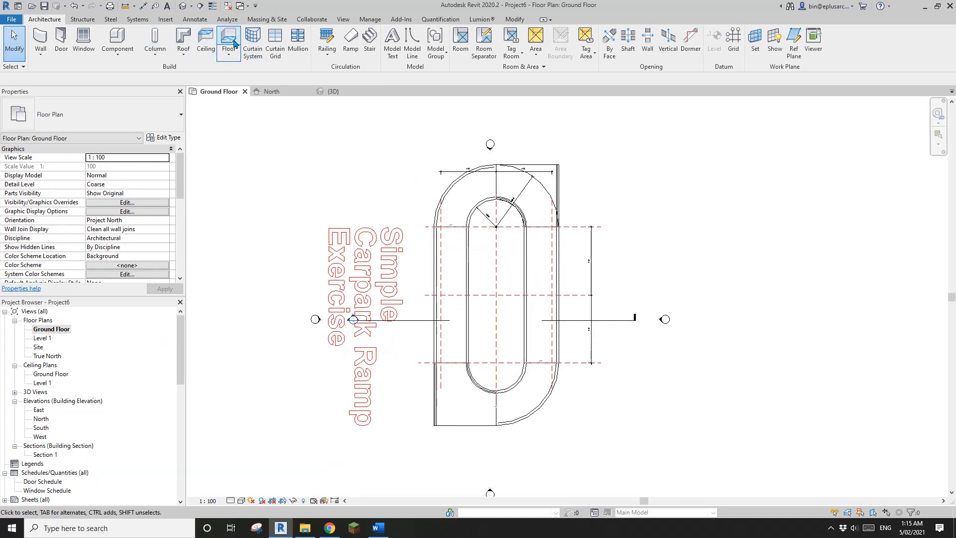
Create the large Ground Floor slab with a ramp opening and paste it aligned to Levels 1–5
click(228, 39)
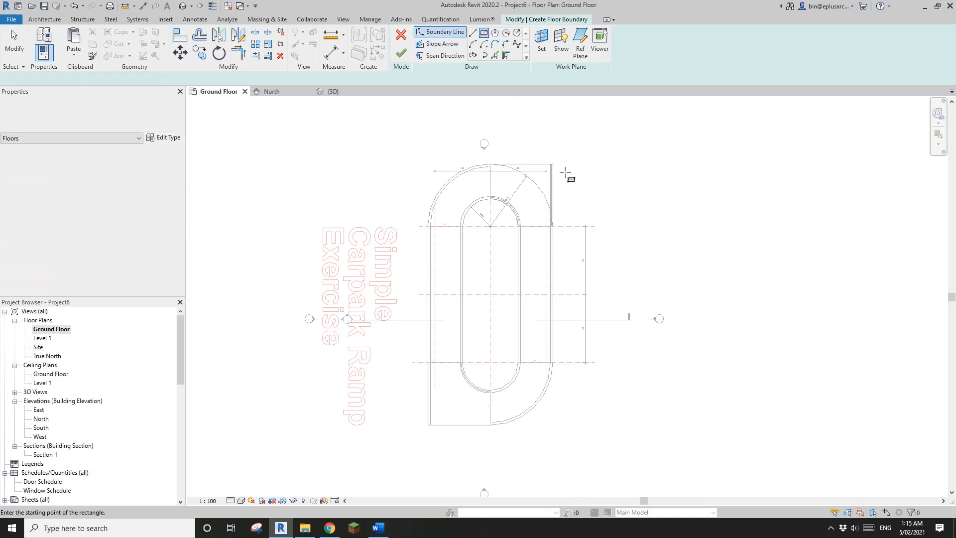
click(427, 169)
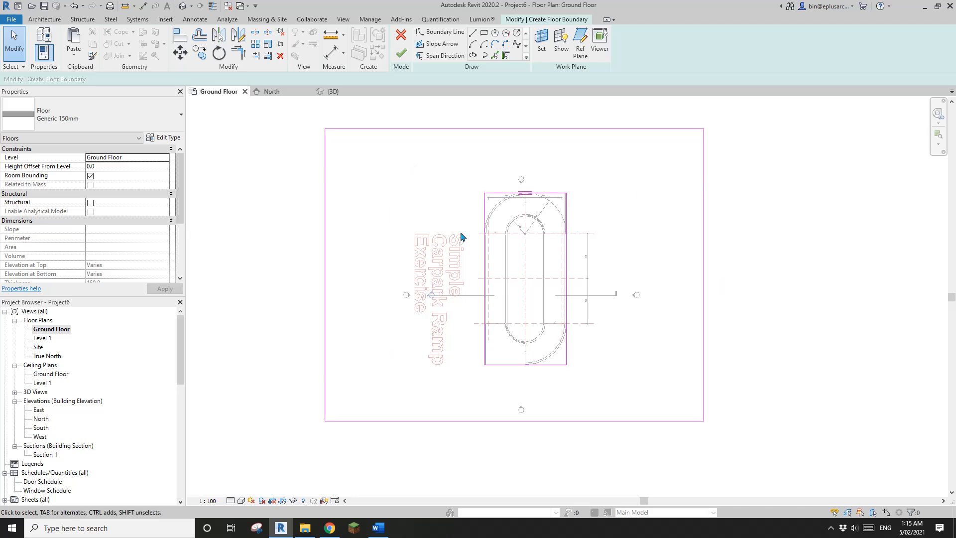
mouse_move(621, 258)
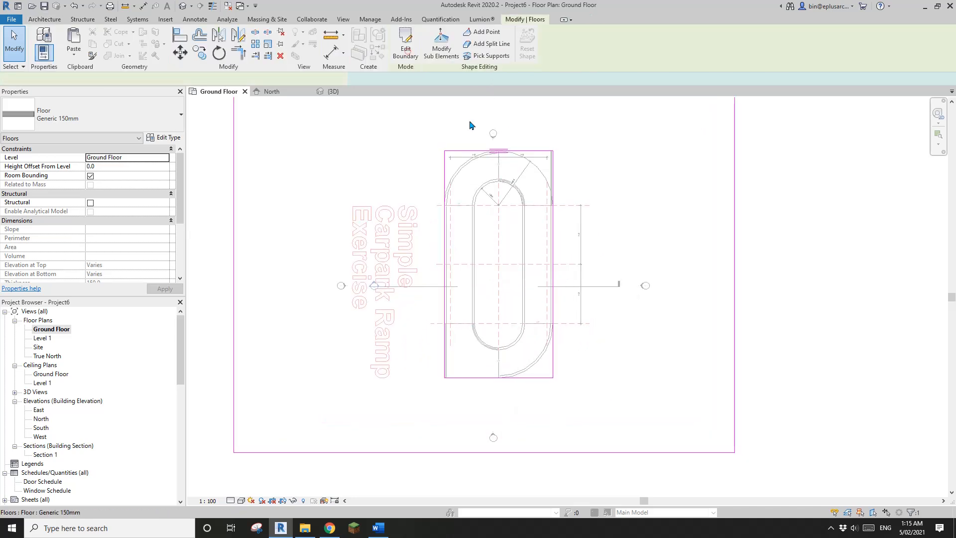
click(333, 91)
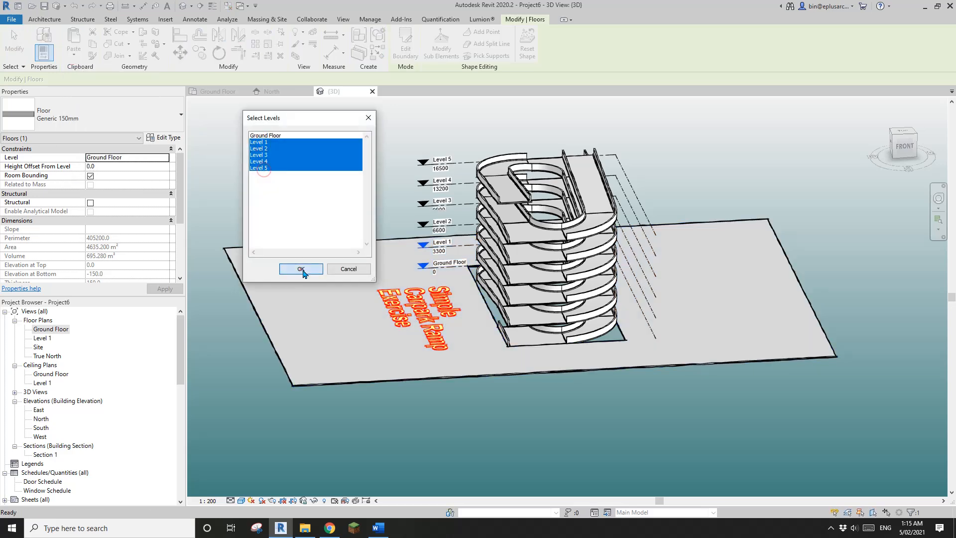
click(300, 269)
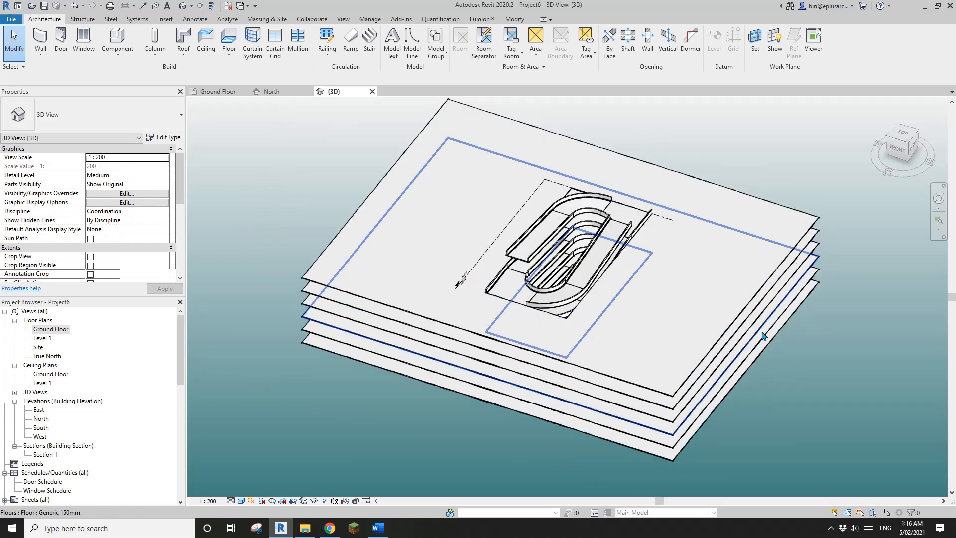
click(832, 355)
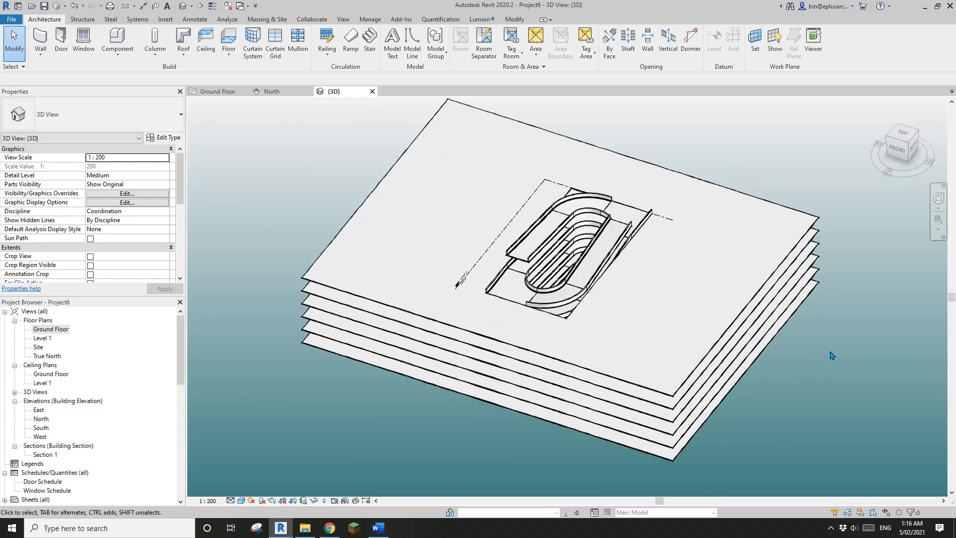